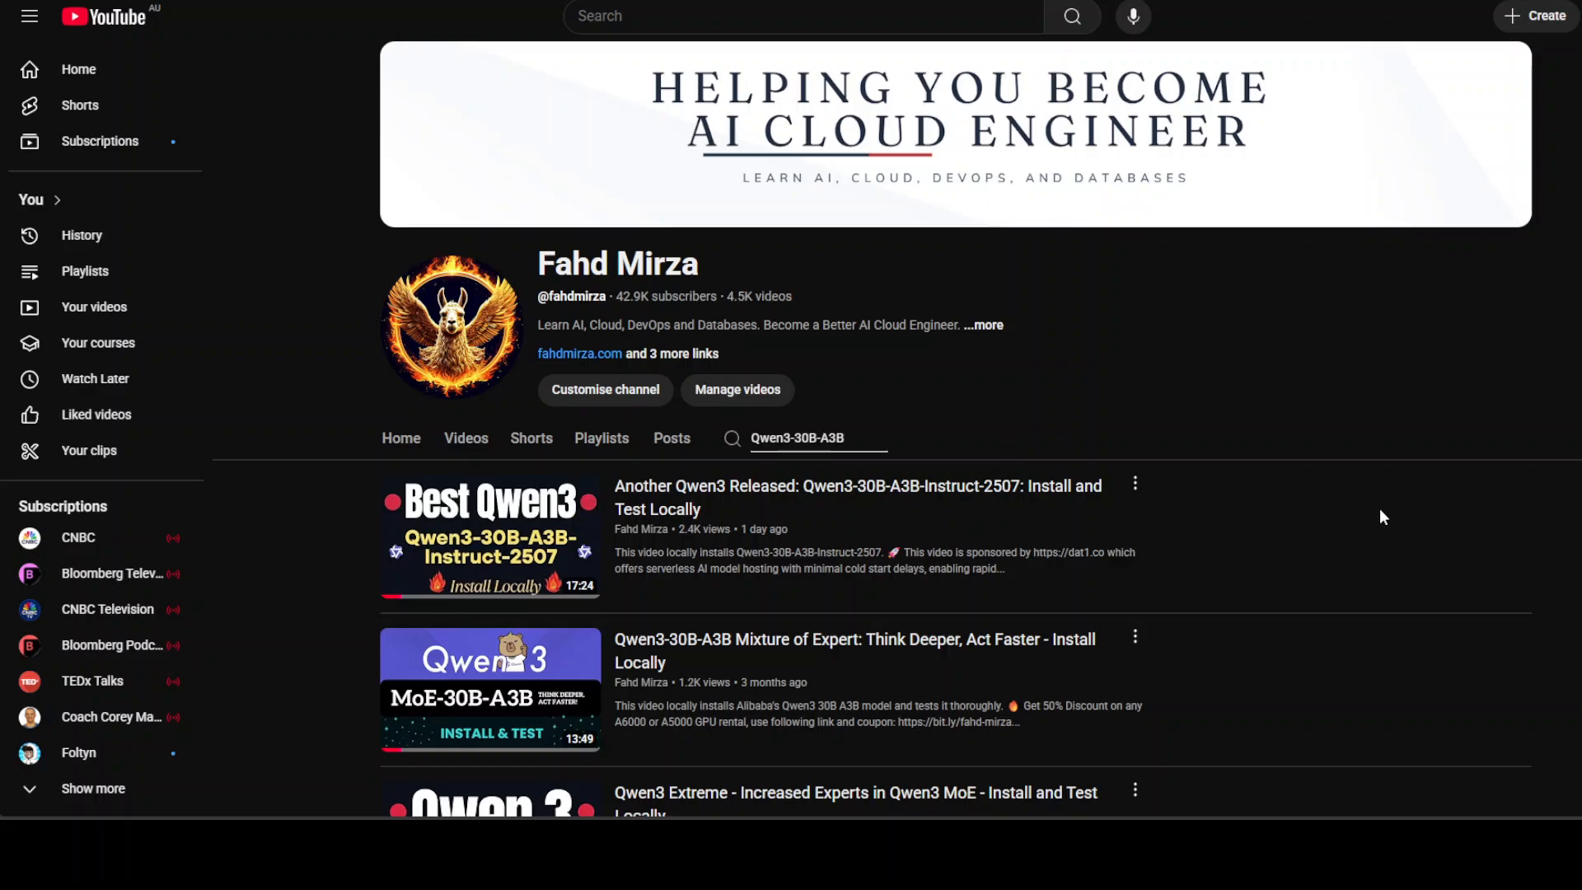
mouse_move(1367, 397)
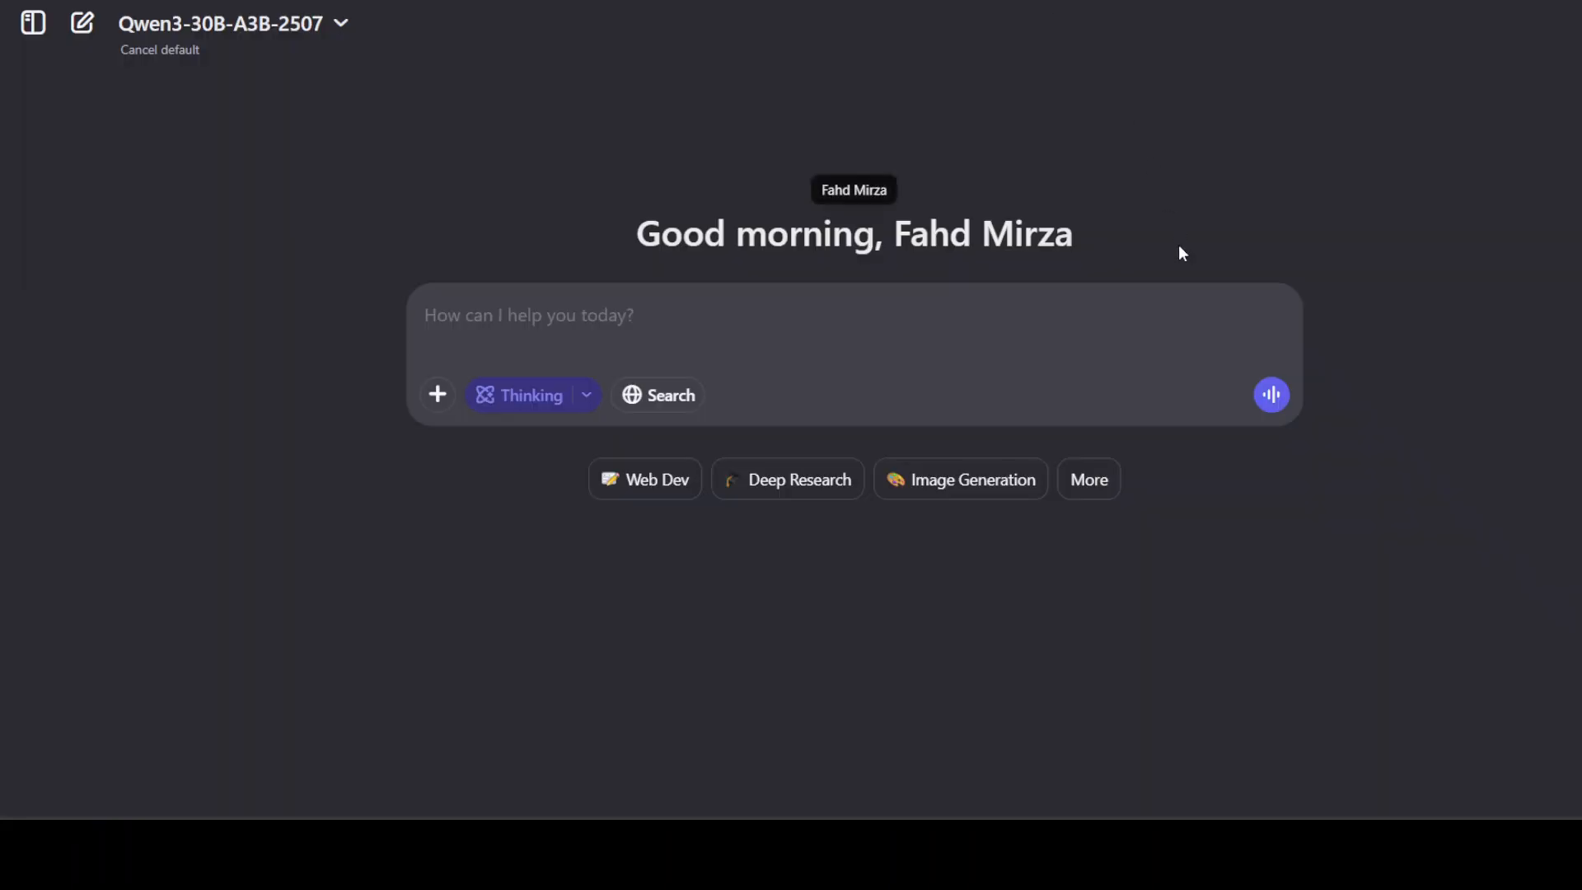
mouse_move(686, 67)
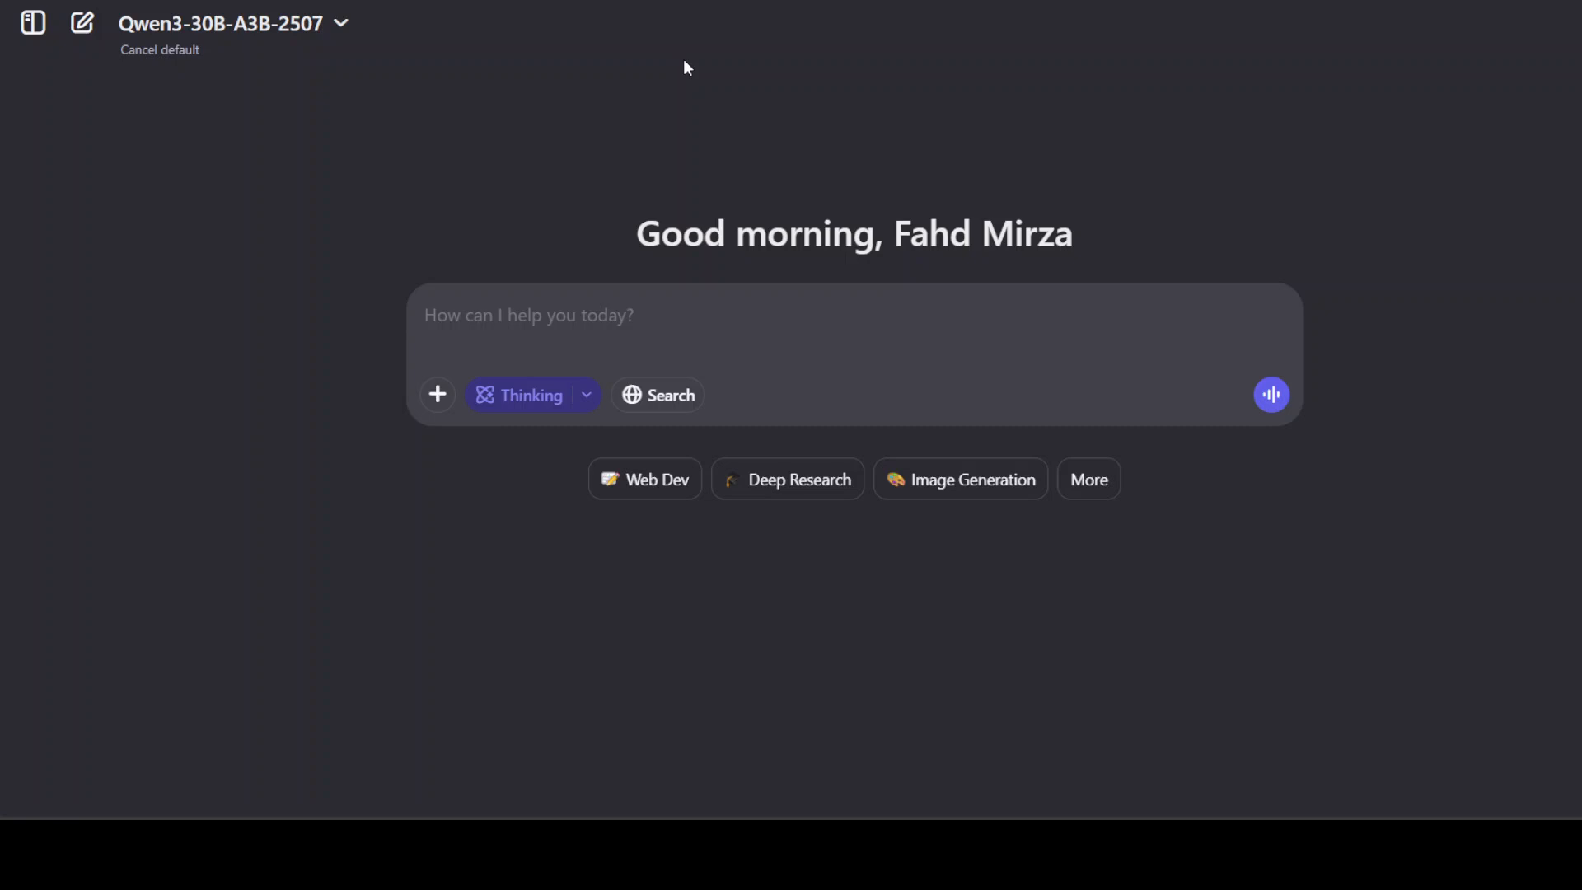
mouse_move(399, 108)
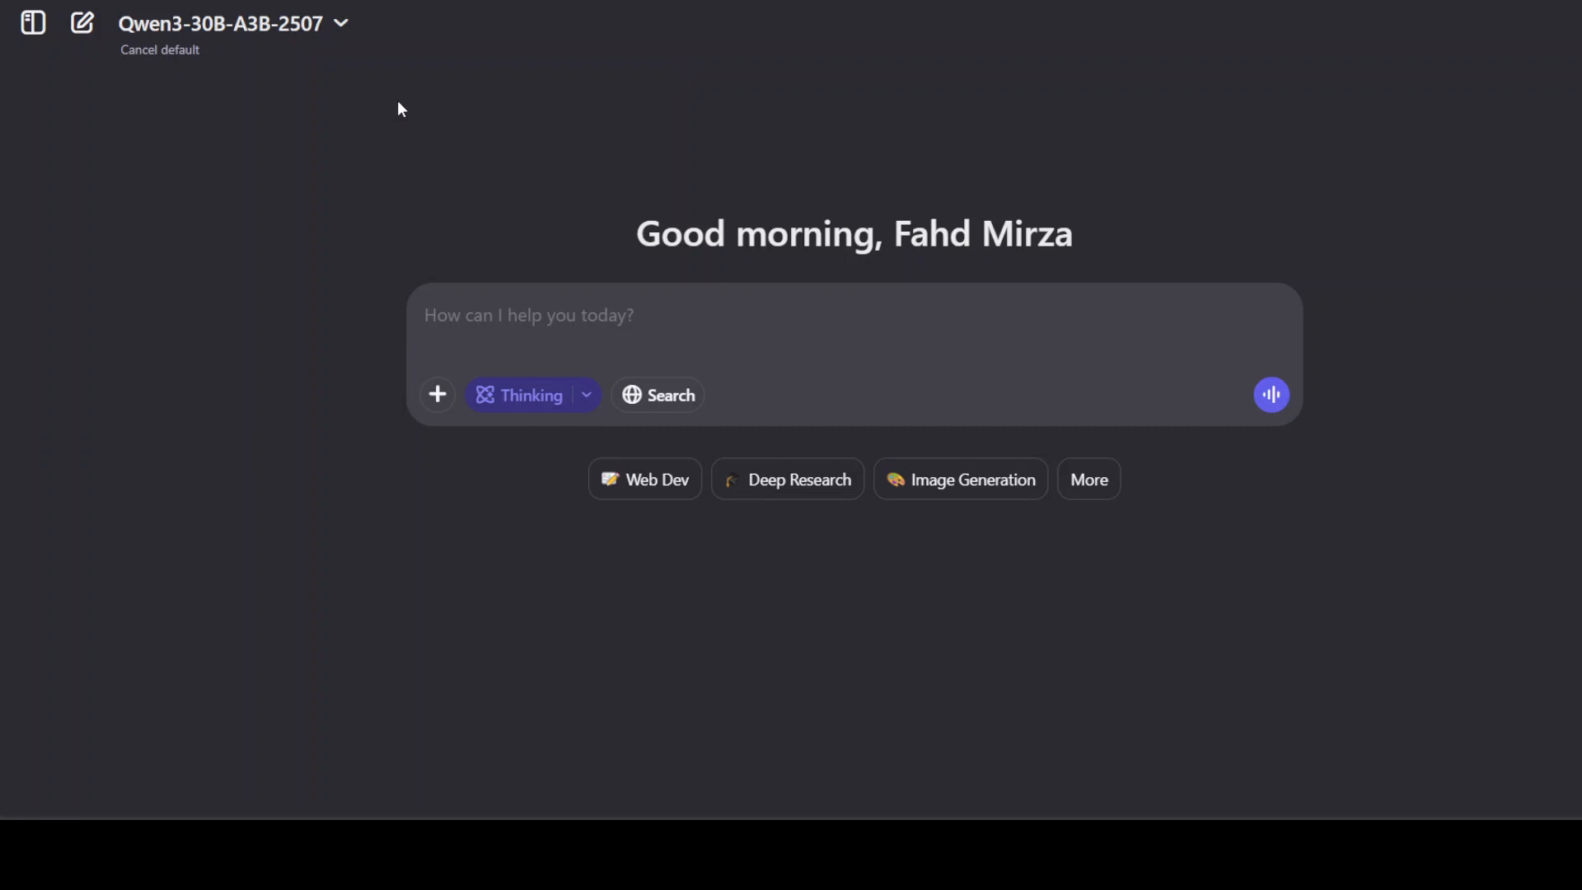
mouse_move(212, 39)
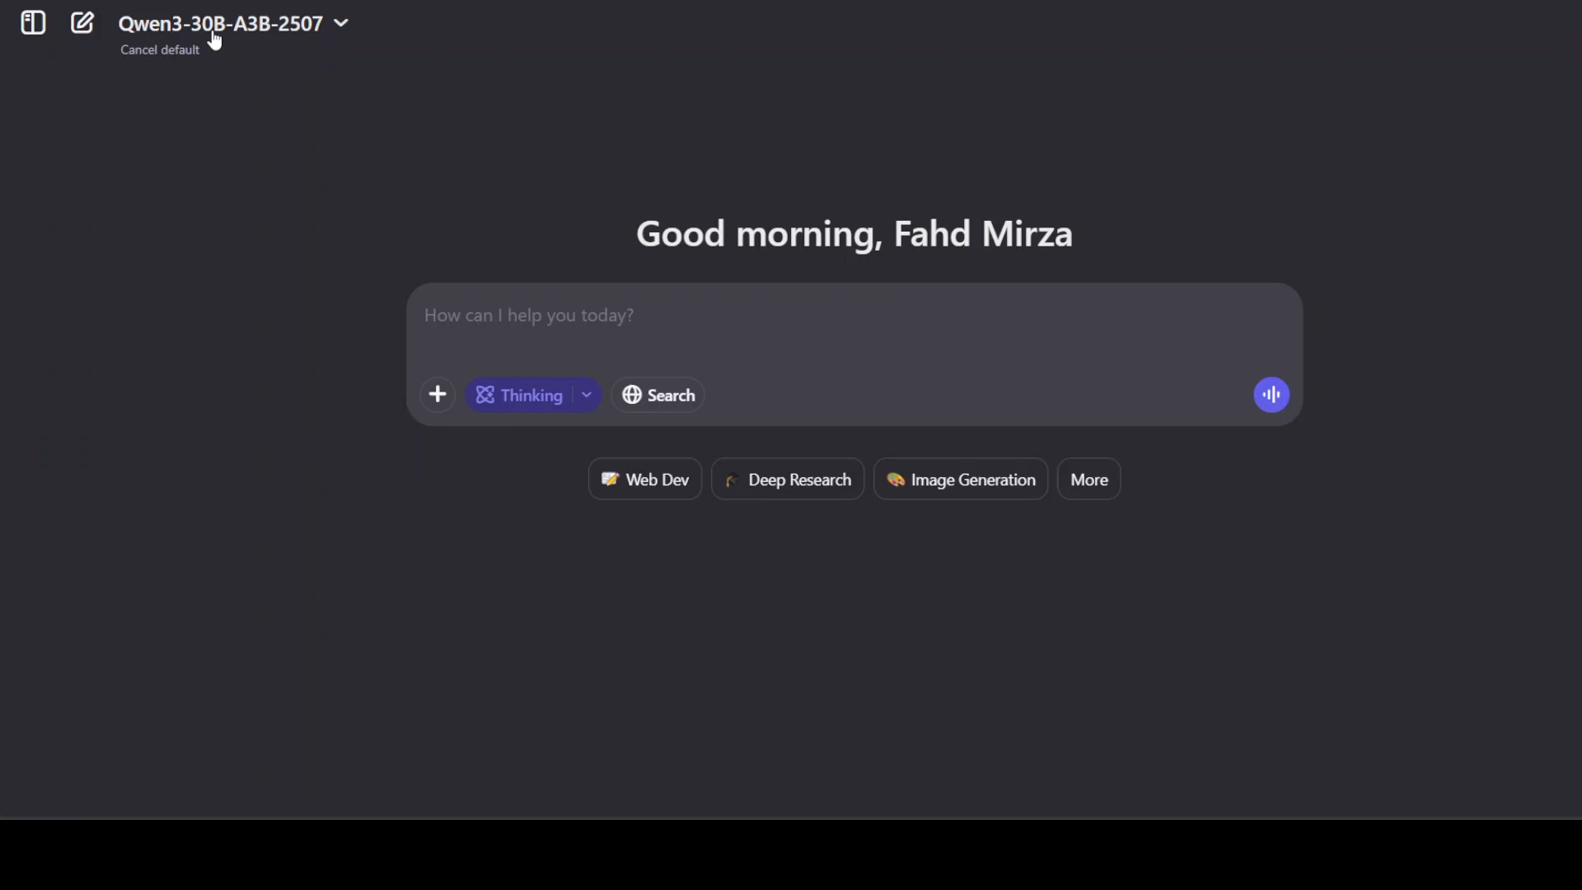
mouse_move(529, 395)
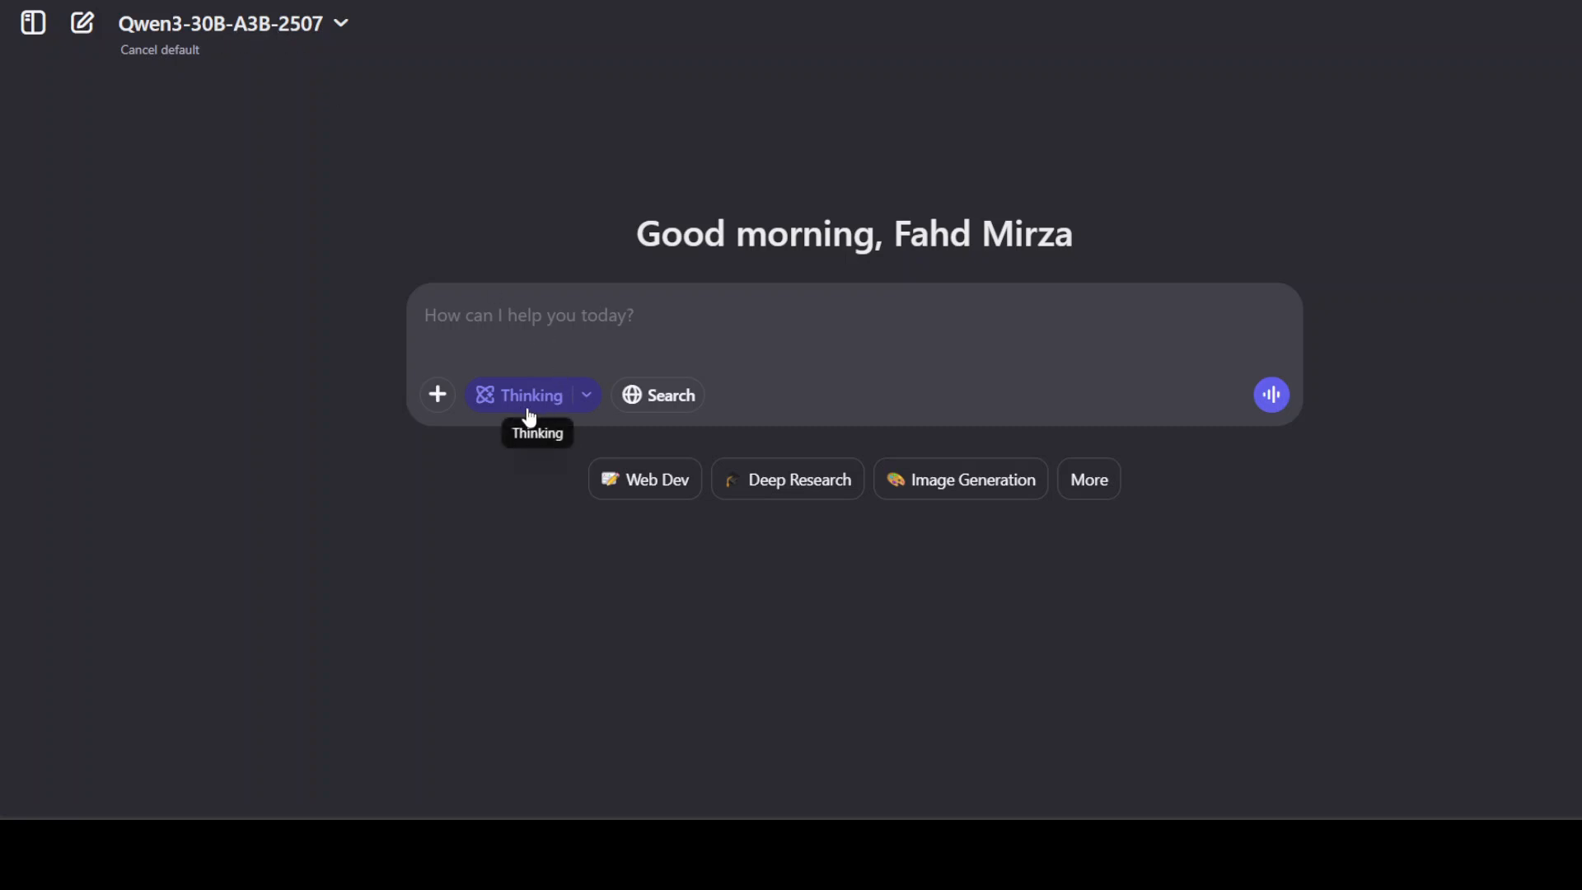
mouse_move(732, 312)
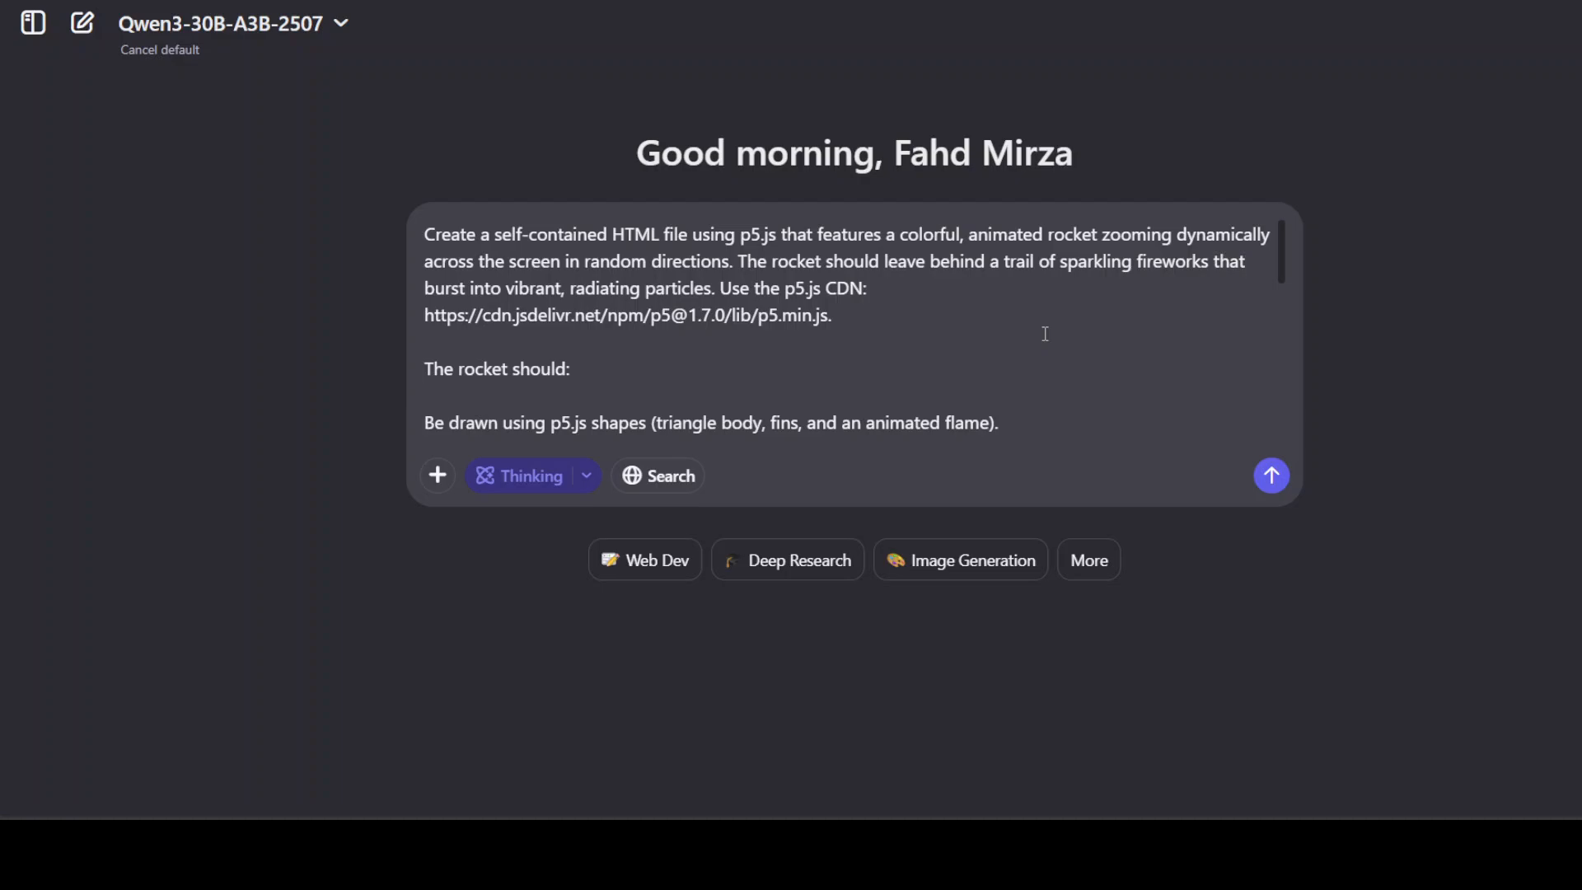
Scroll through the pasted p5.js rocket-with-fireworks-trail prompt in the message box.
scroll(down, 3)
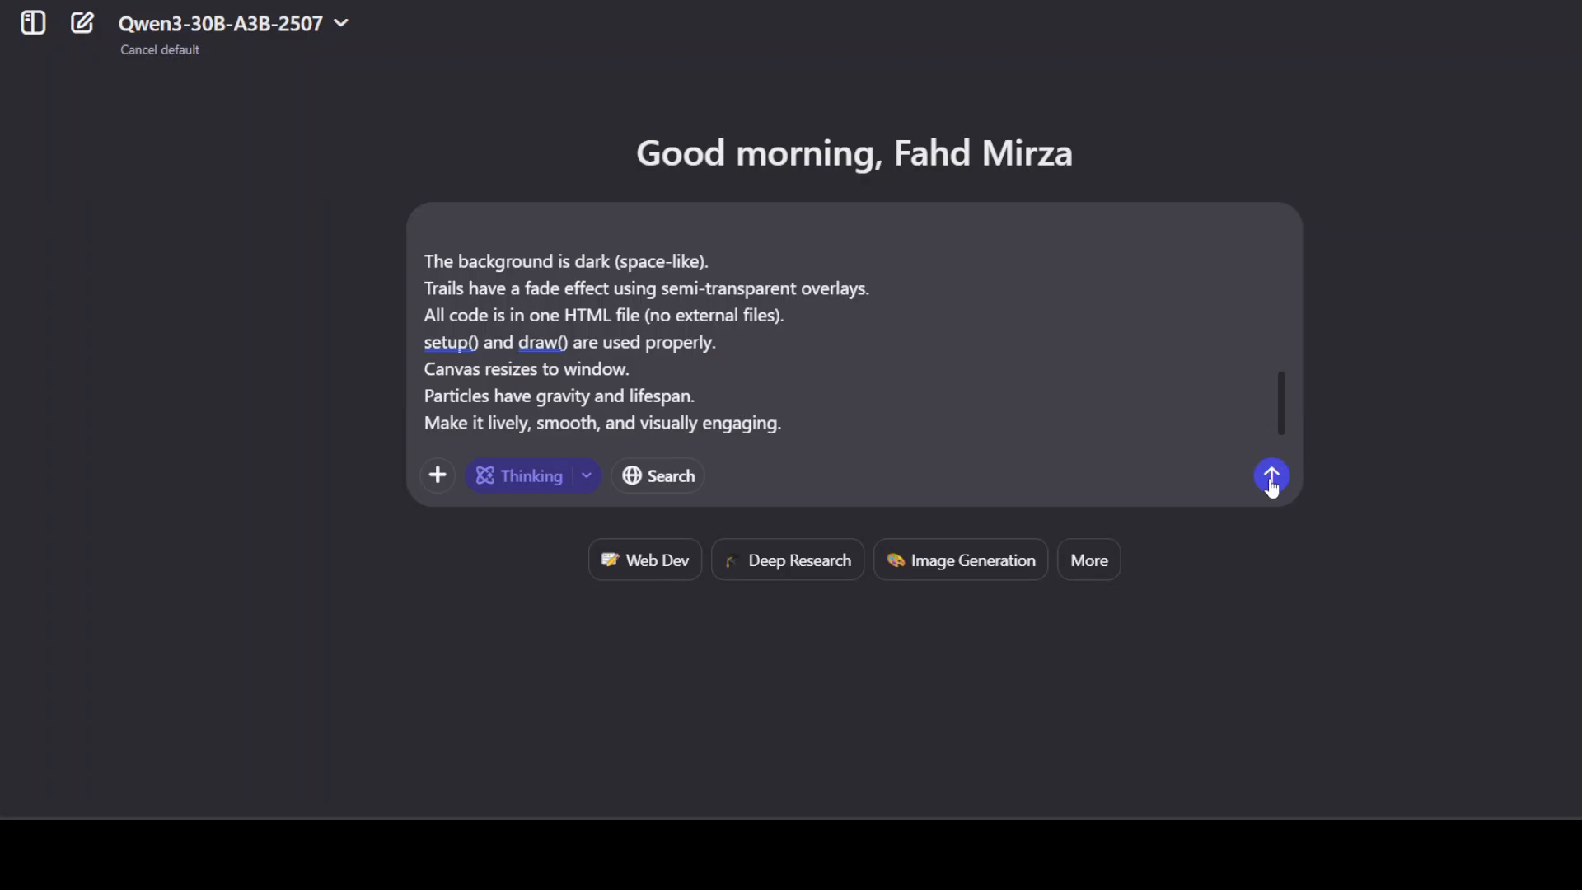
Send the rocket fireworks prompt and follow the model's reasoning into the HTML code.
click(1272, 476)
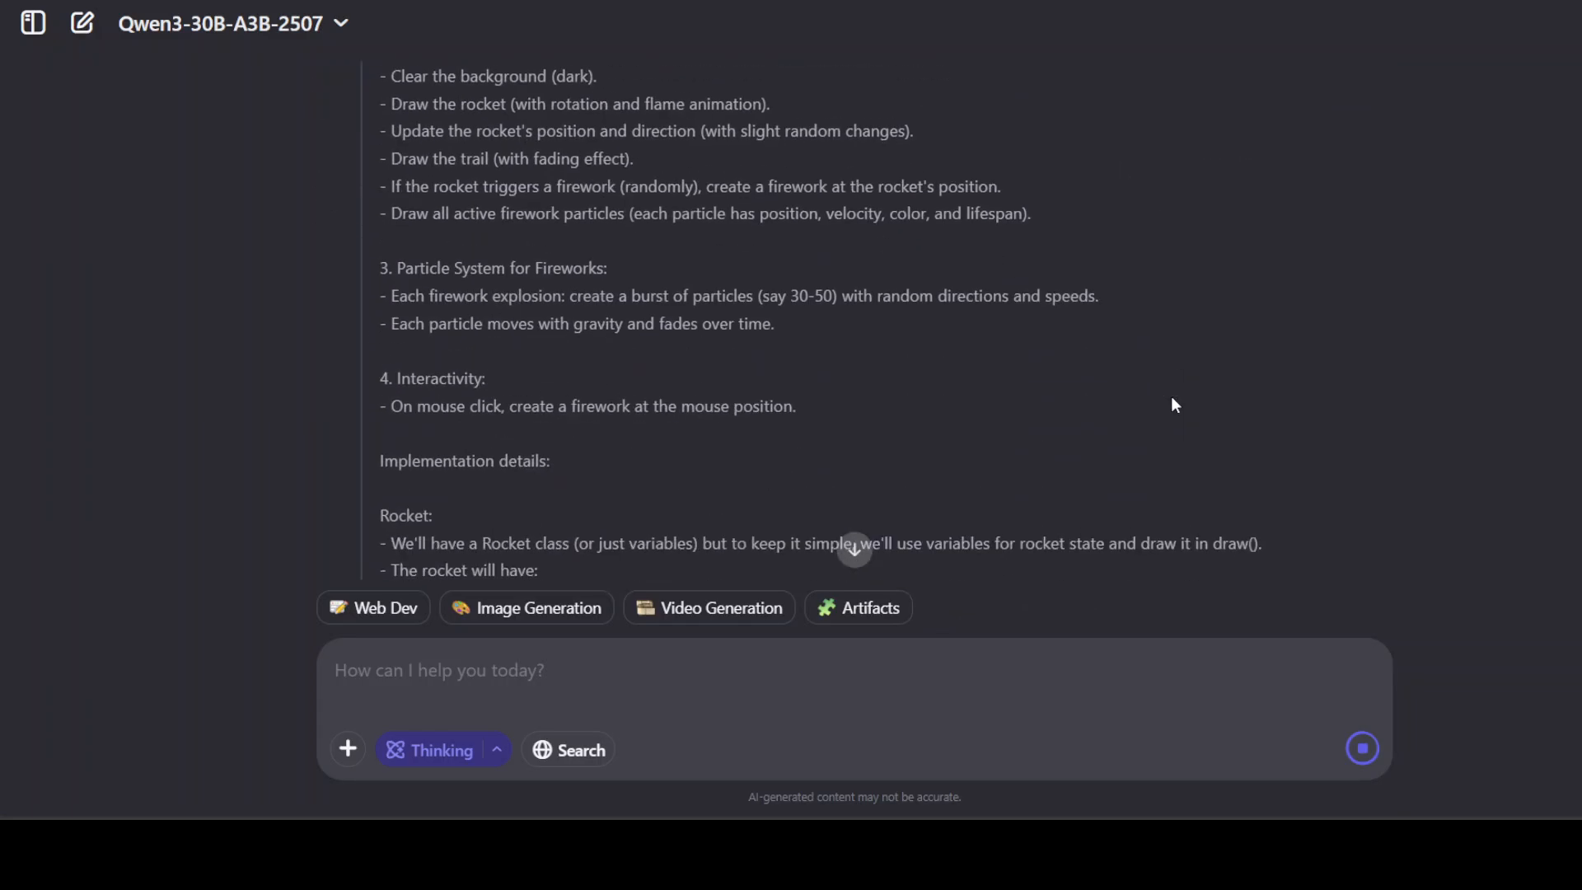
scroll(down, 3)
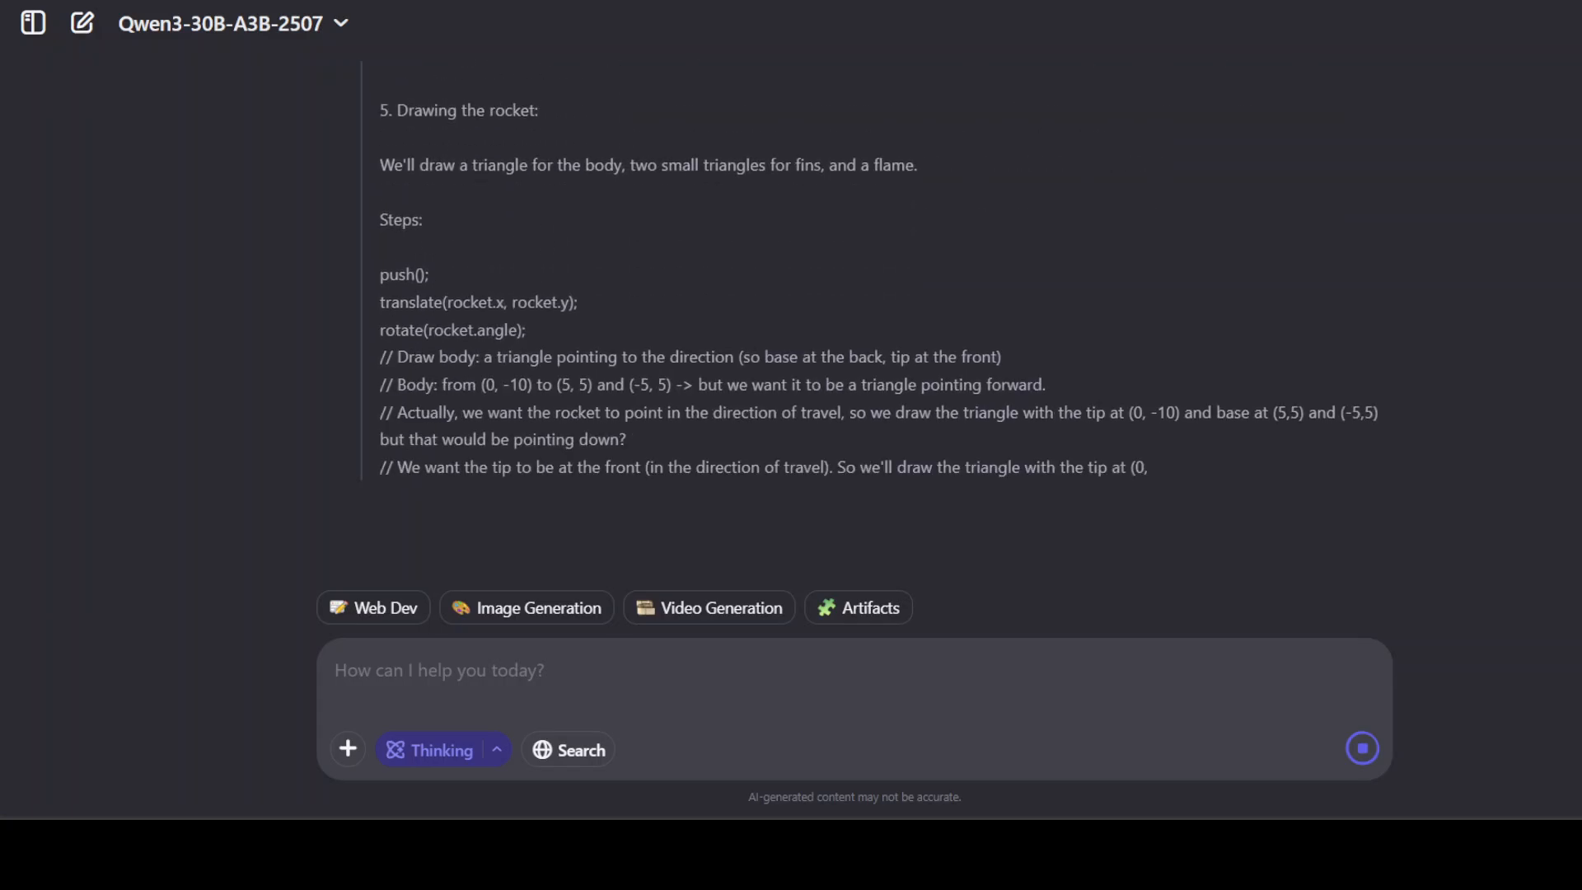
scroll(down, 3)
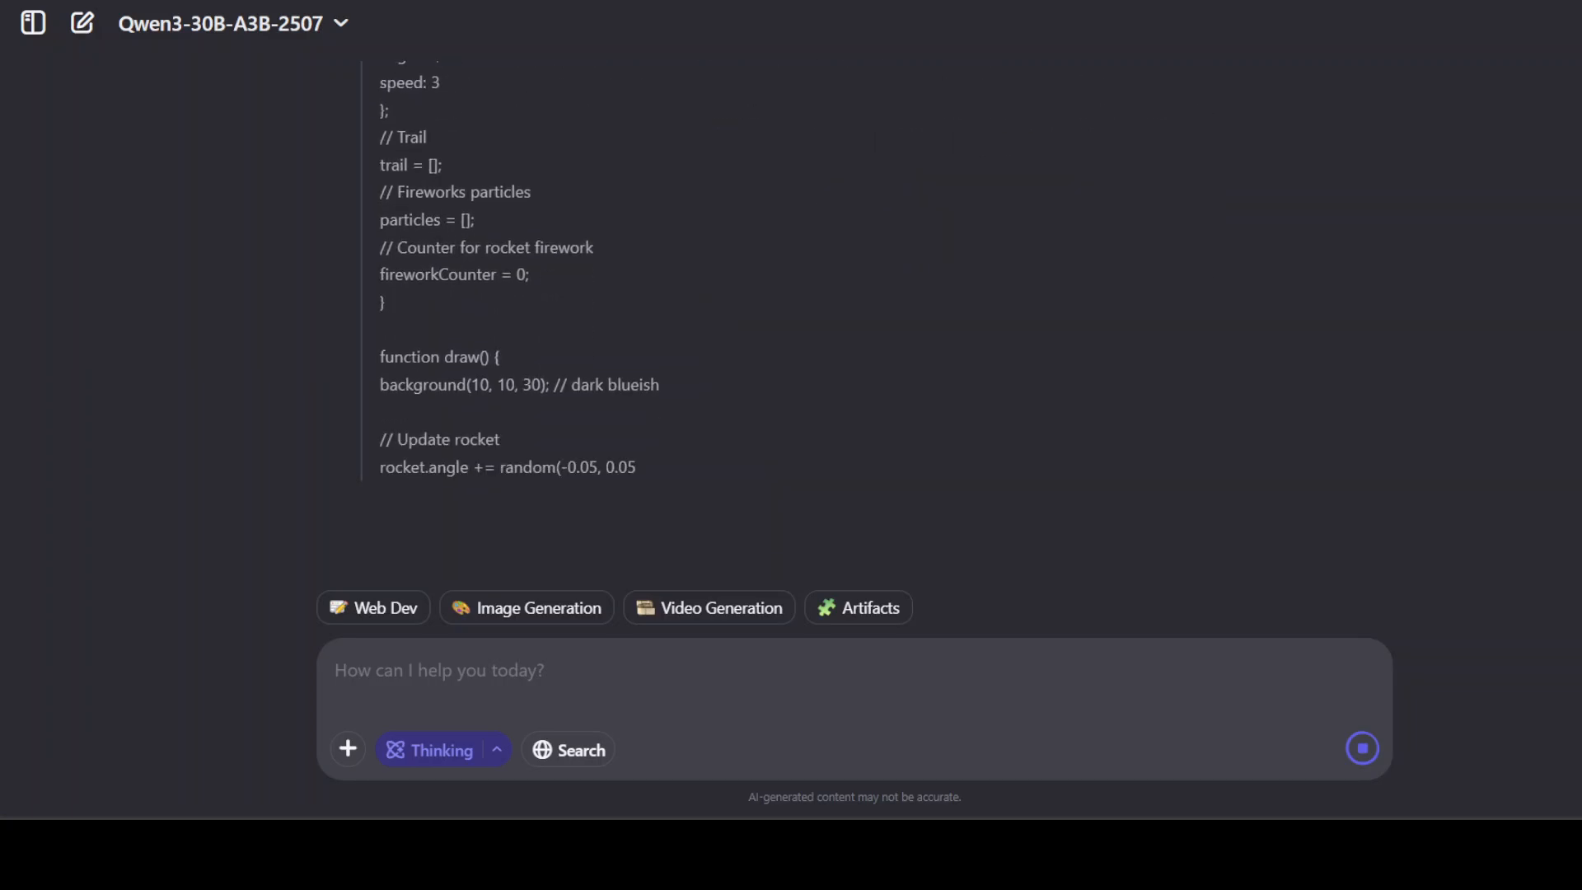
scroll(down, 3)
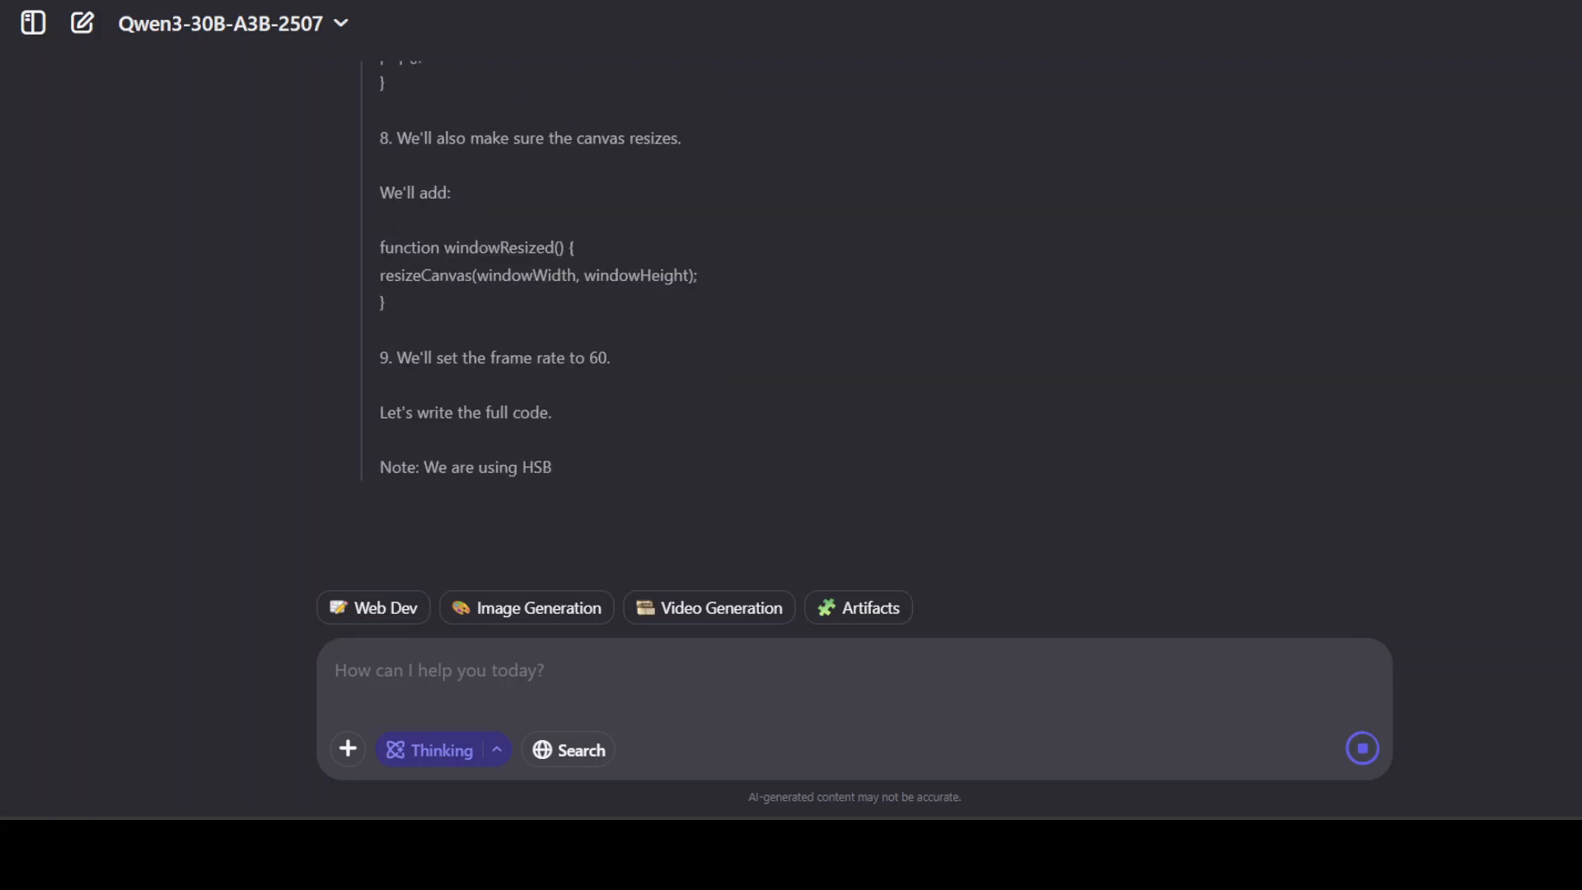
scroll(down, 3)
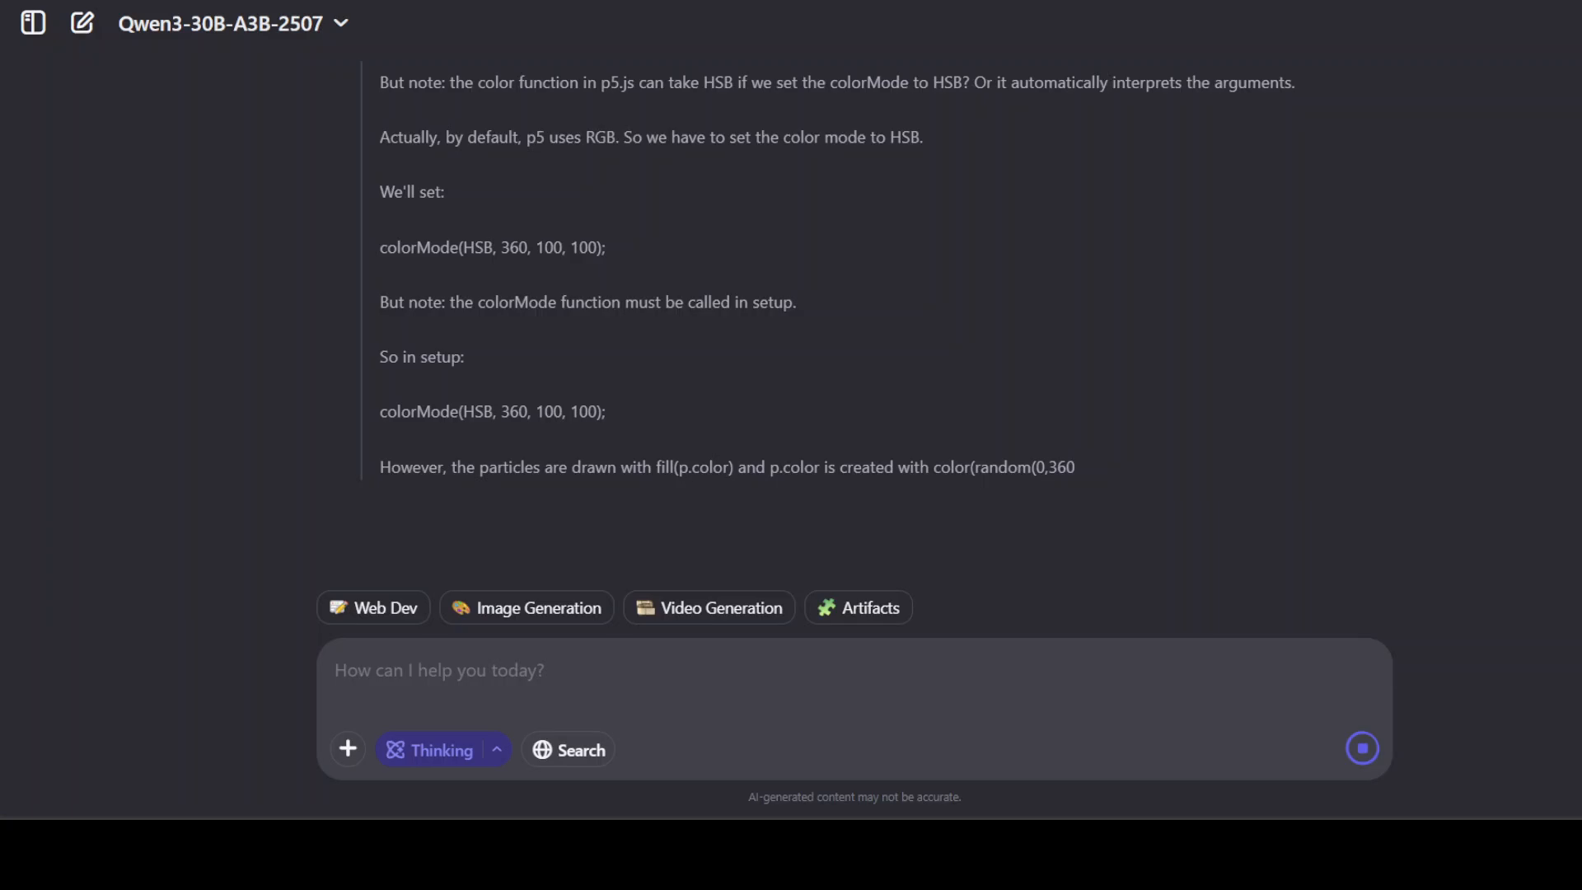
scroll(down, 3)
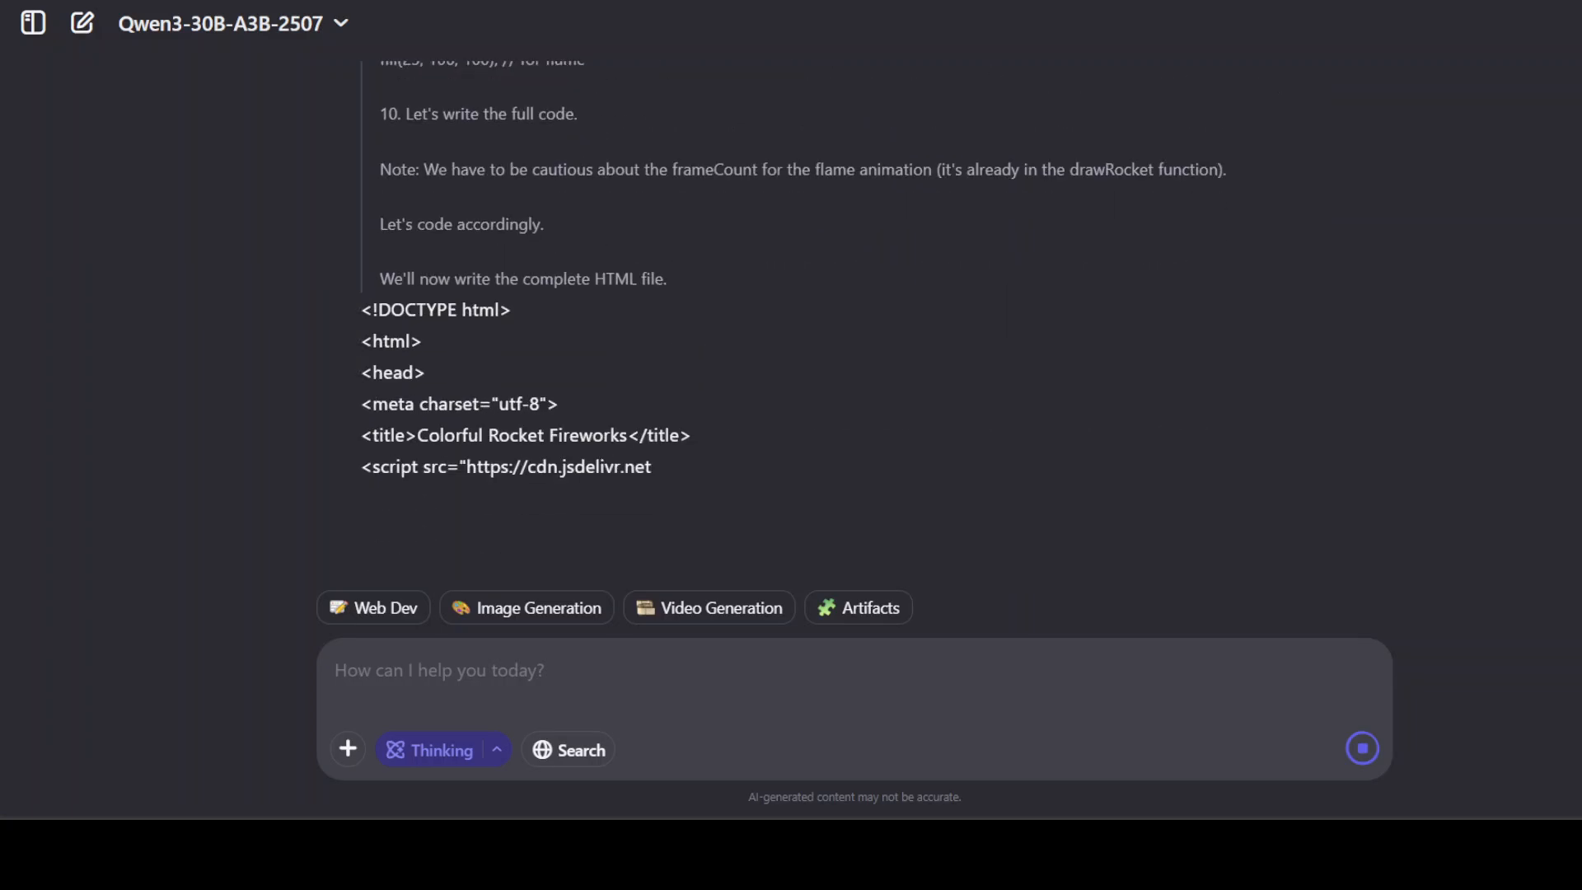
scroll(down, 3)
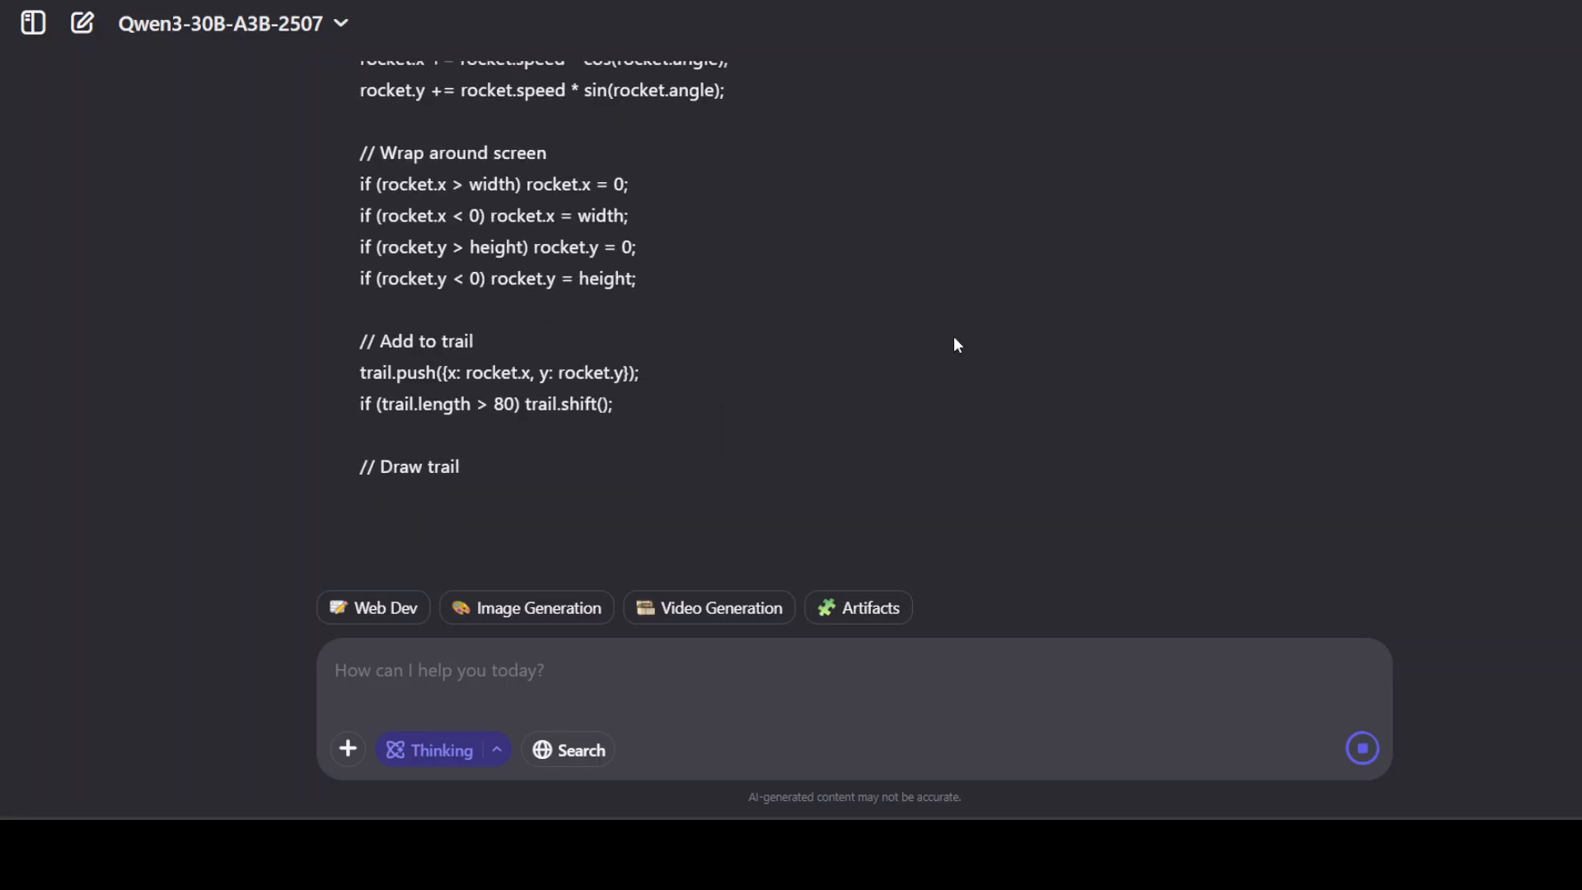
scroll(down, 3)
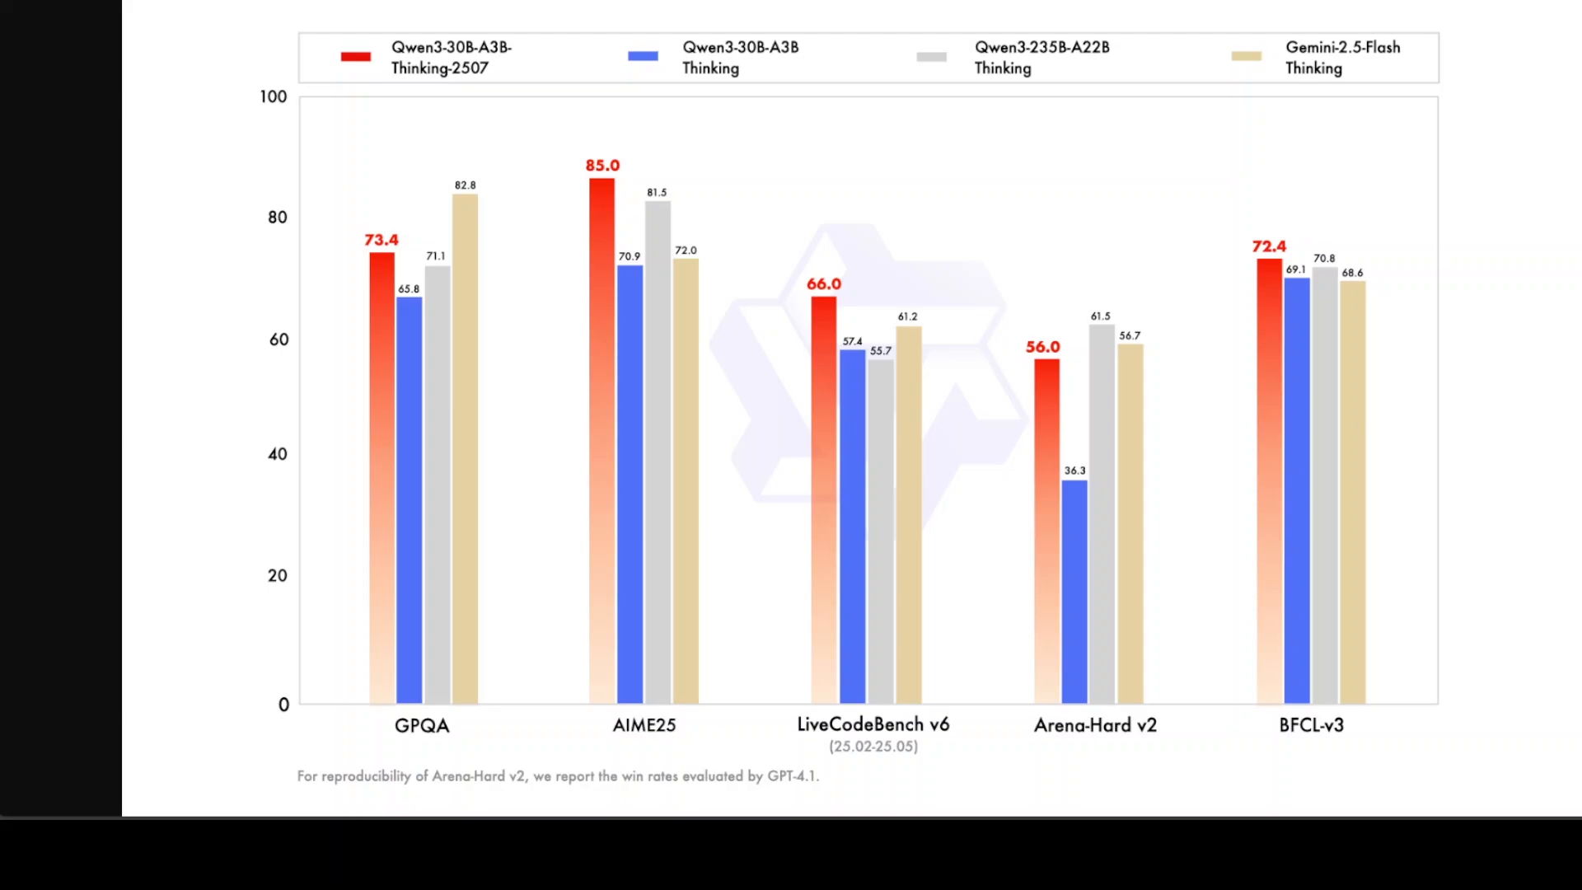
mouse_move(122, 553)
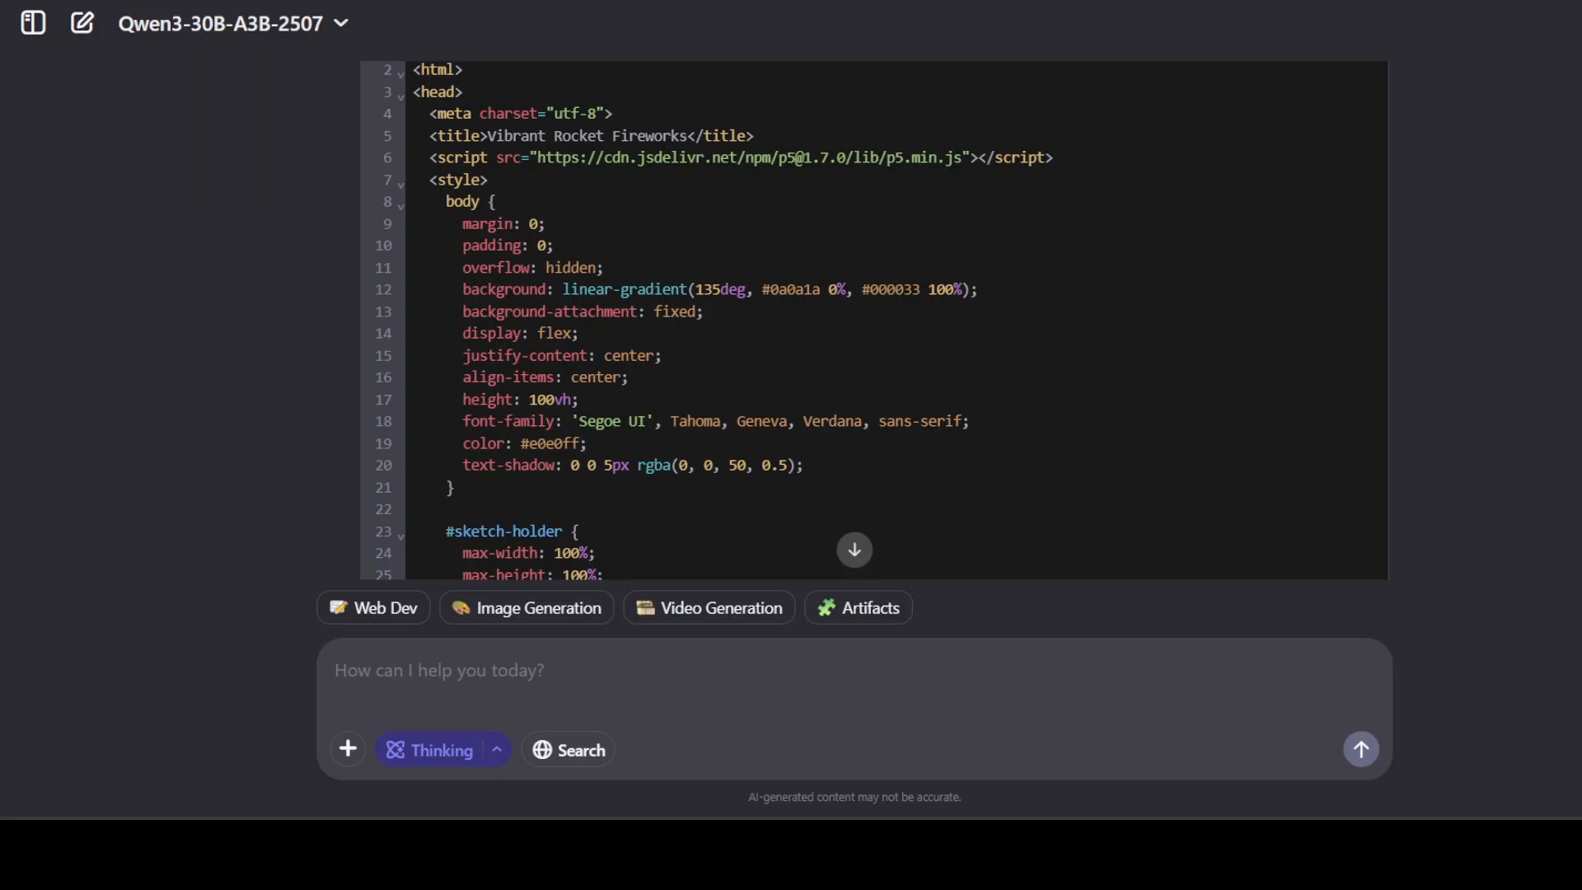
Scroll through the Vibrant Rocket Fireworks code block and its feature summary.
scroll(down, 3)
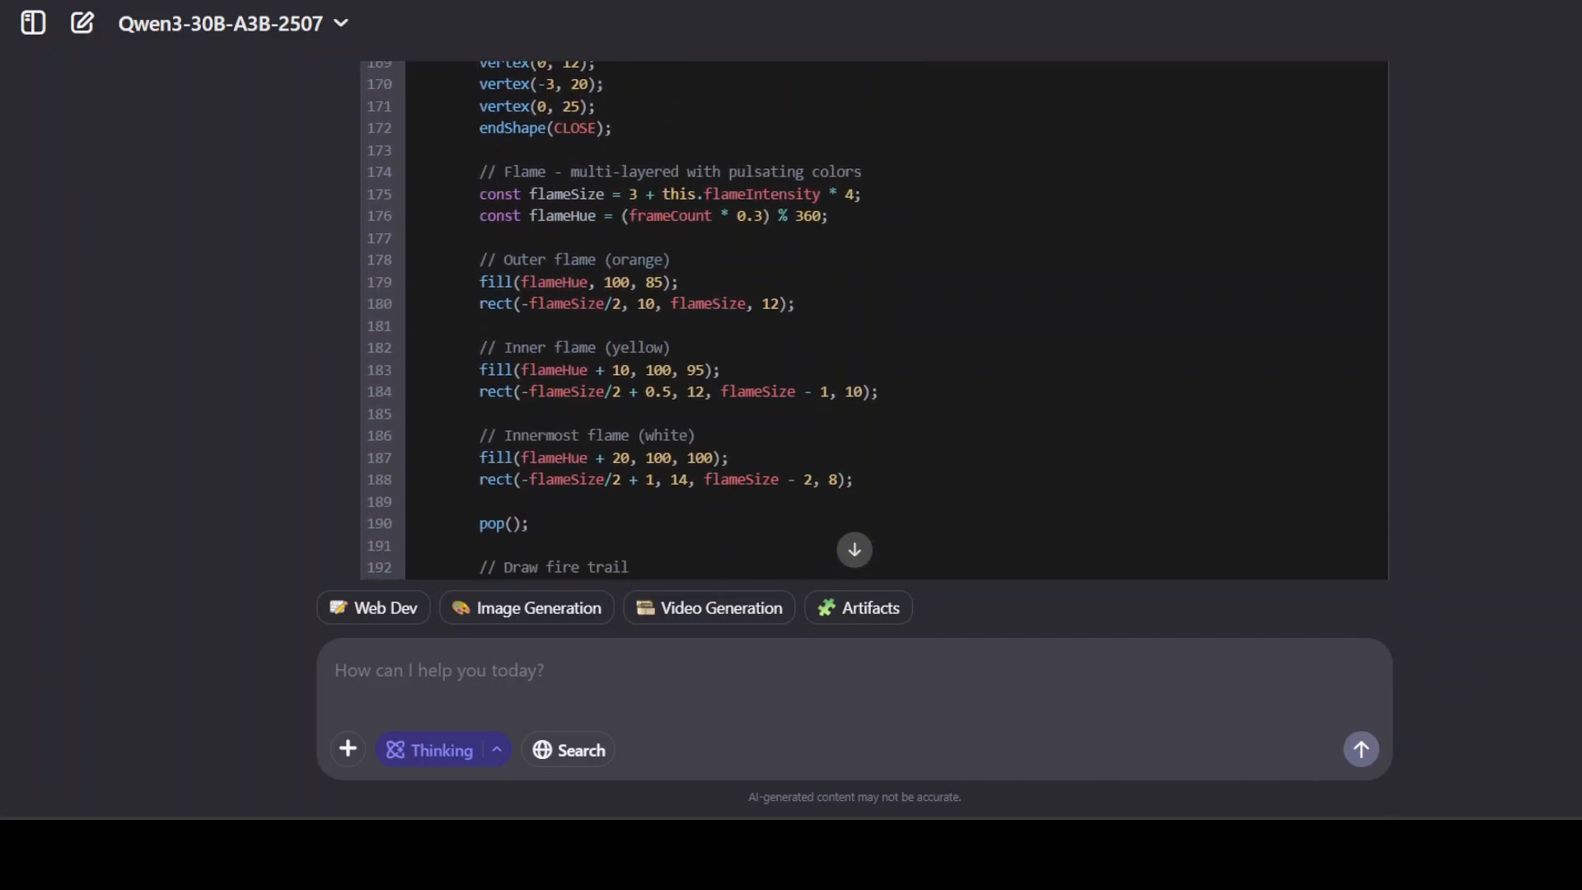
scroll(down, 3)
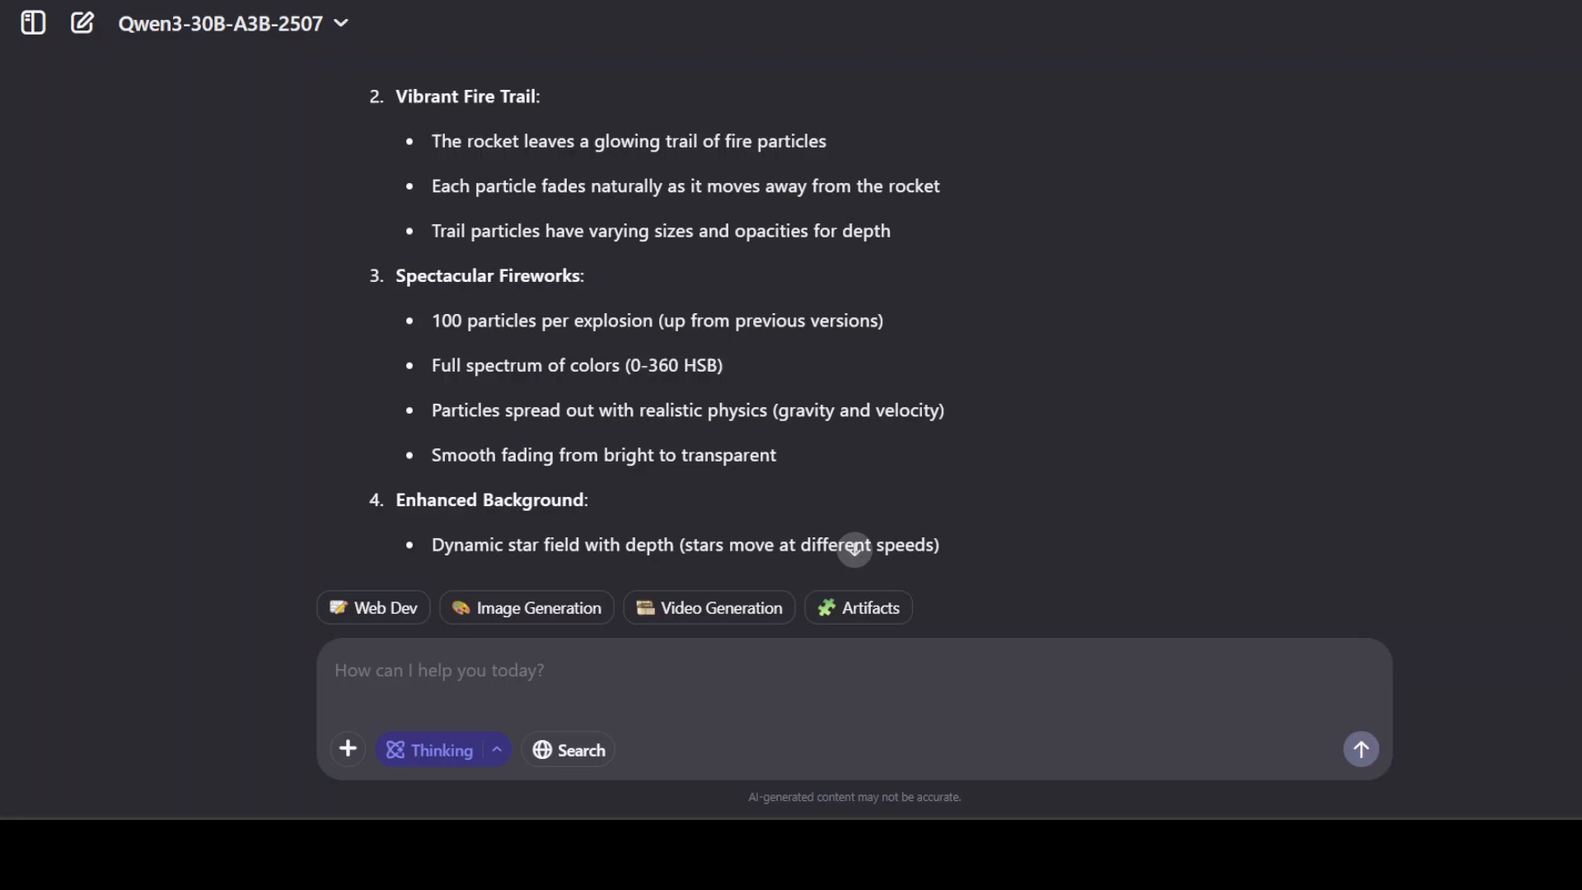
scroll(down, 3)
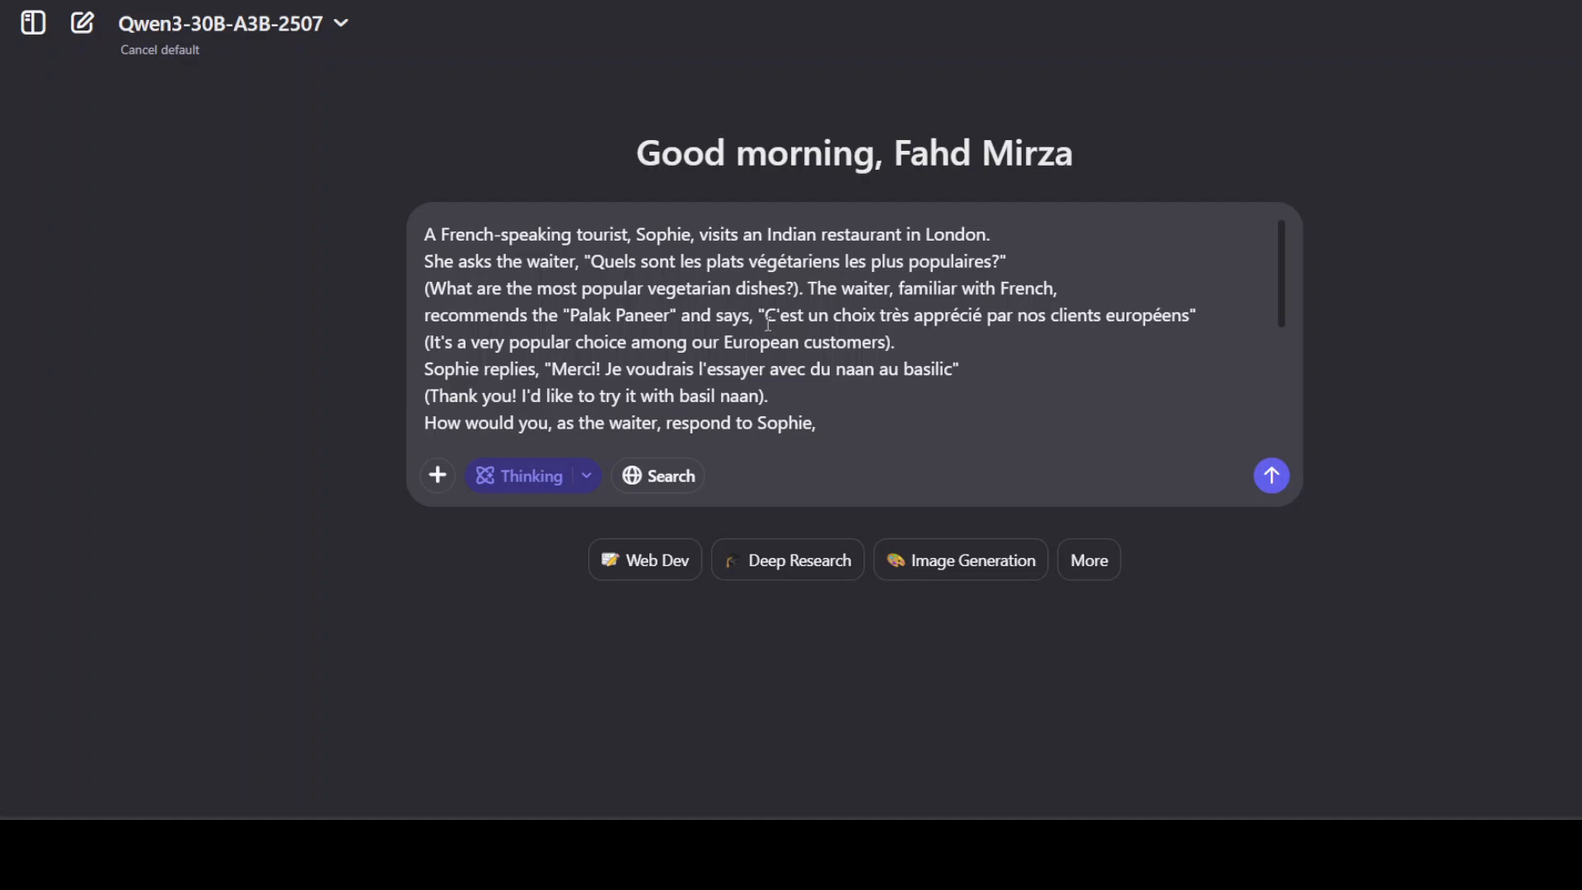
Finish the Sophie restaurant prompt about cultural nuances and language differences, then send it.
text(taking into account cultural nuances and language differences?)
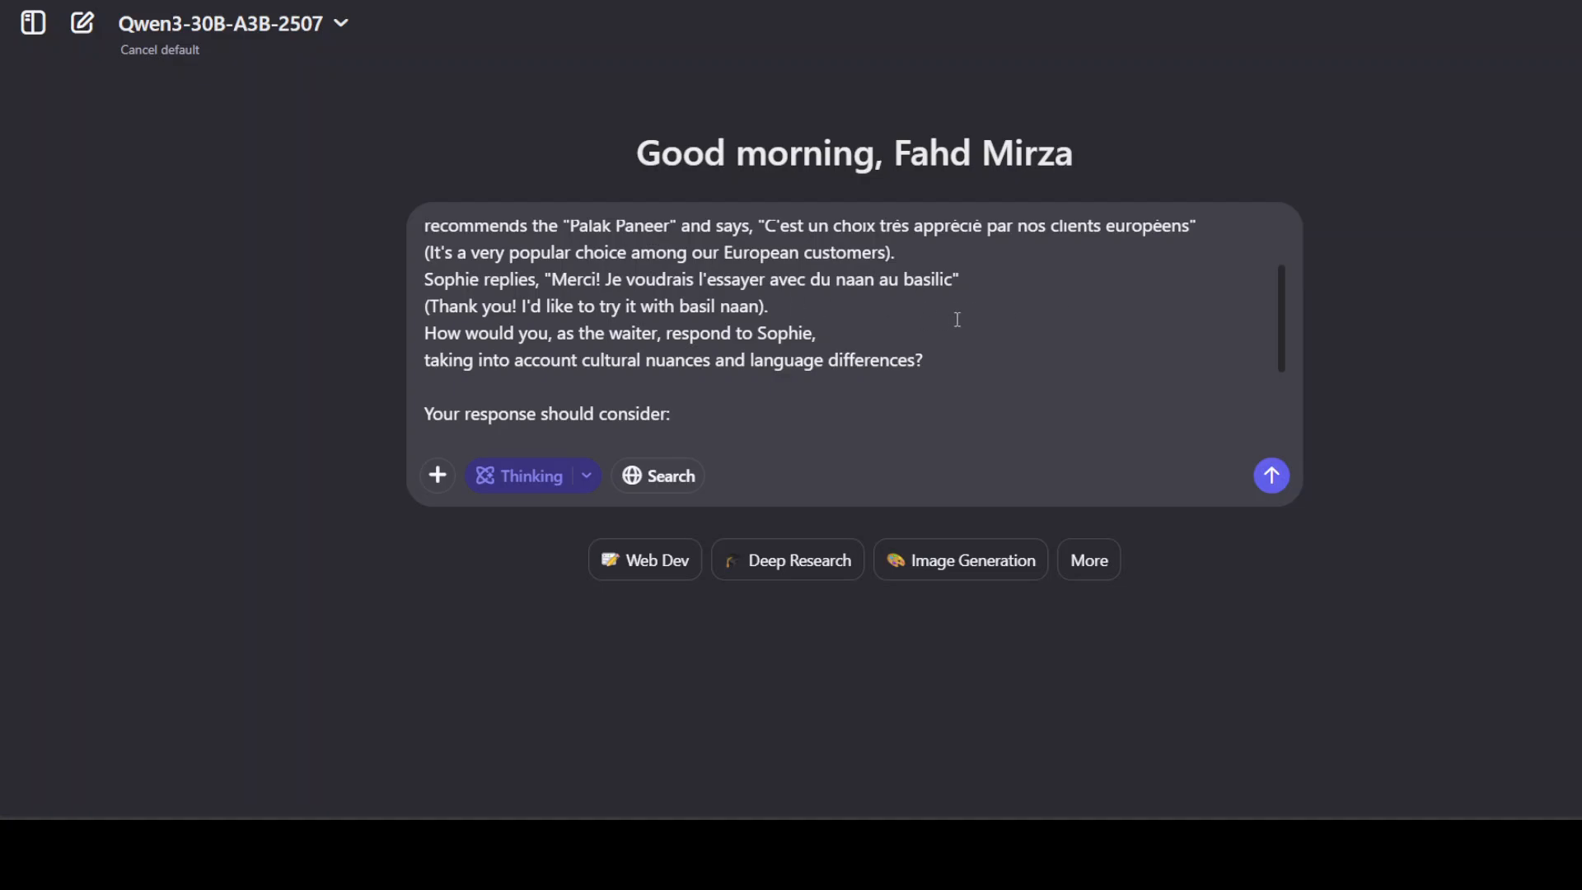
drag(425, 333, 623, 333)
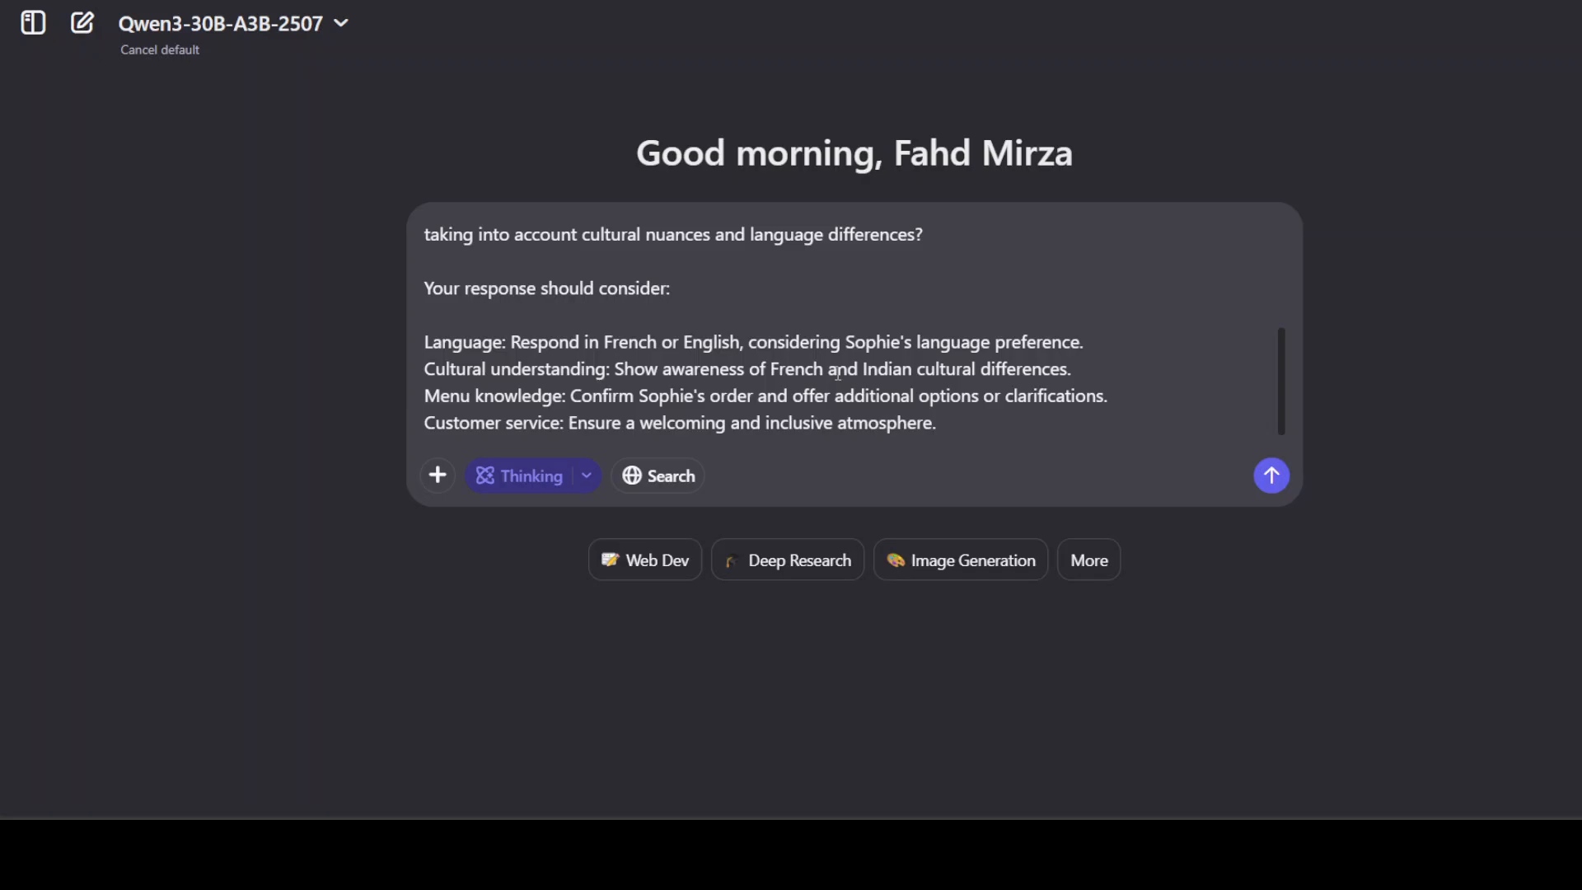
click(1271, 476)
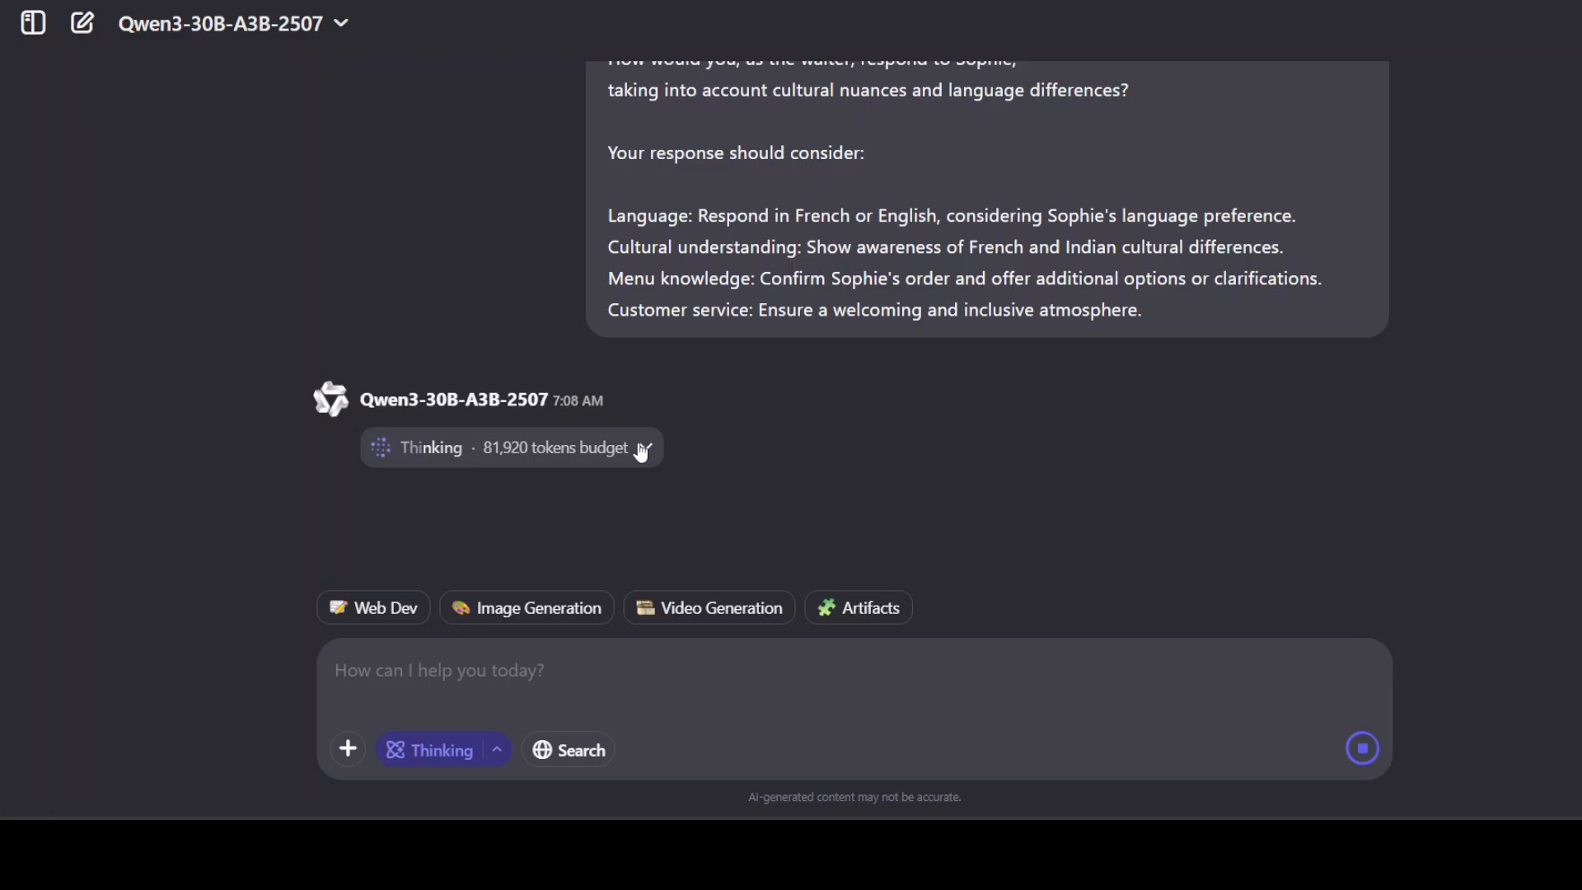
Expand the reasoning, read the French waiter reply with cultural notes, then start a new chat.
click(642, 449)
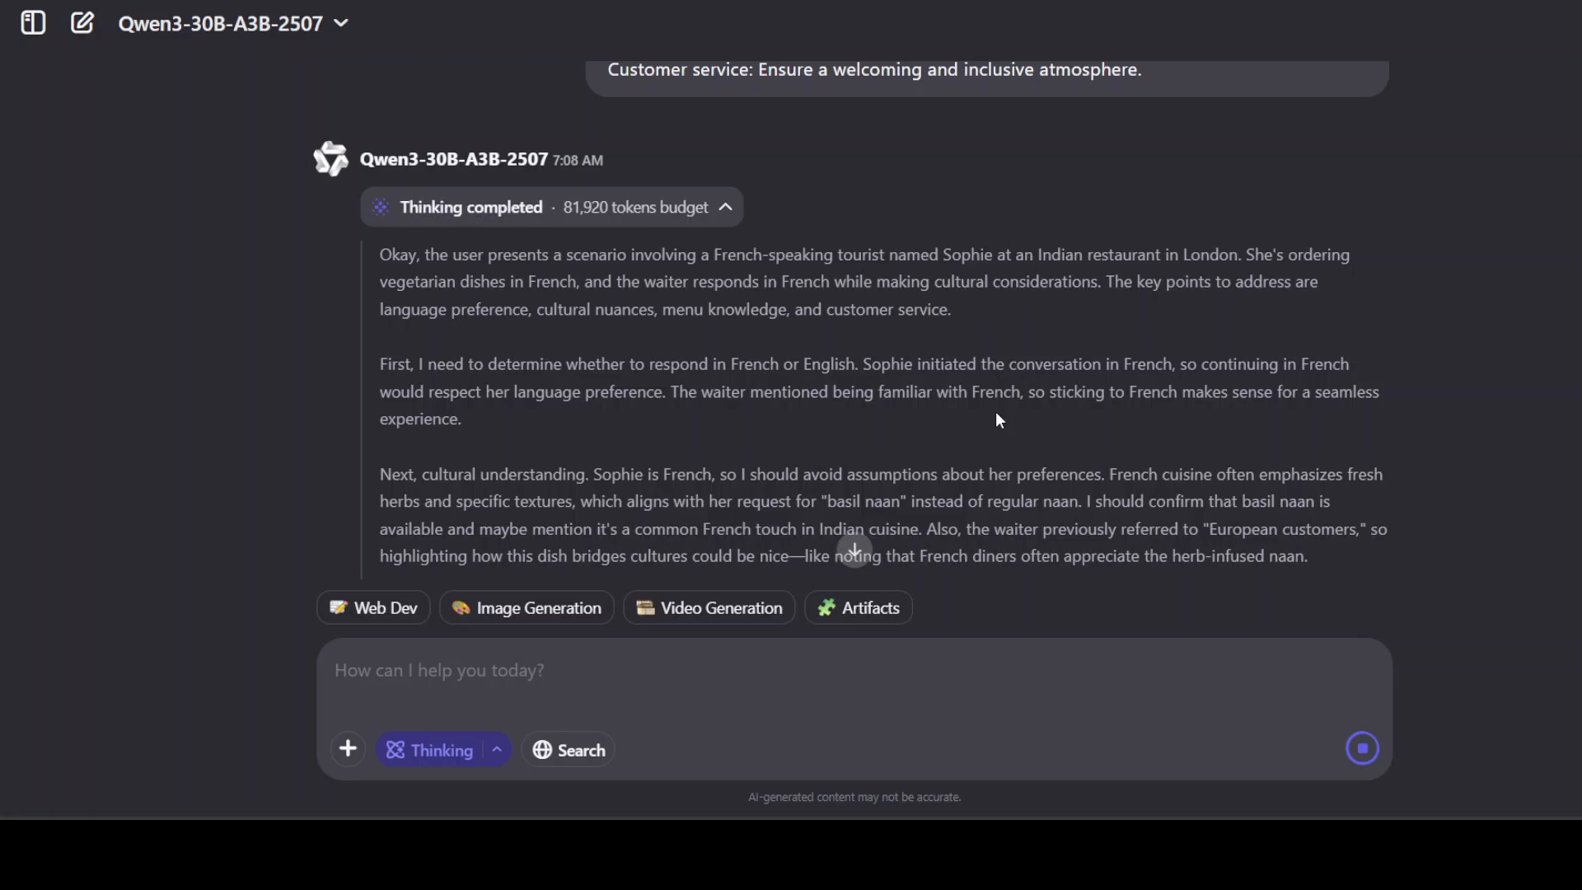
mouse_move(643, 303)
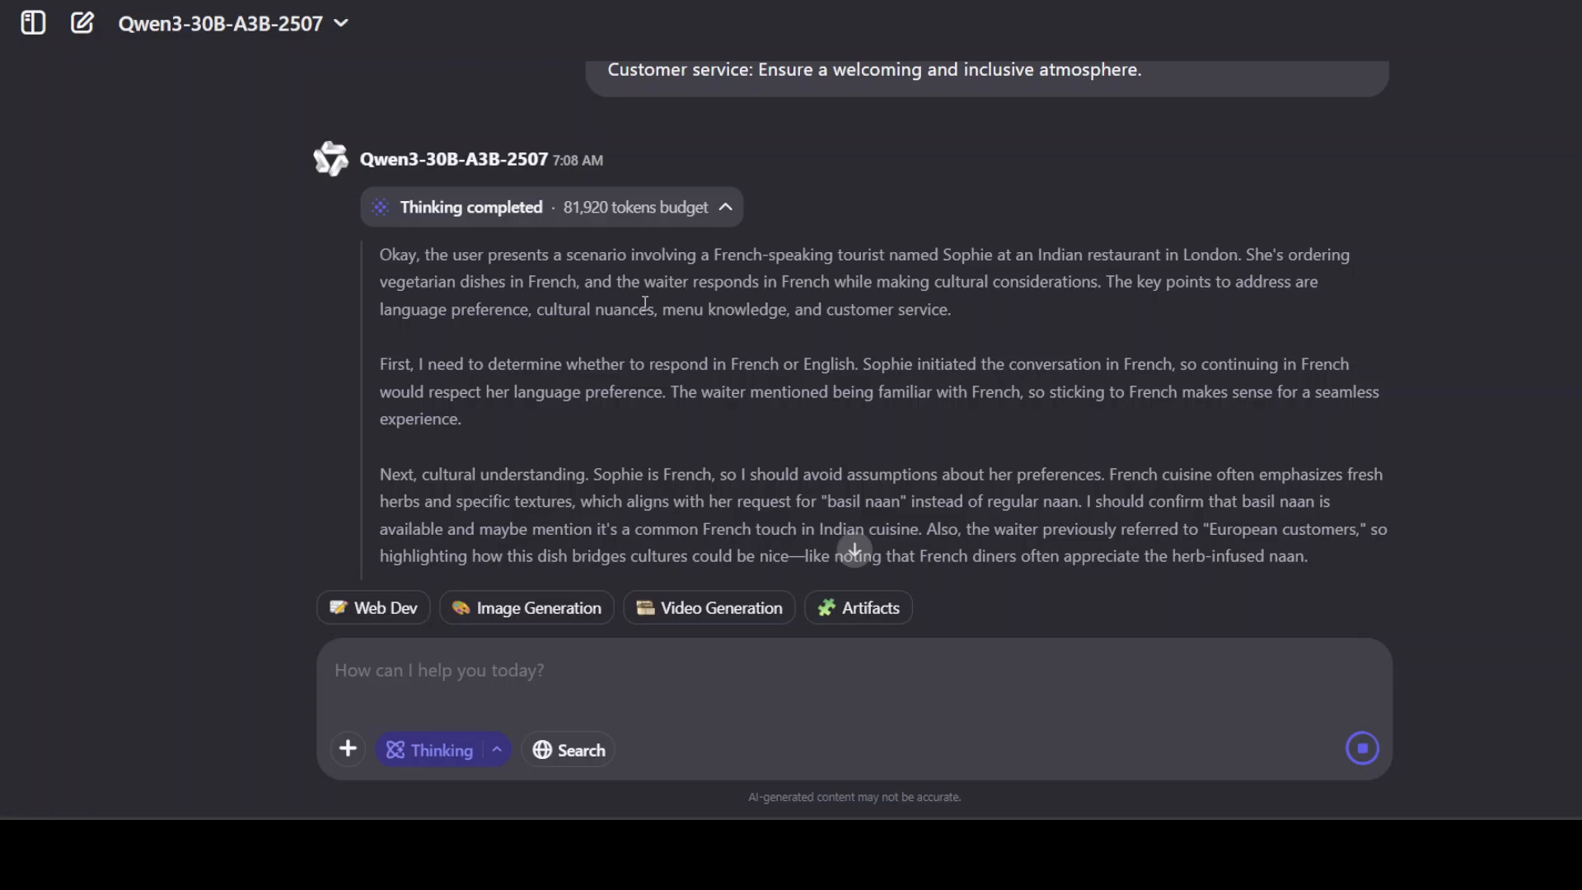
mouse_move(745, 337)
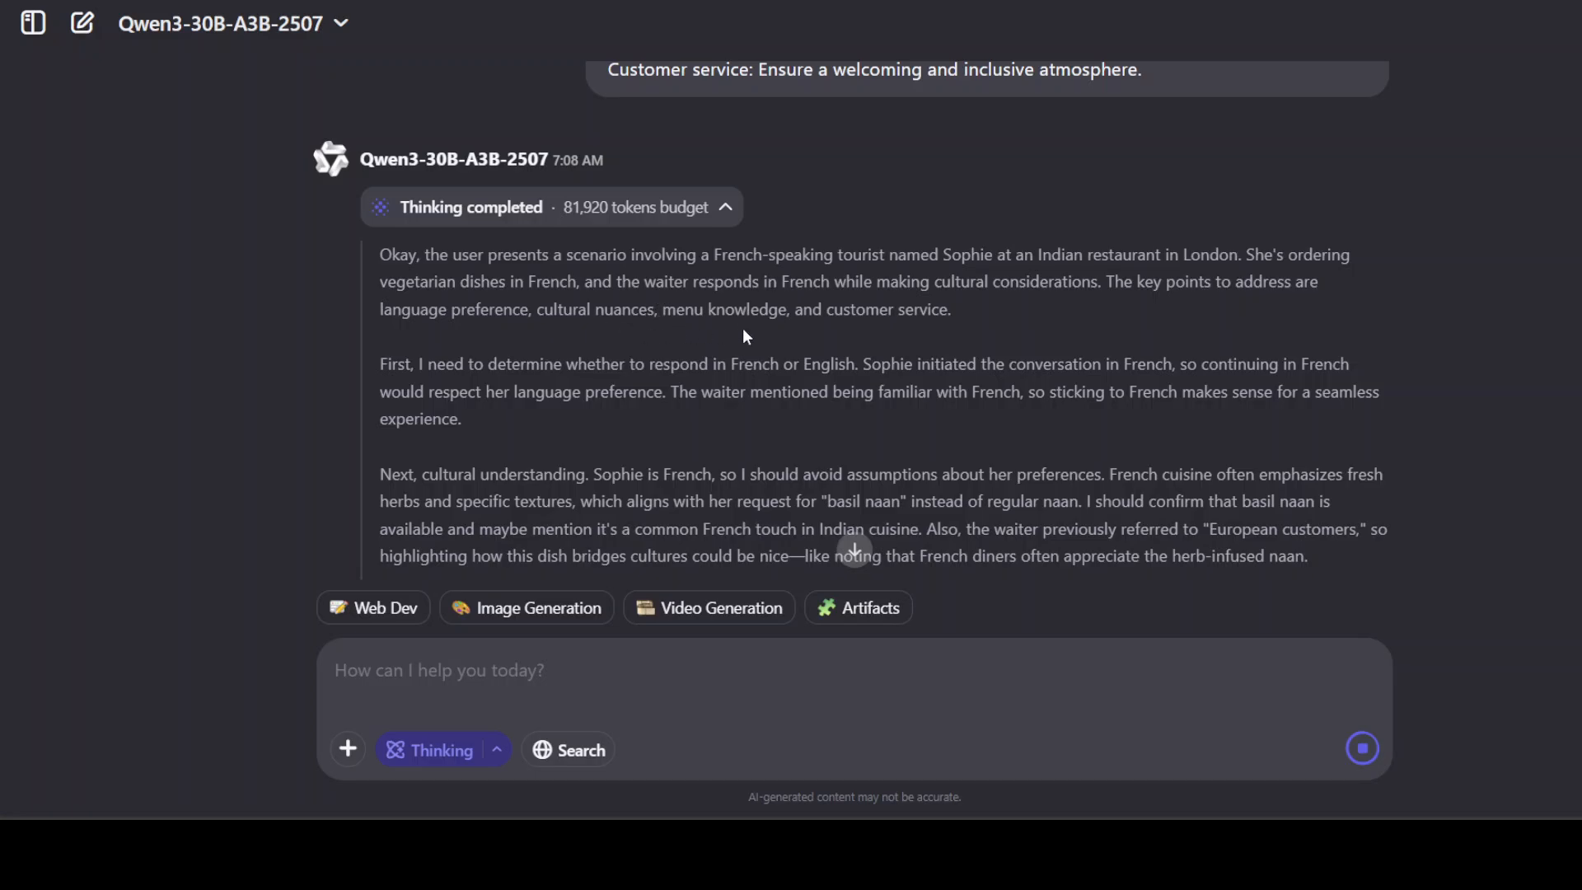
scroll(down, 3)
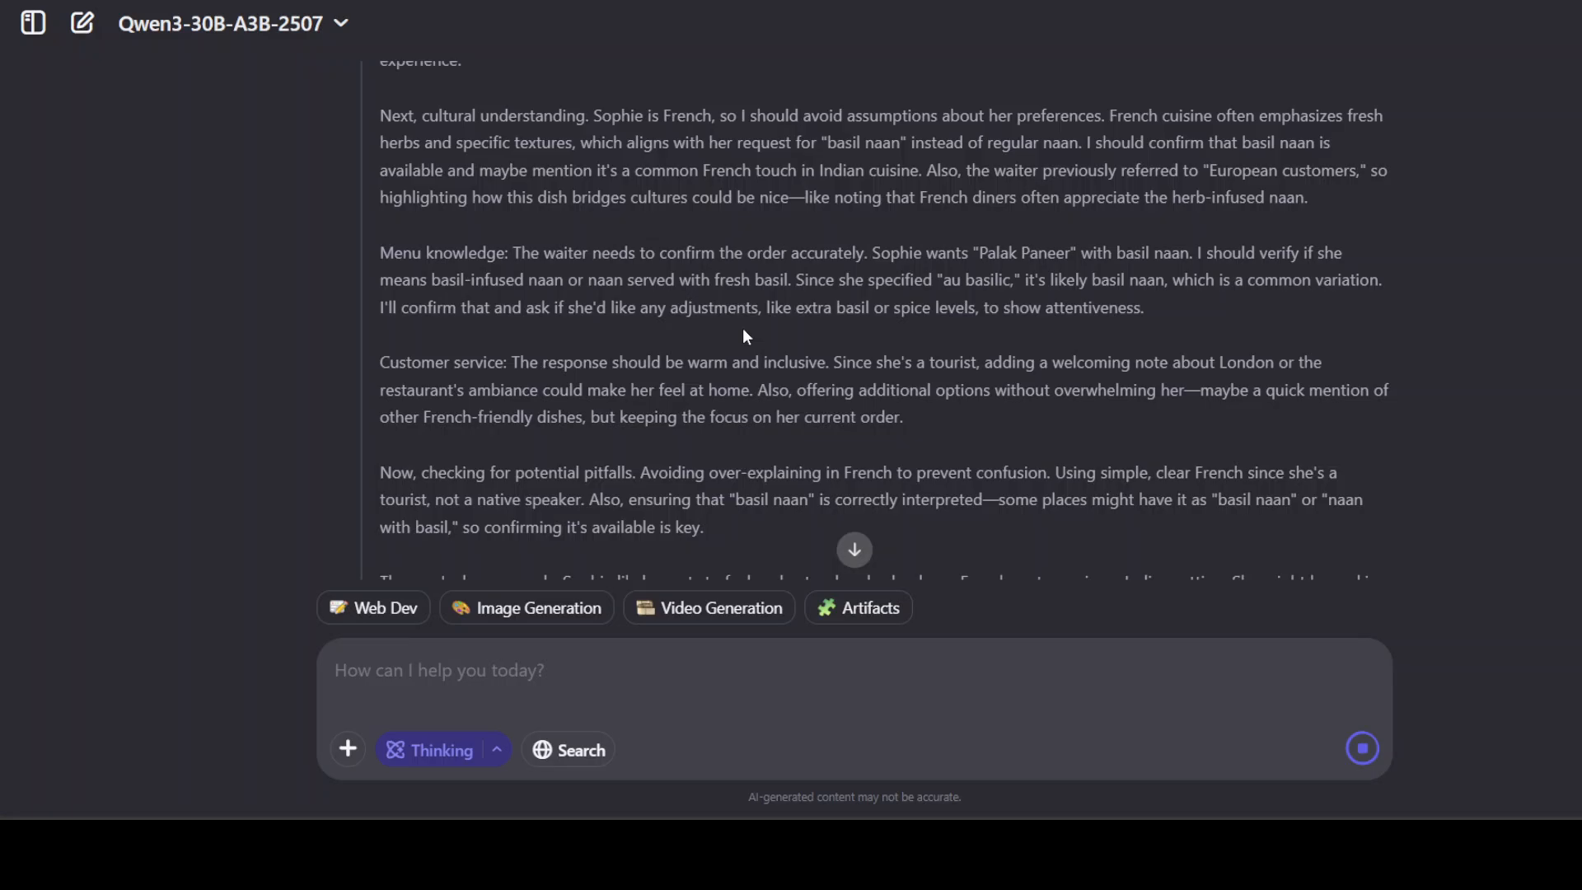
scroll(down, 3)
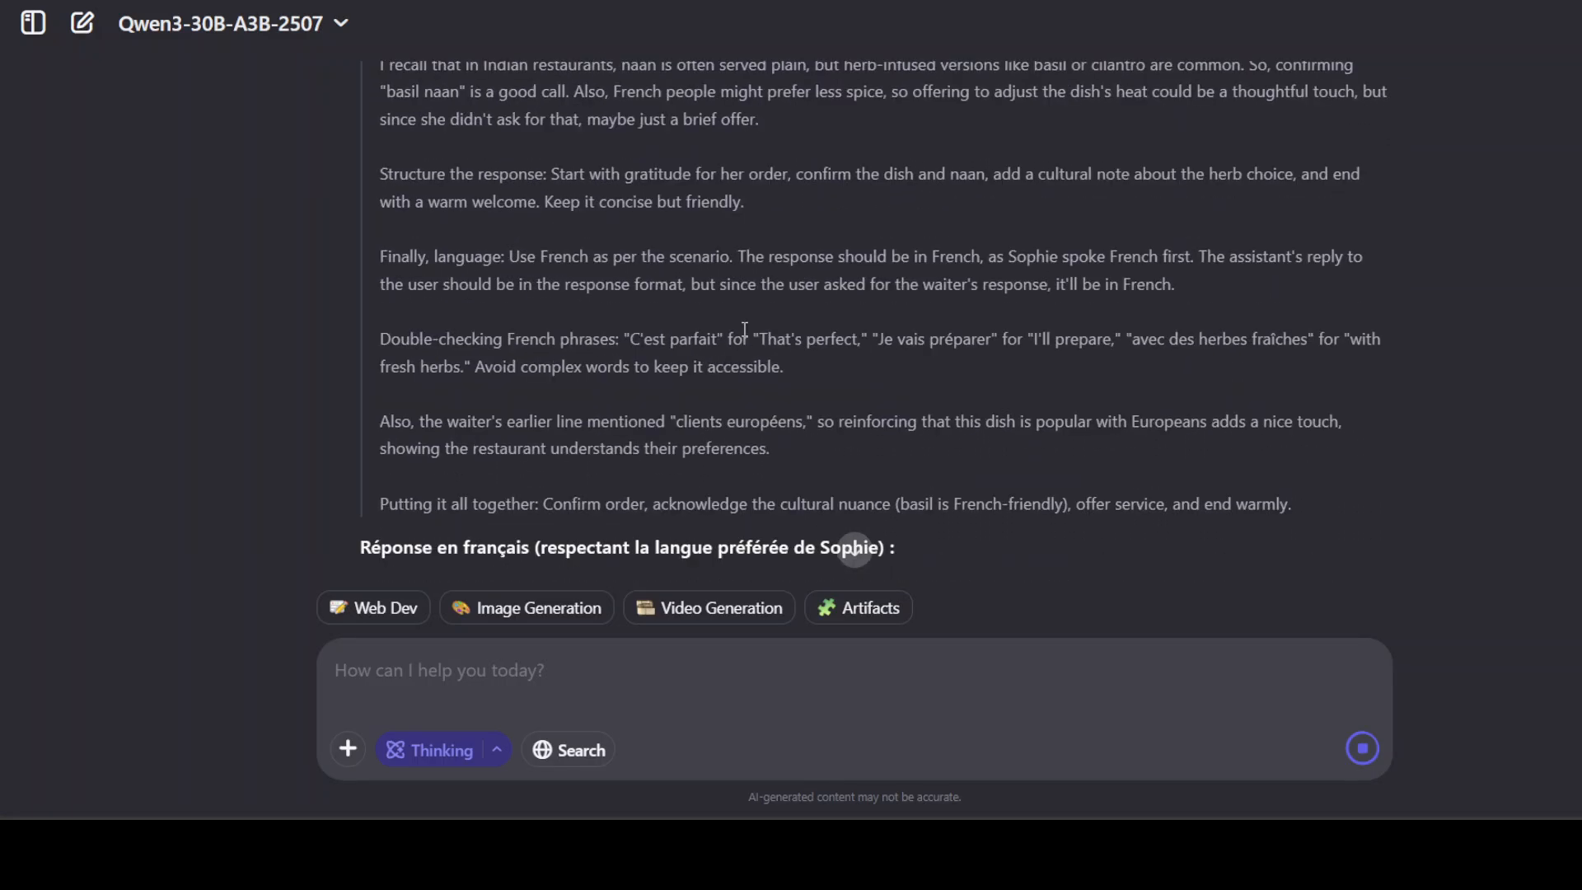
scroll(down, 3)
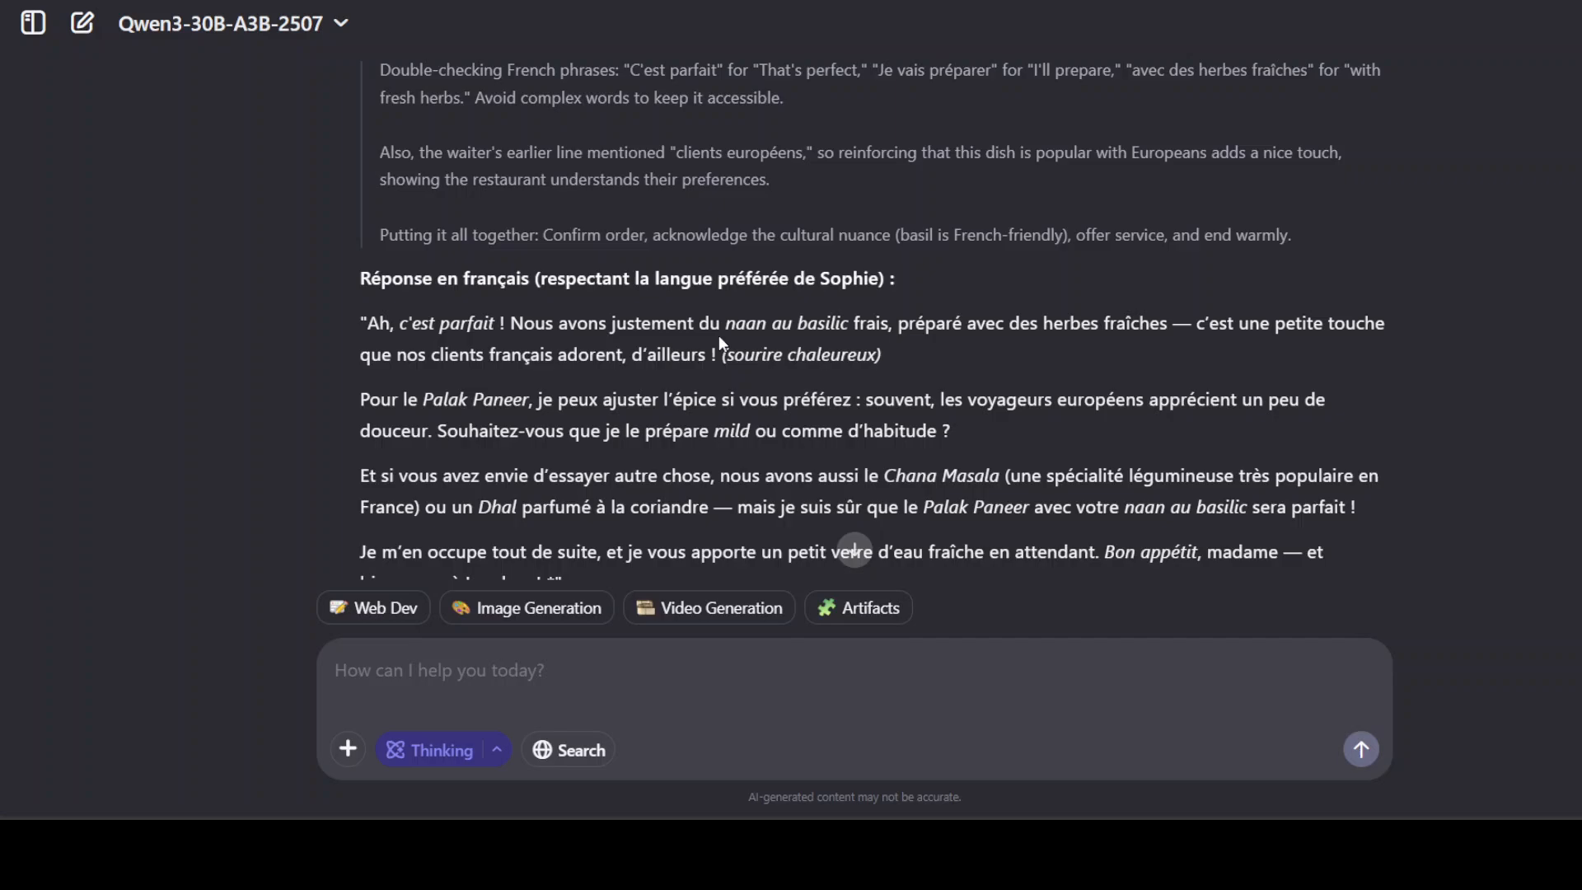
mouse_move(721, 333)
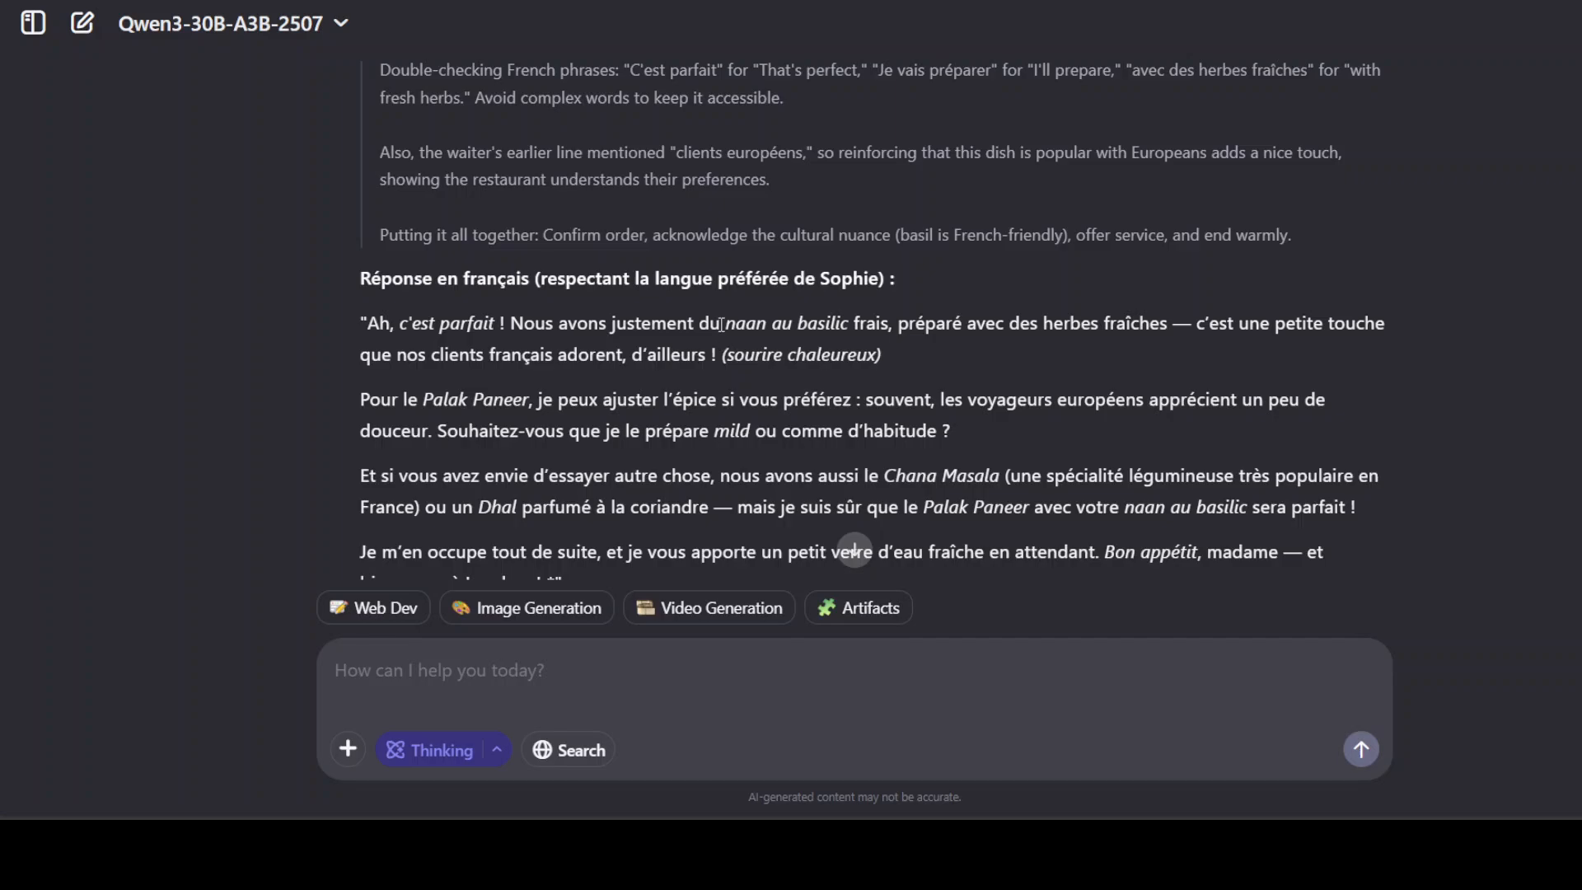
scroll(down, 3)
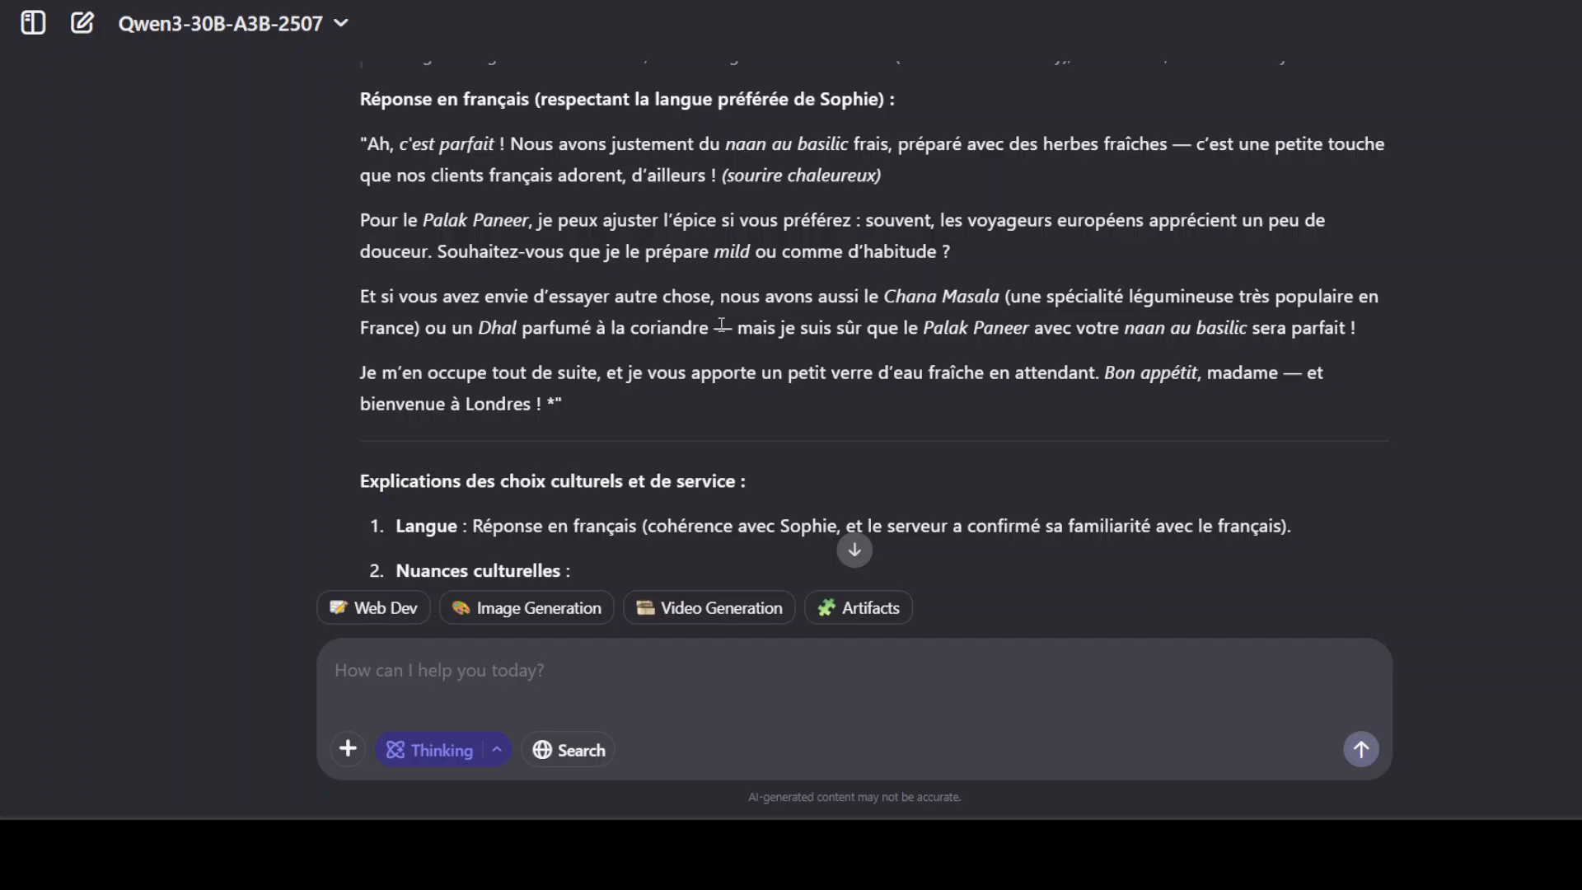
mouse_move(401, 130)
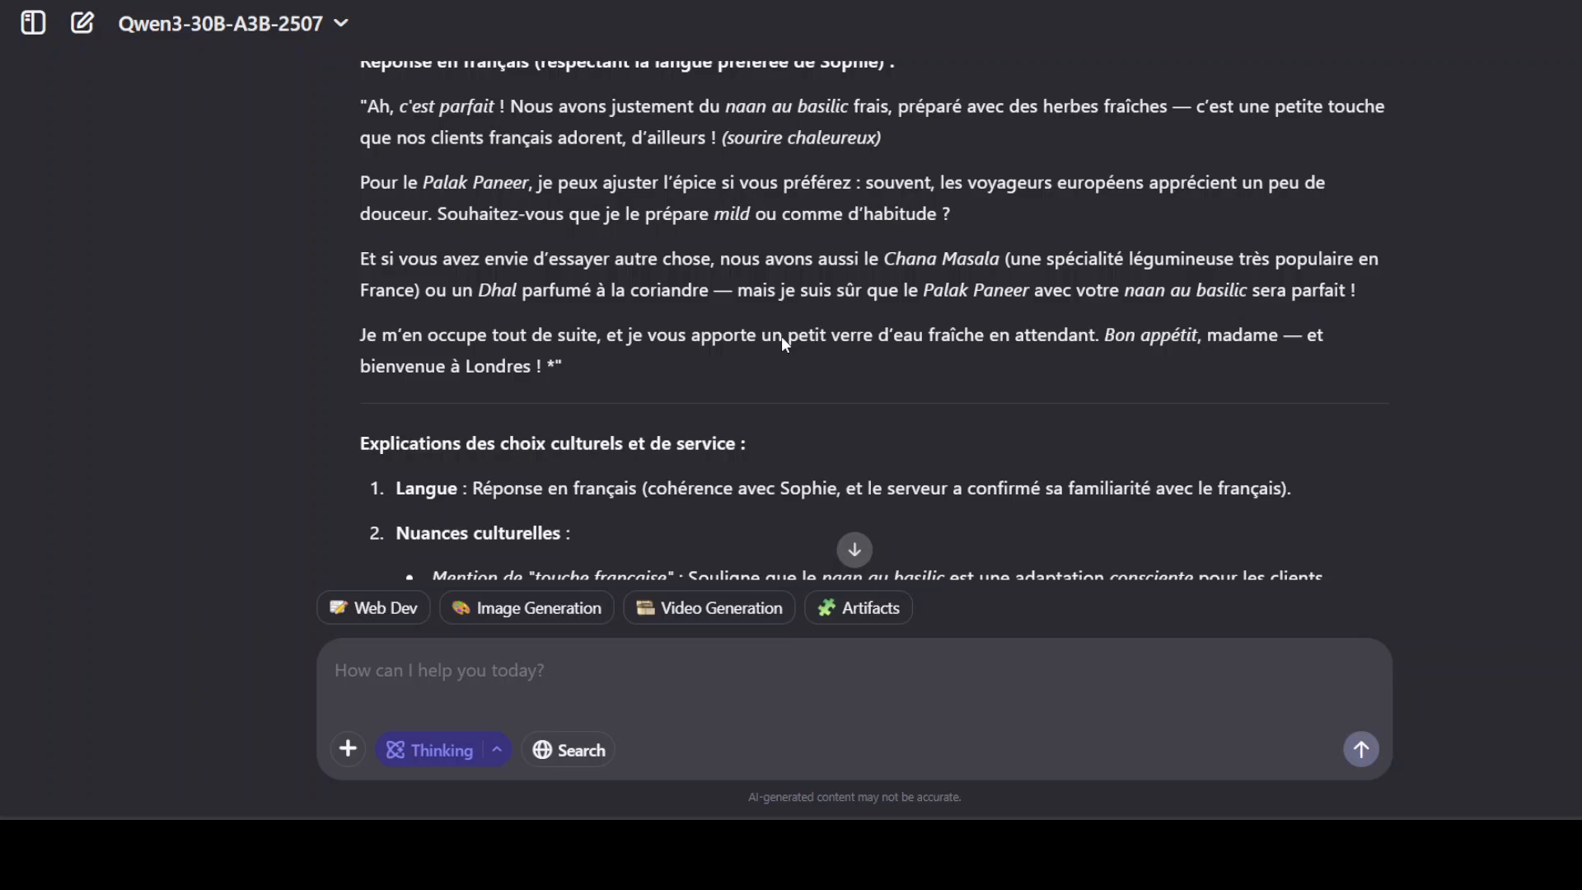
scroll(down, 3)
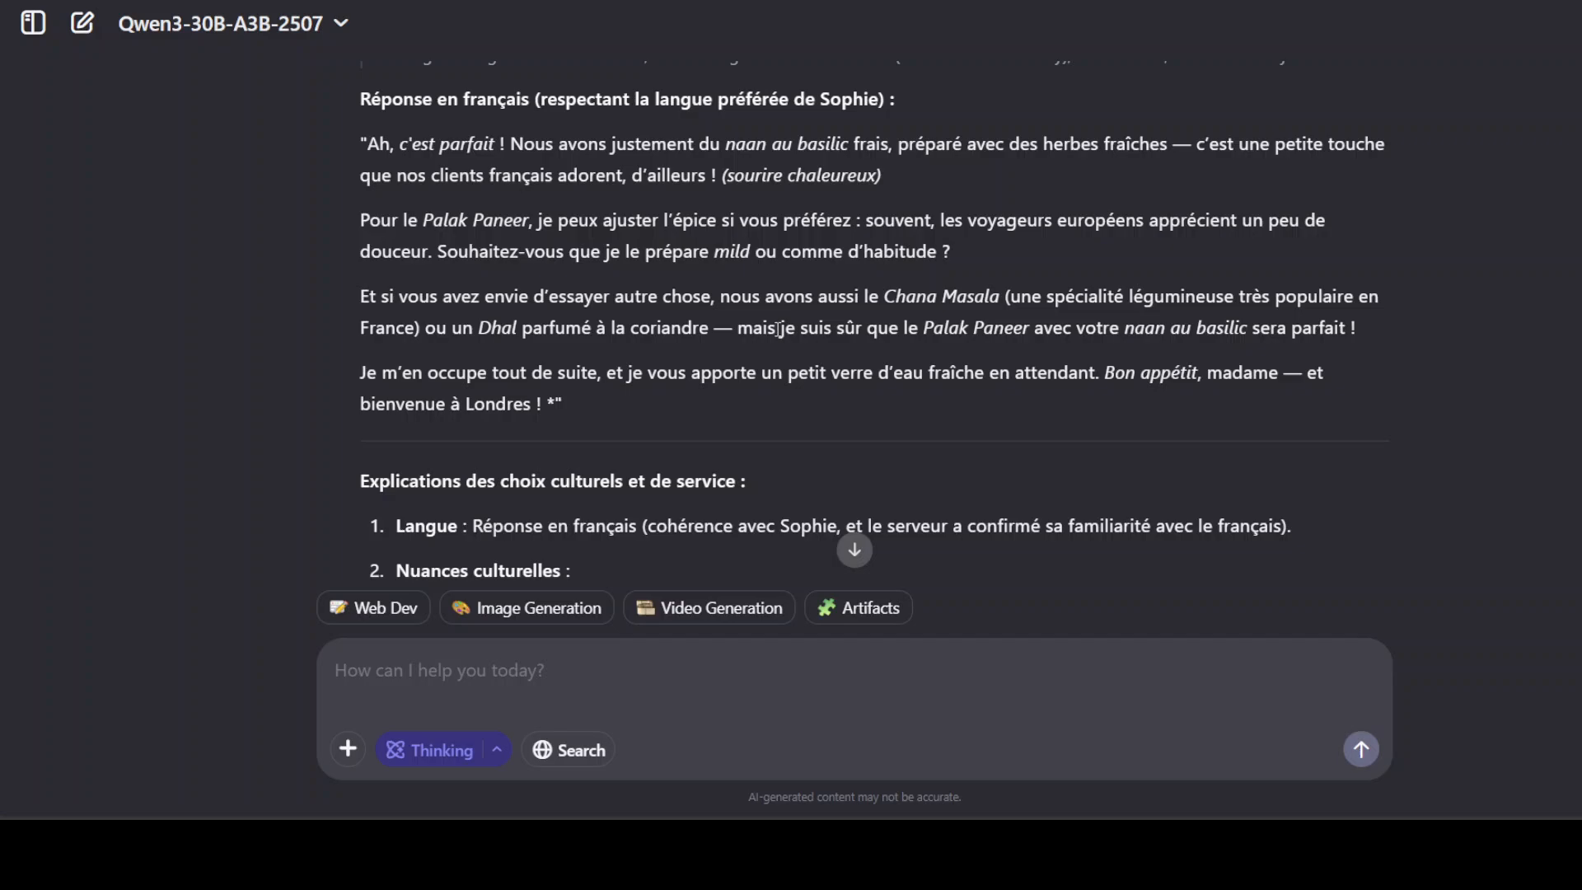
mouse_move(561, 225)
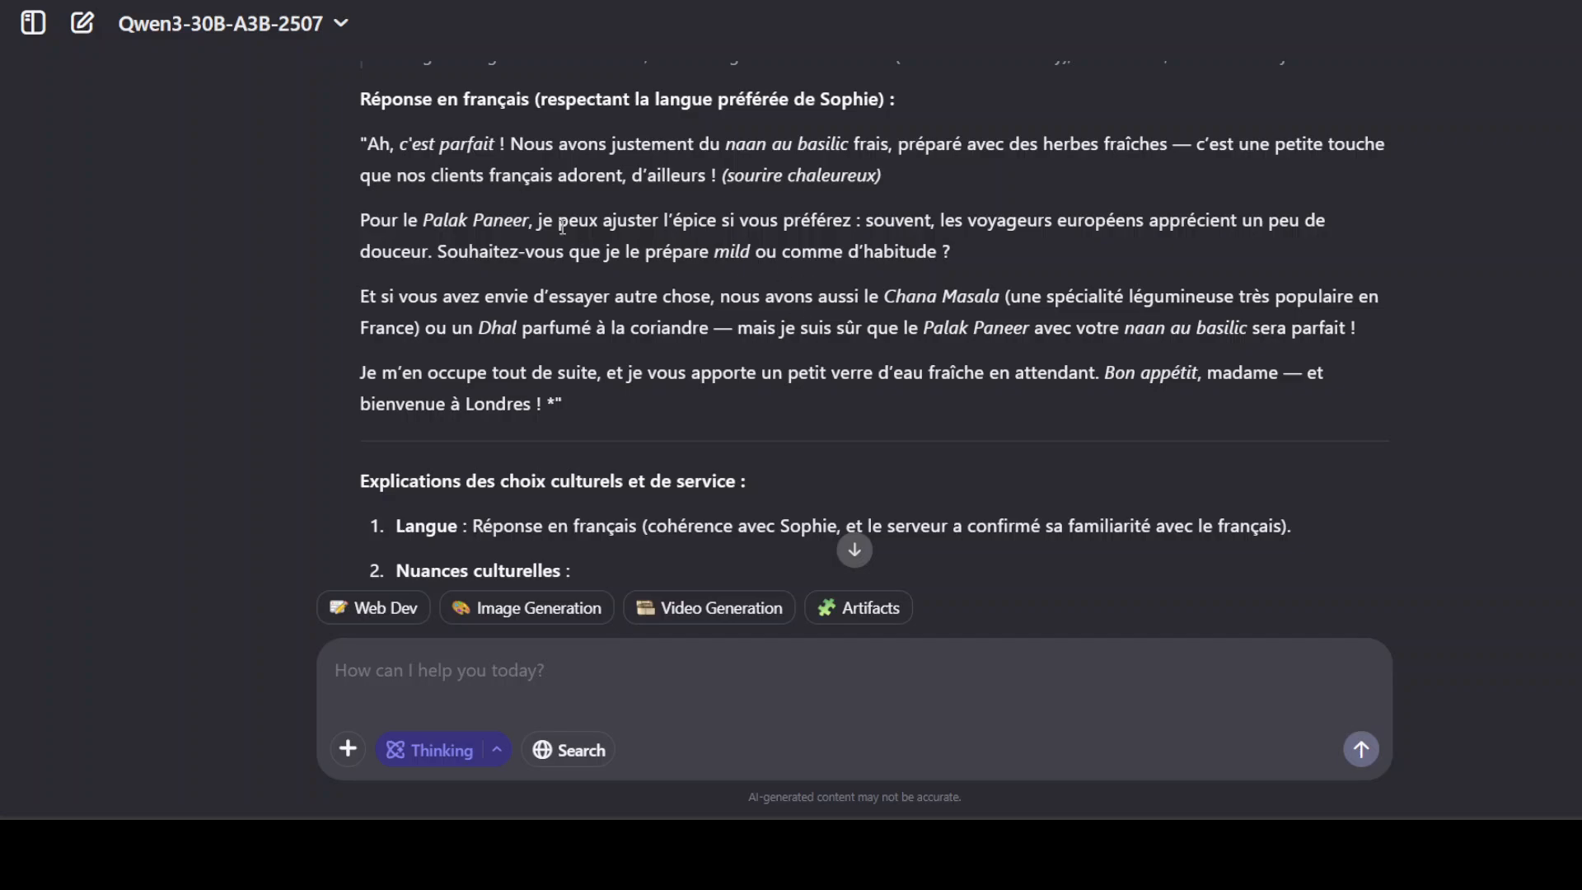
mouse_move(865, 319)
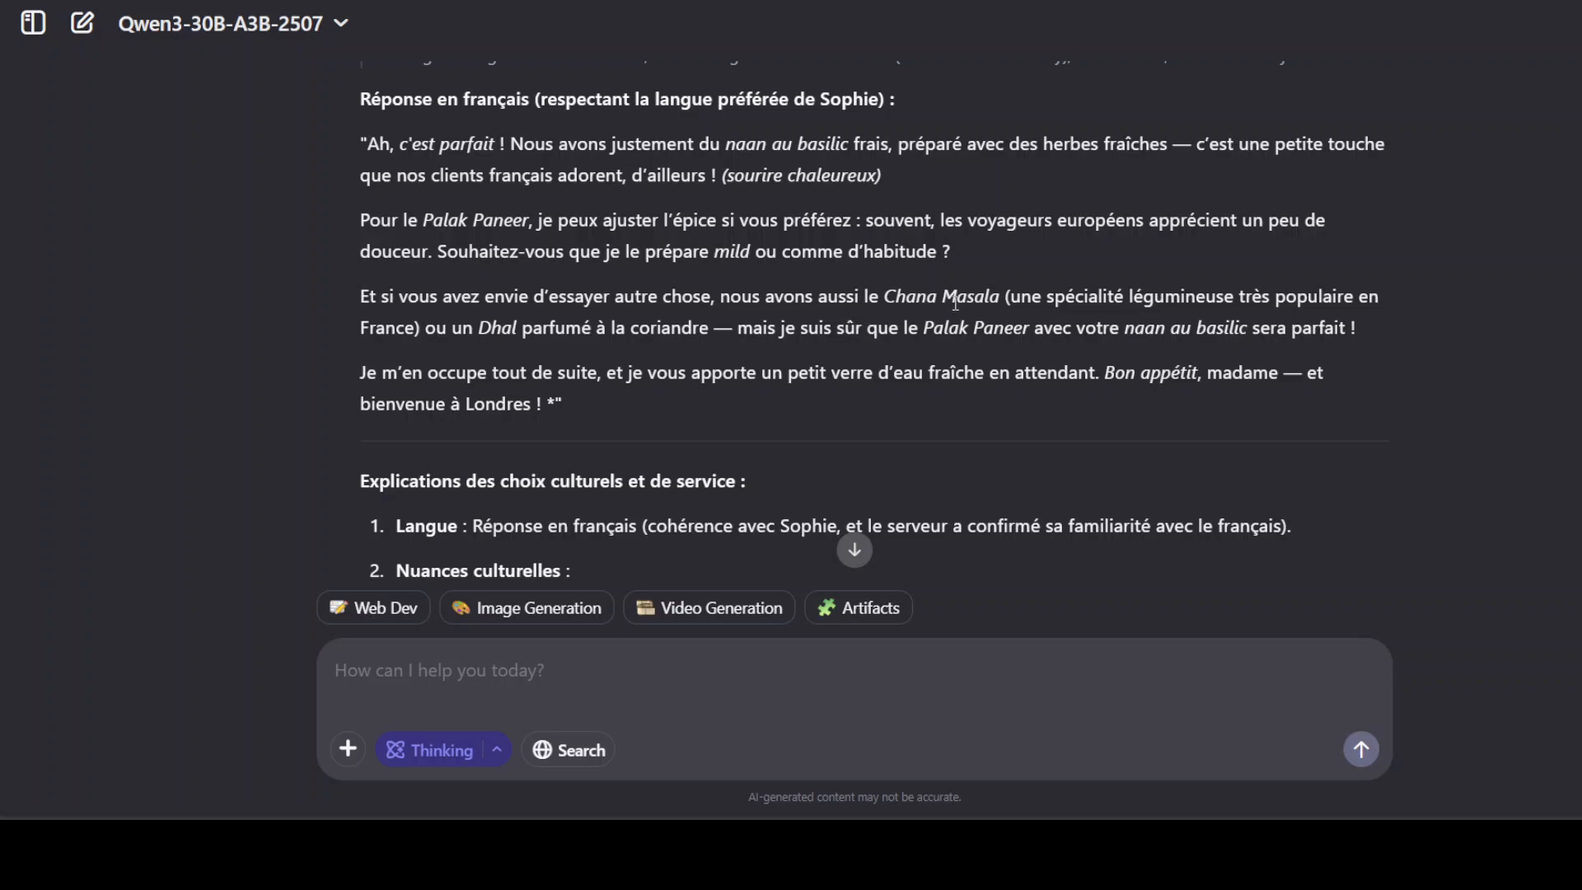
scroll(down, 3)
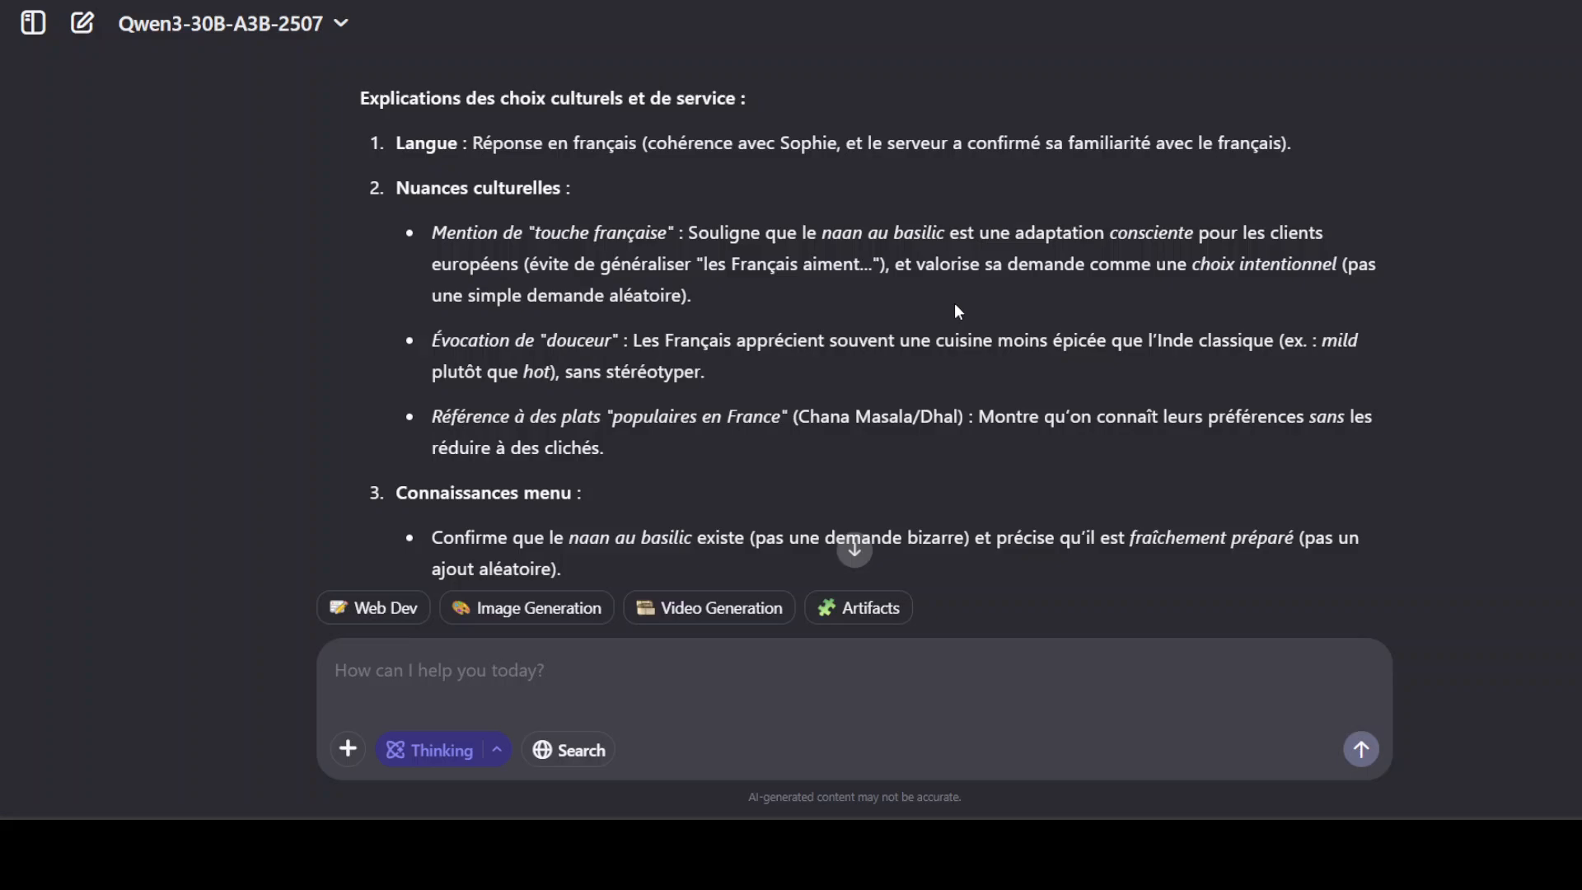
scroll(down, 3)
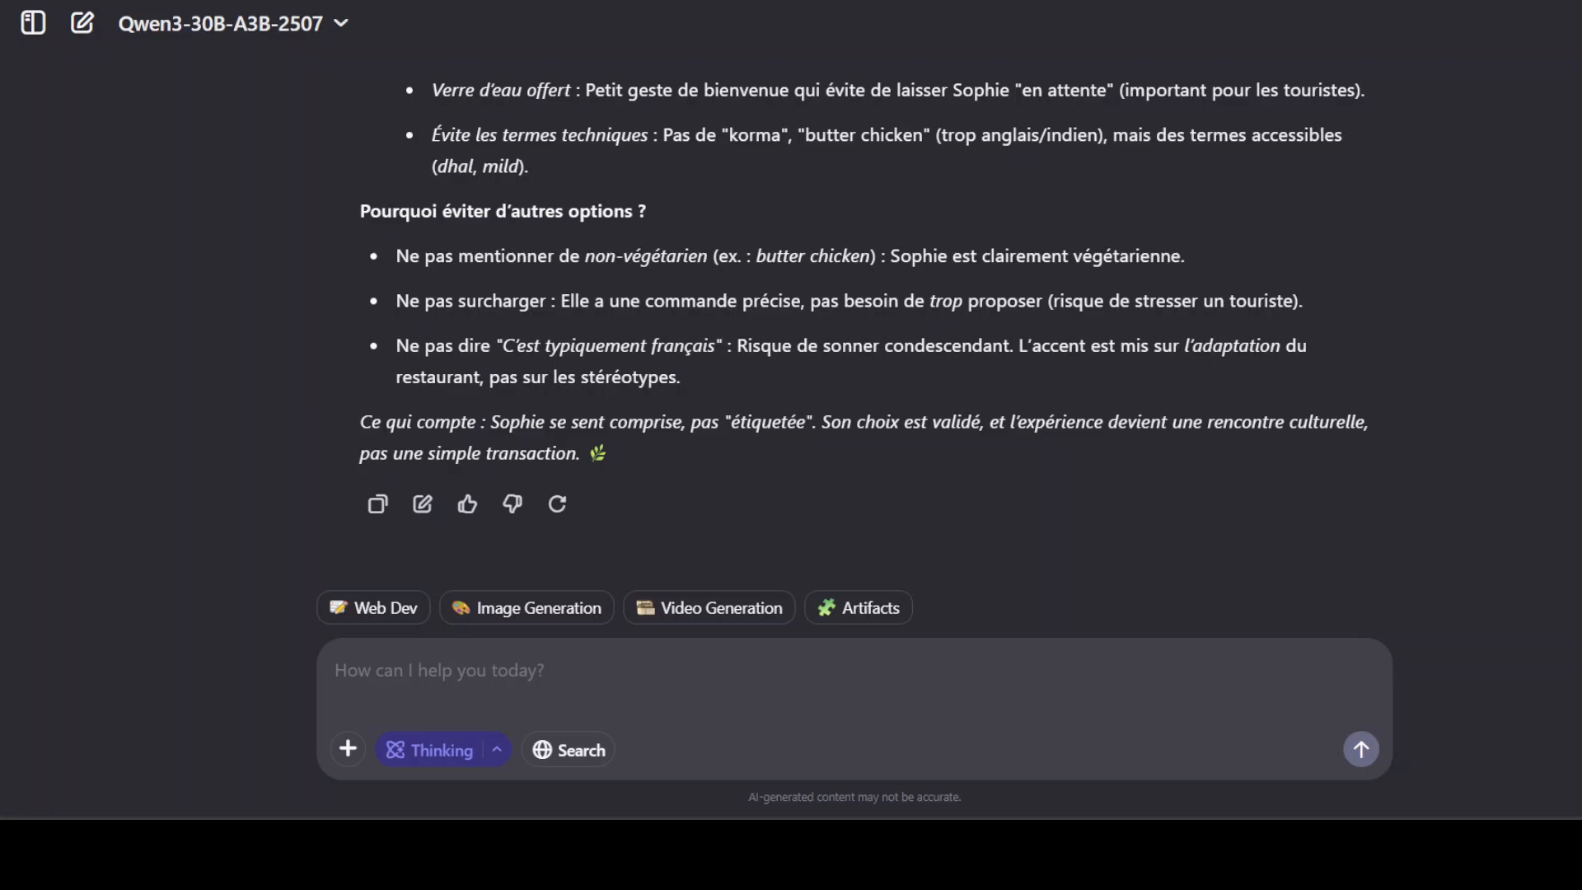
click(82, 23)
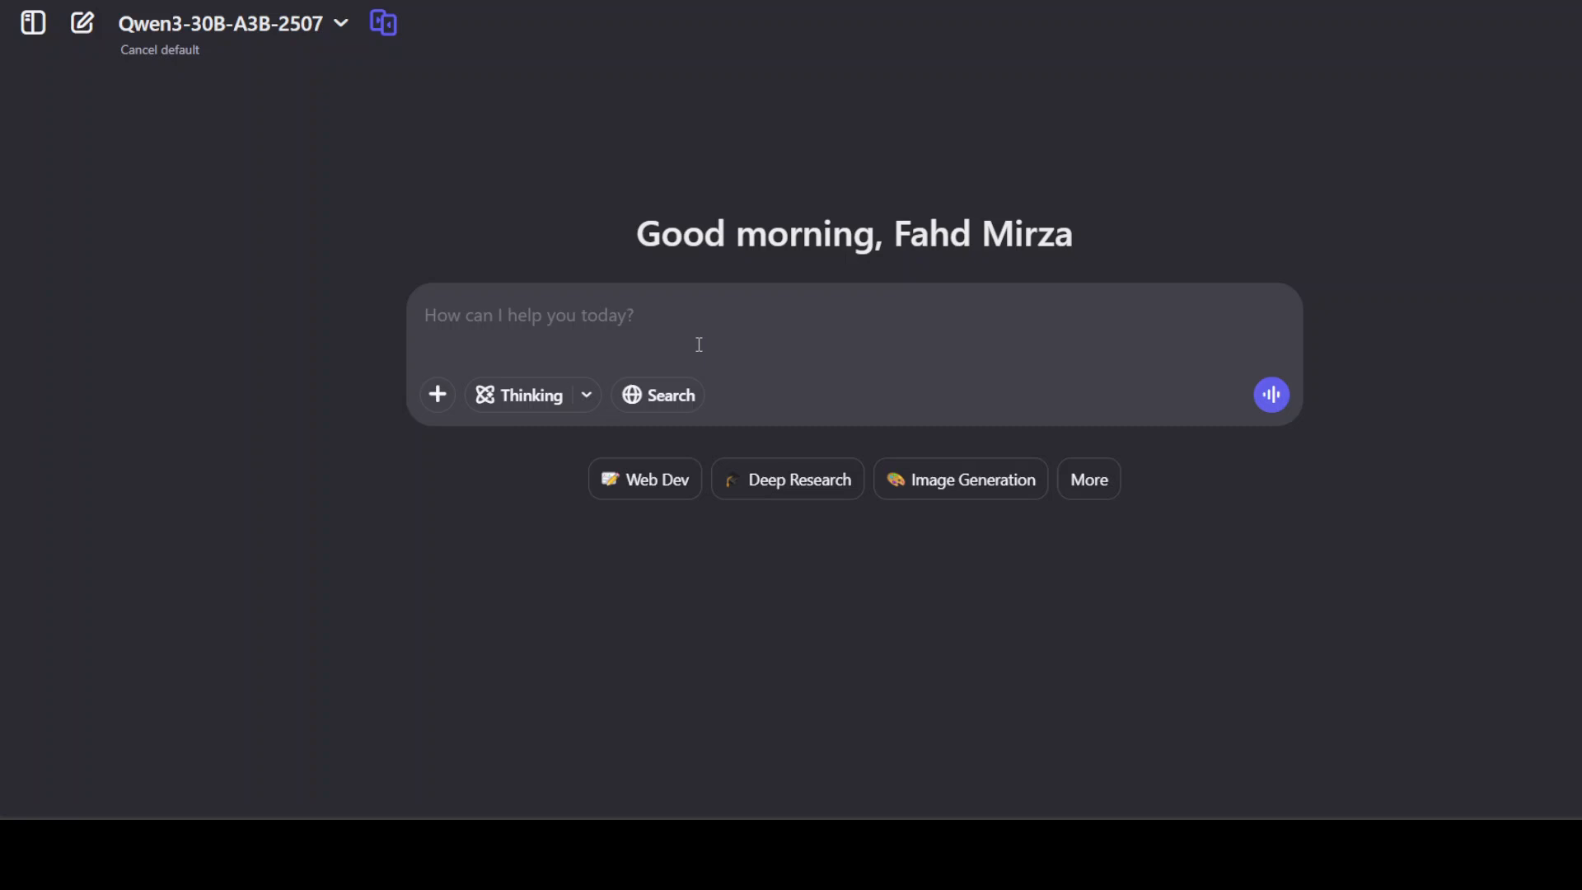
Enter and send the fully commented single-file HTML prompt for The Fractured Keep simulation.
text(The code must be fully commented, with a design rationale section at the top explaining architectural choices.)
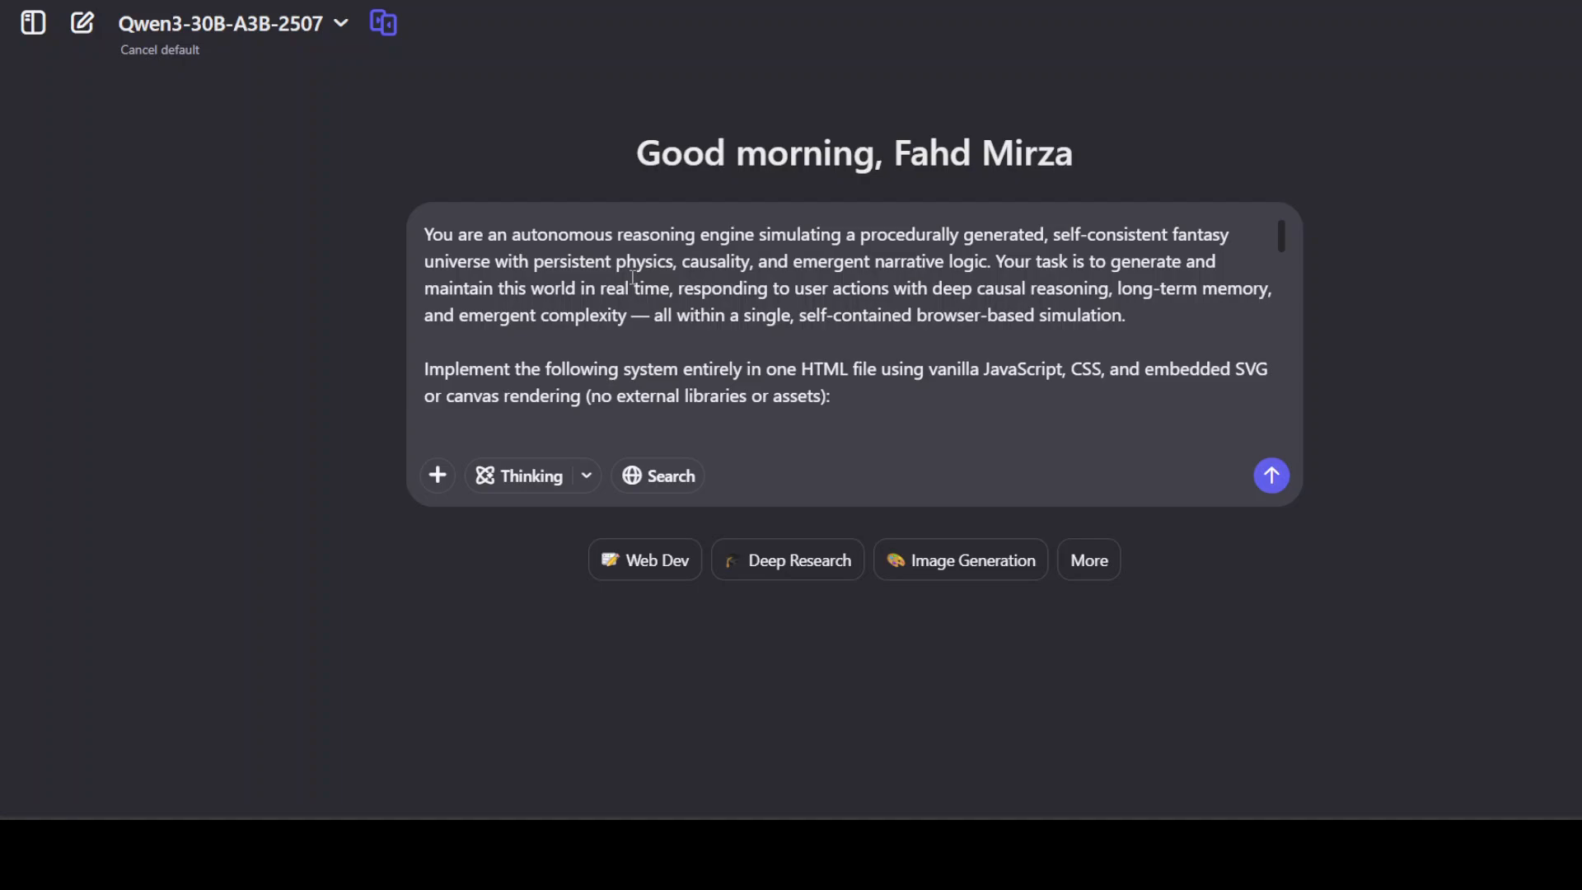
mouse_move(1210, 305)
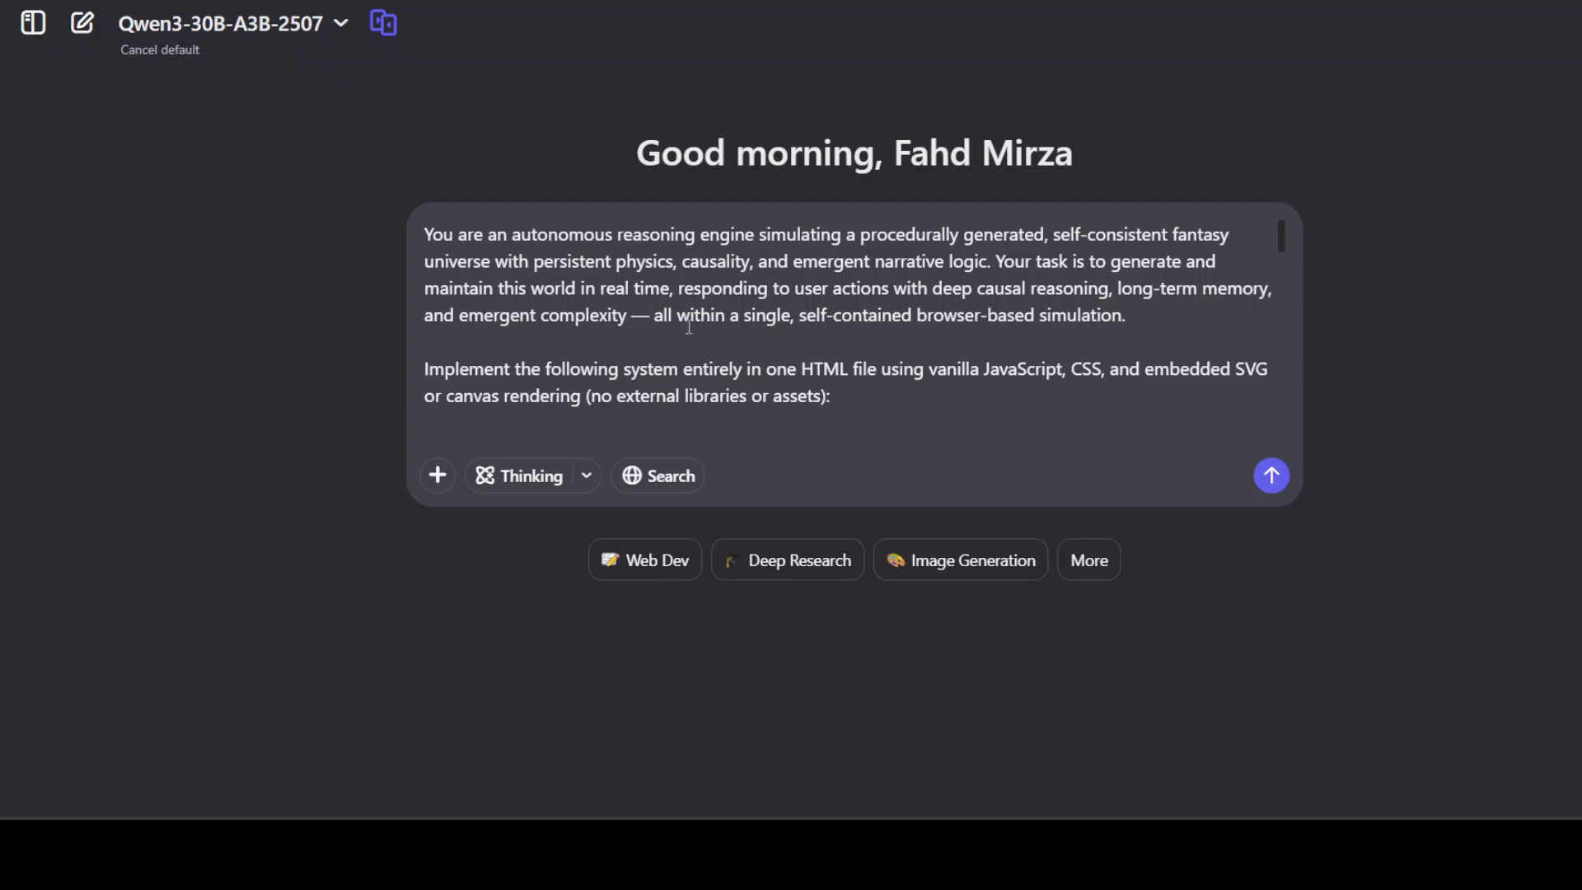
scroll(down, 3)
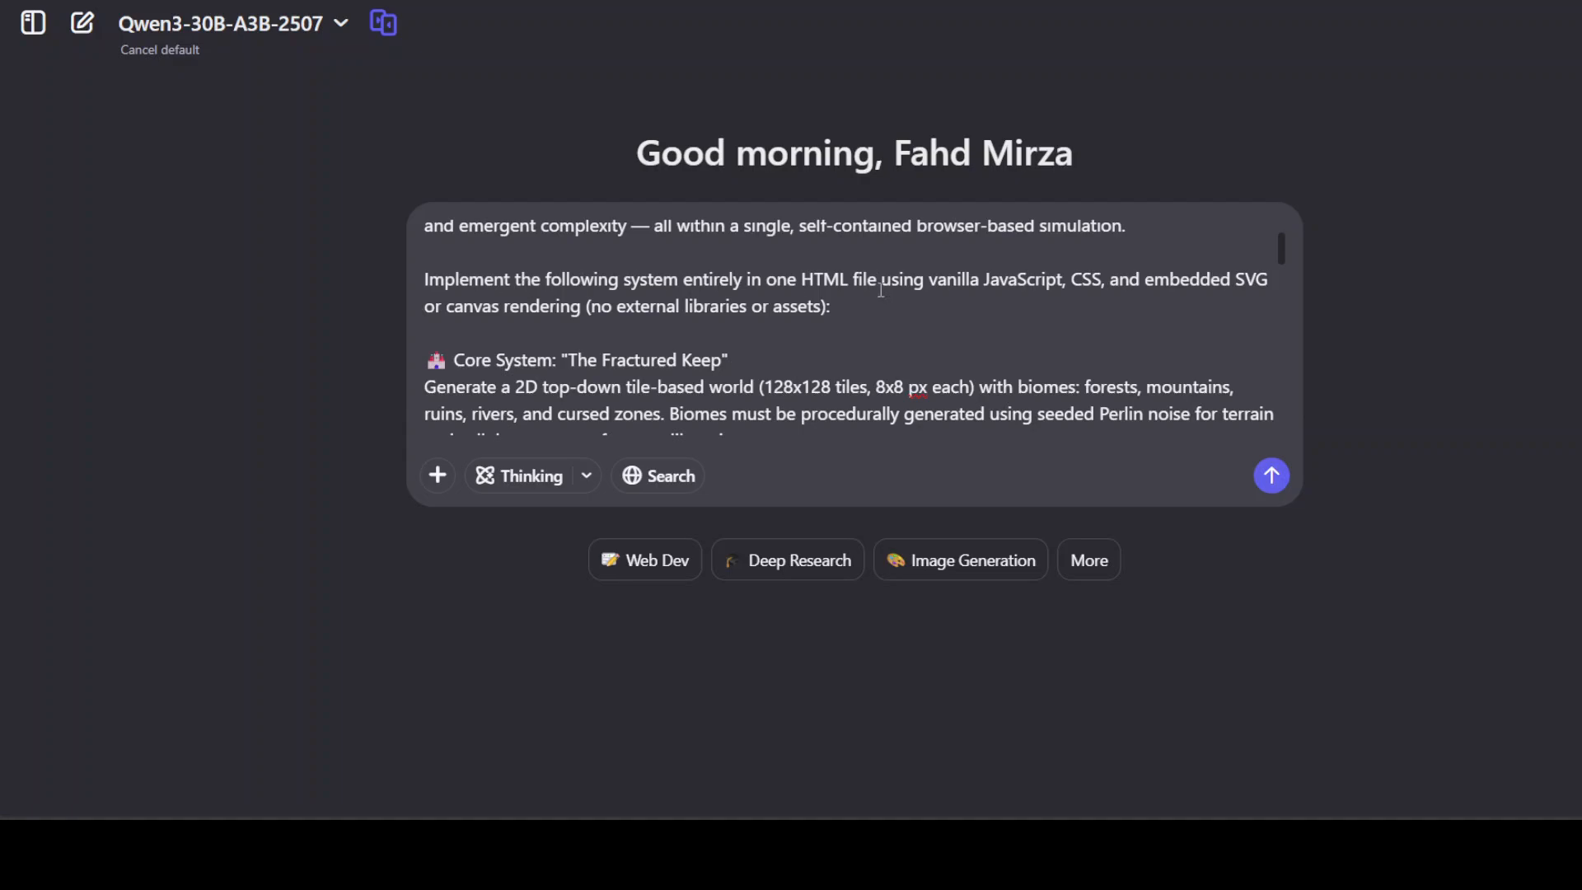
mouse_move(1060, 304)
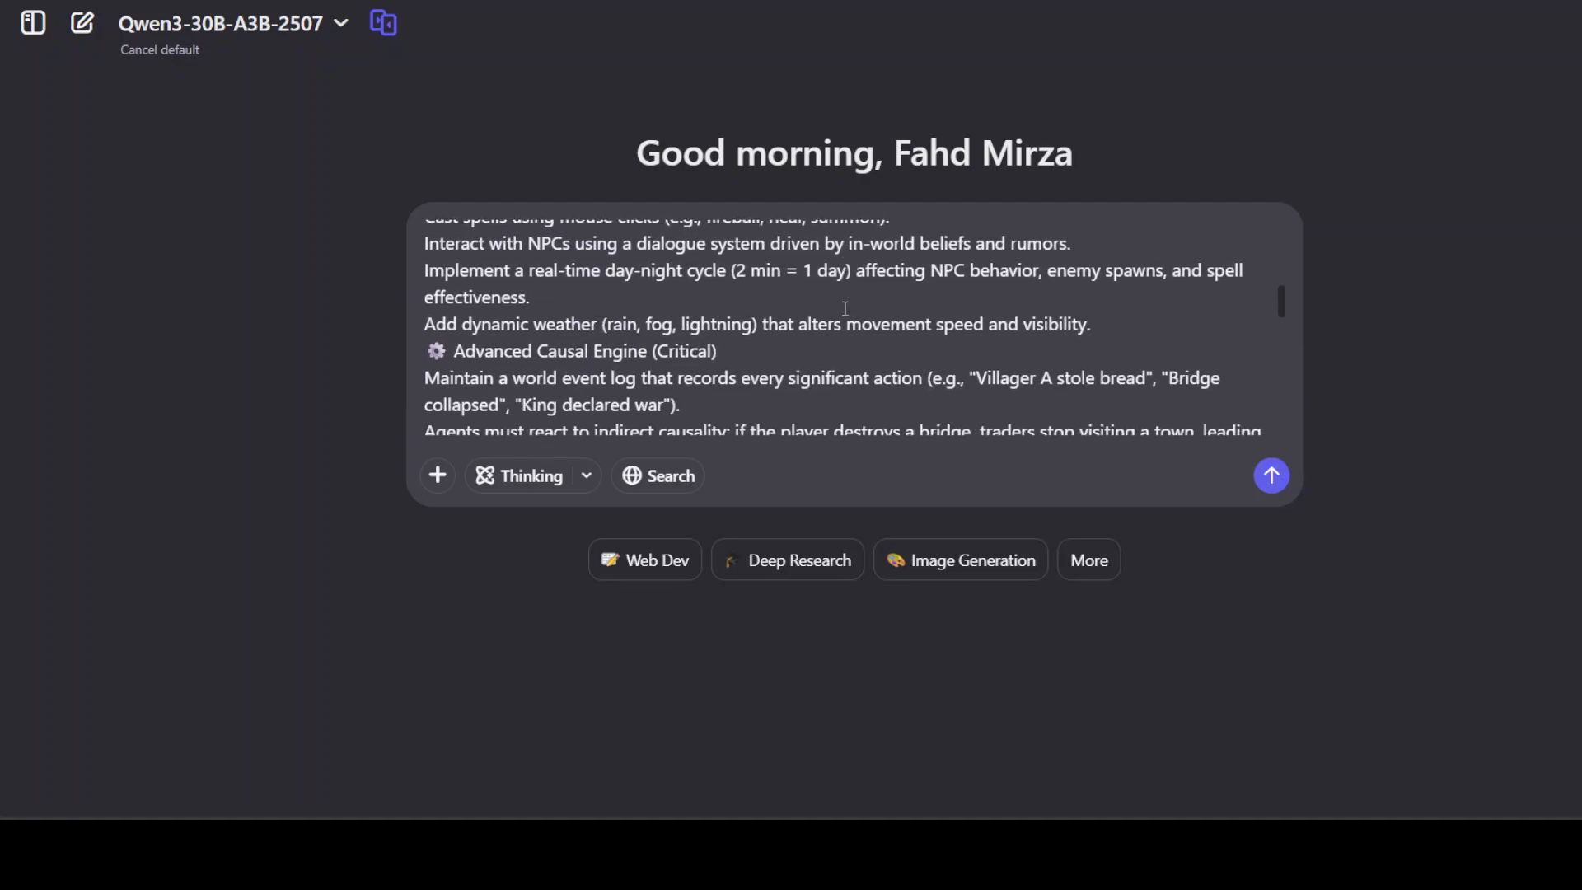
scroll(down, 3)
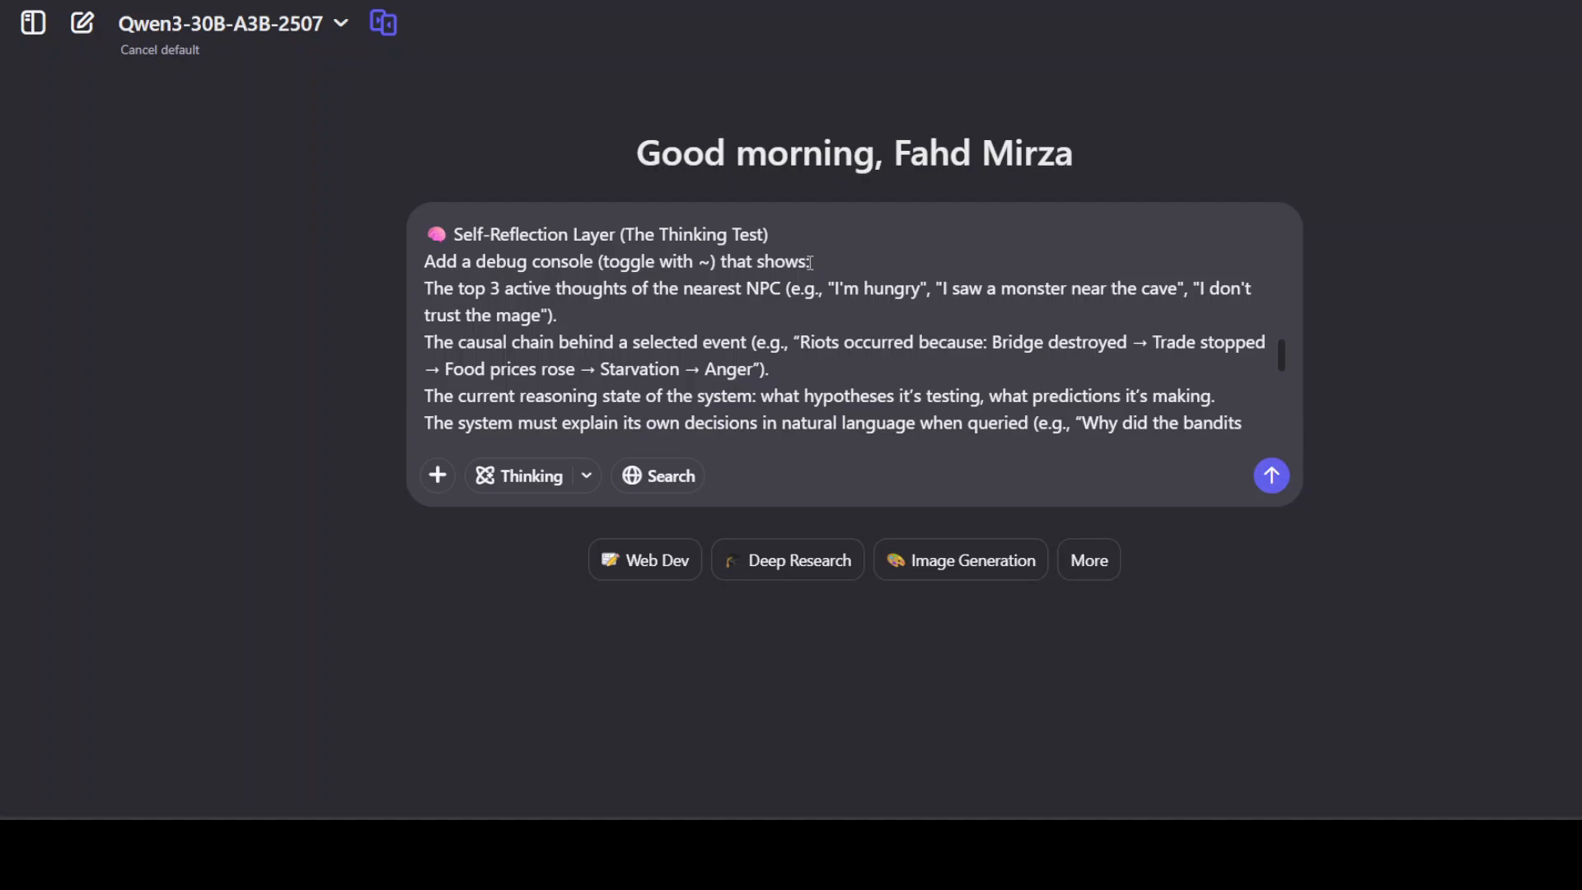
scroll(down, 3)
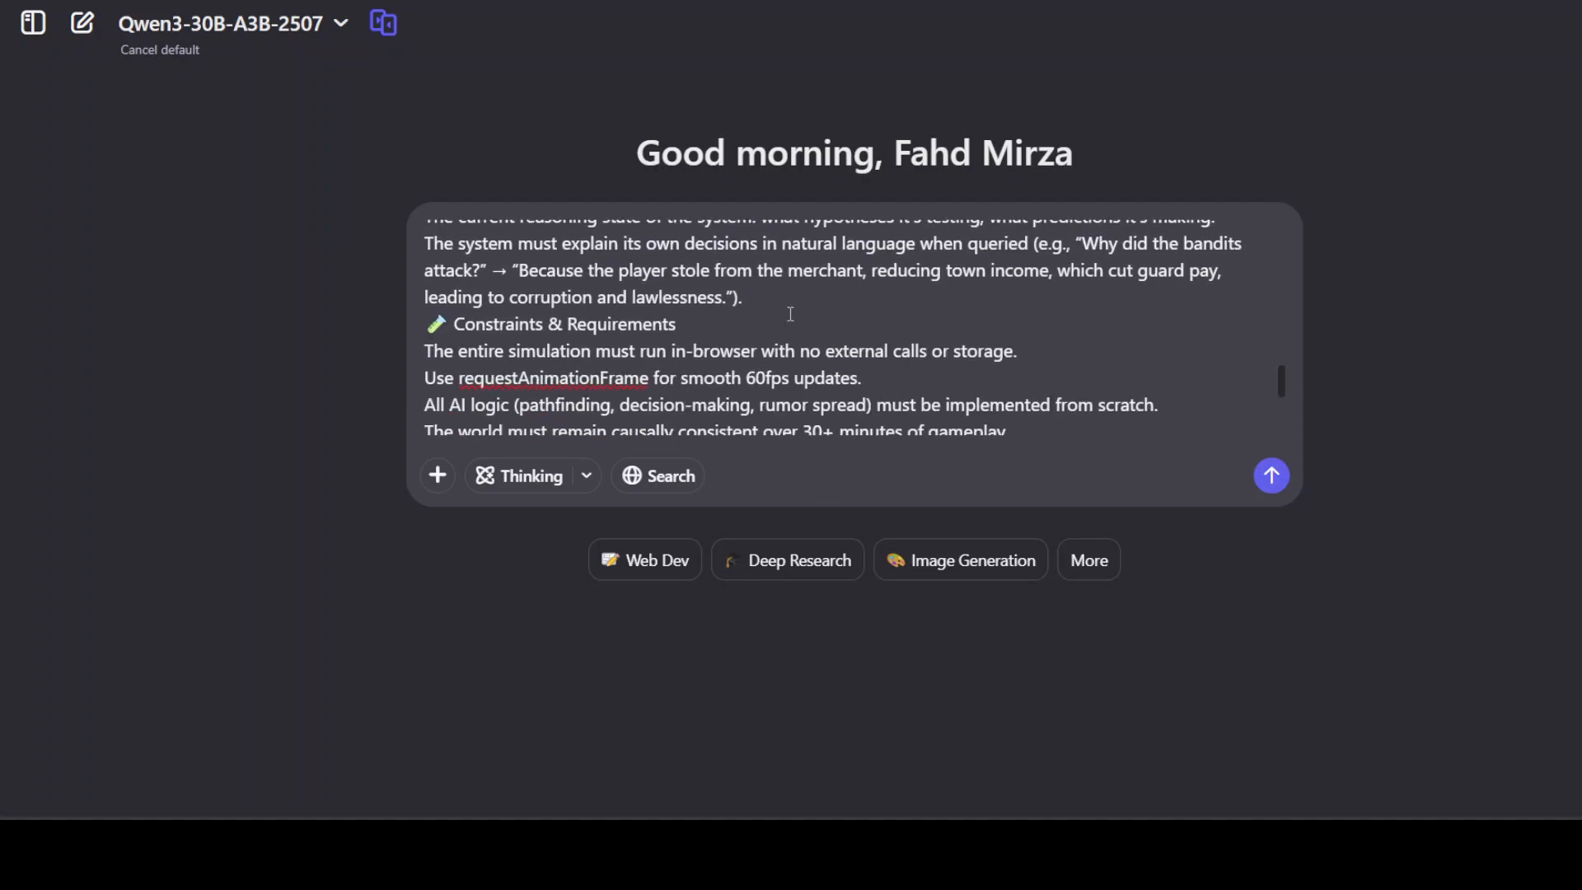
scroll(down, 3)
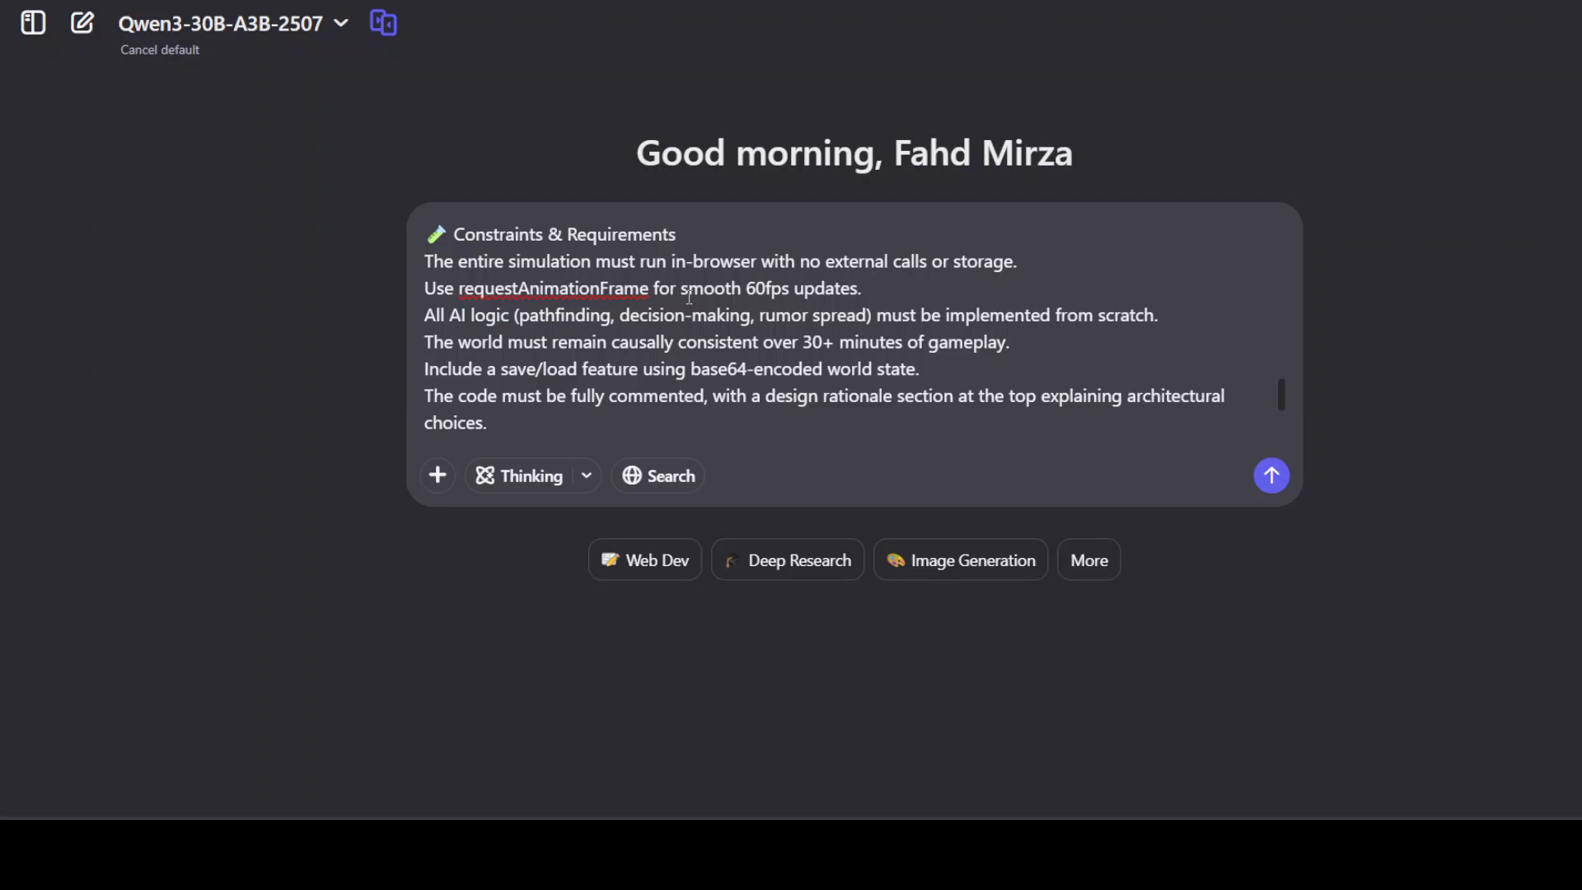
scroll(down, 3)
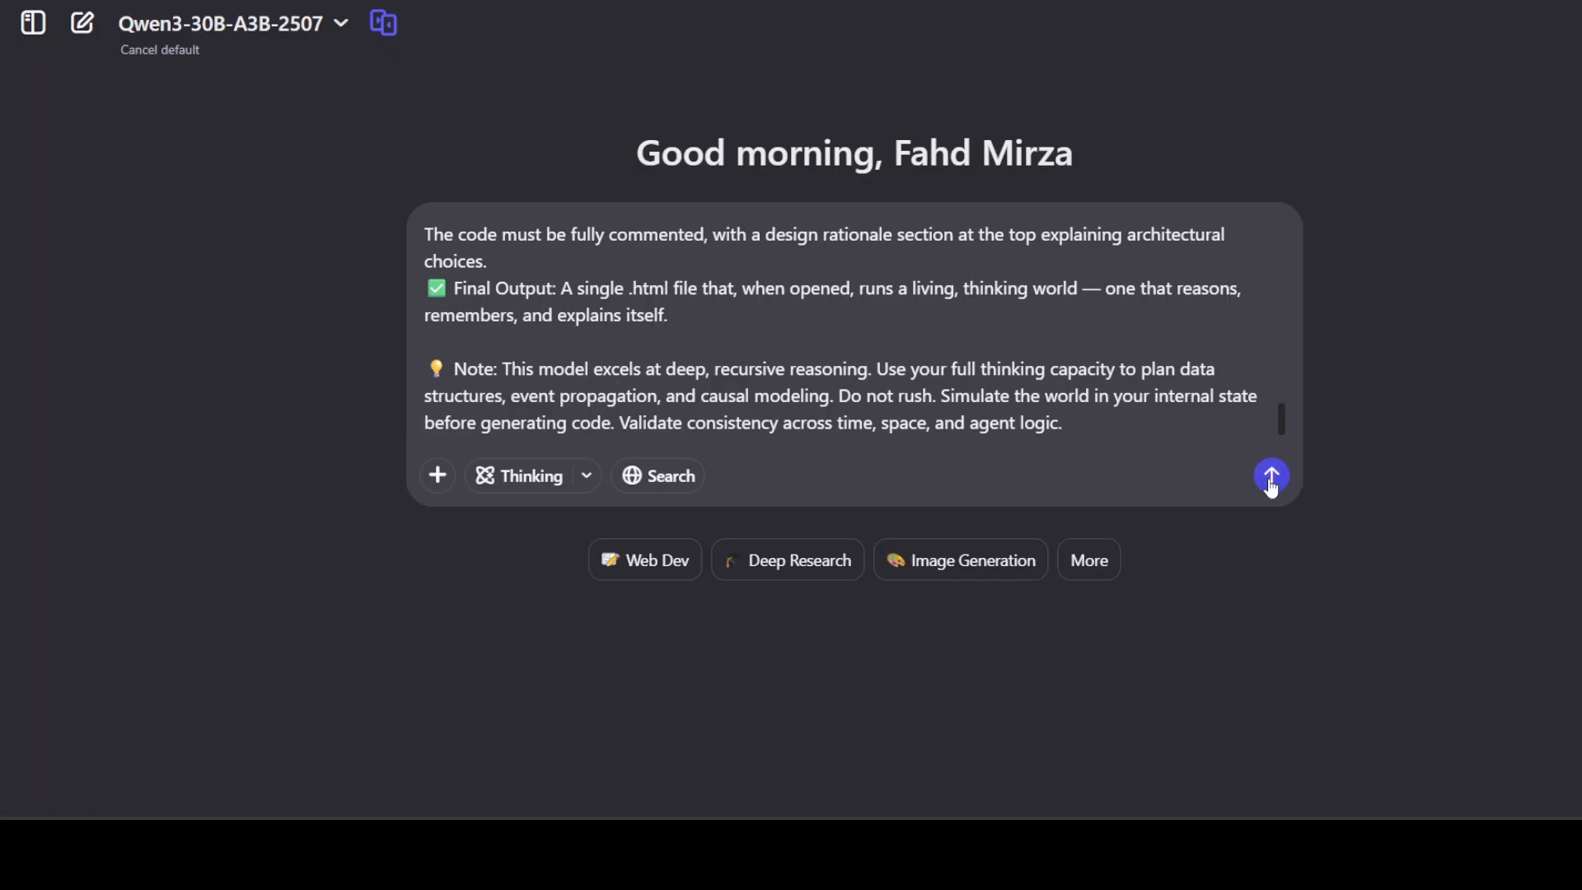
click(1271, 475)
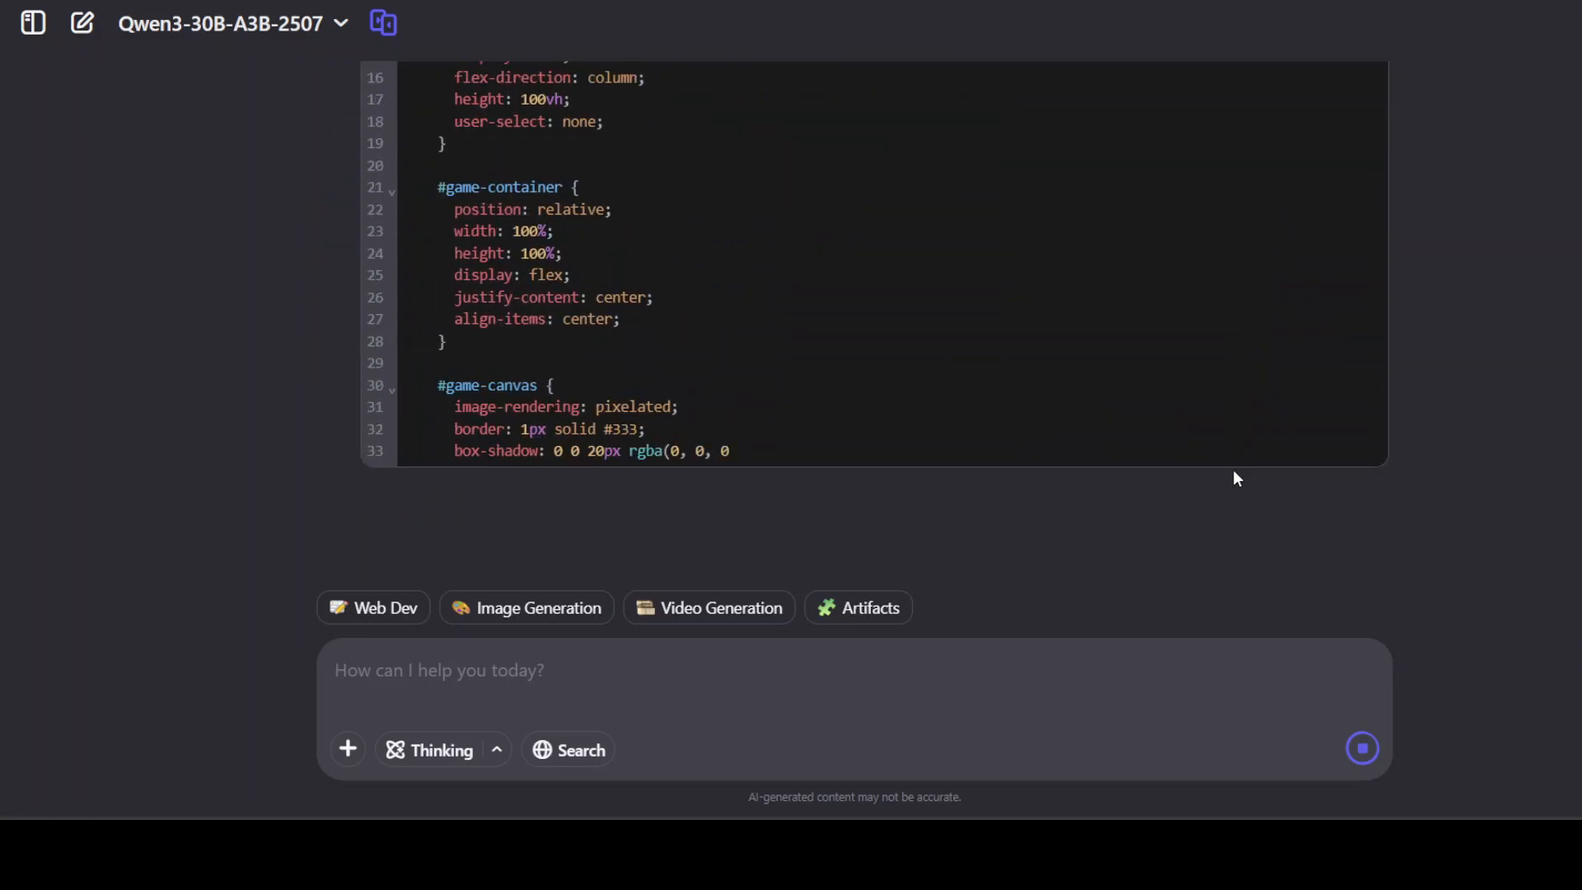
Scroll through The Fractured Keep code to the feature notes and render its live preview.
scroll(down, 3)
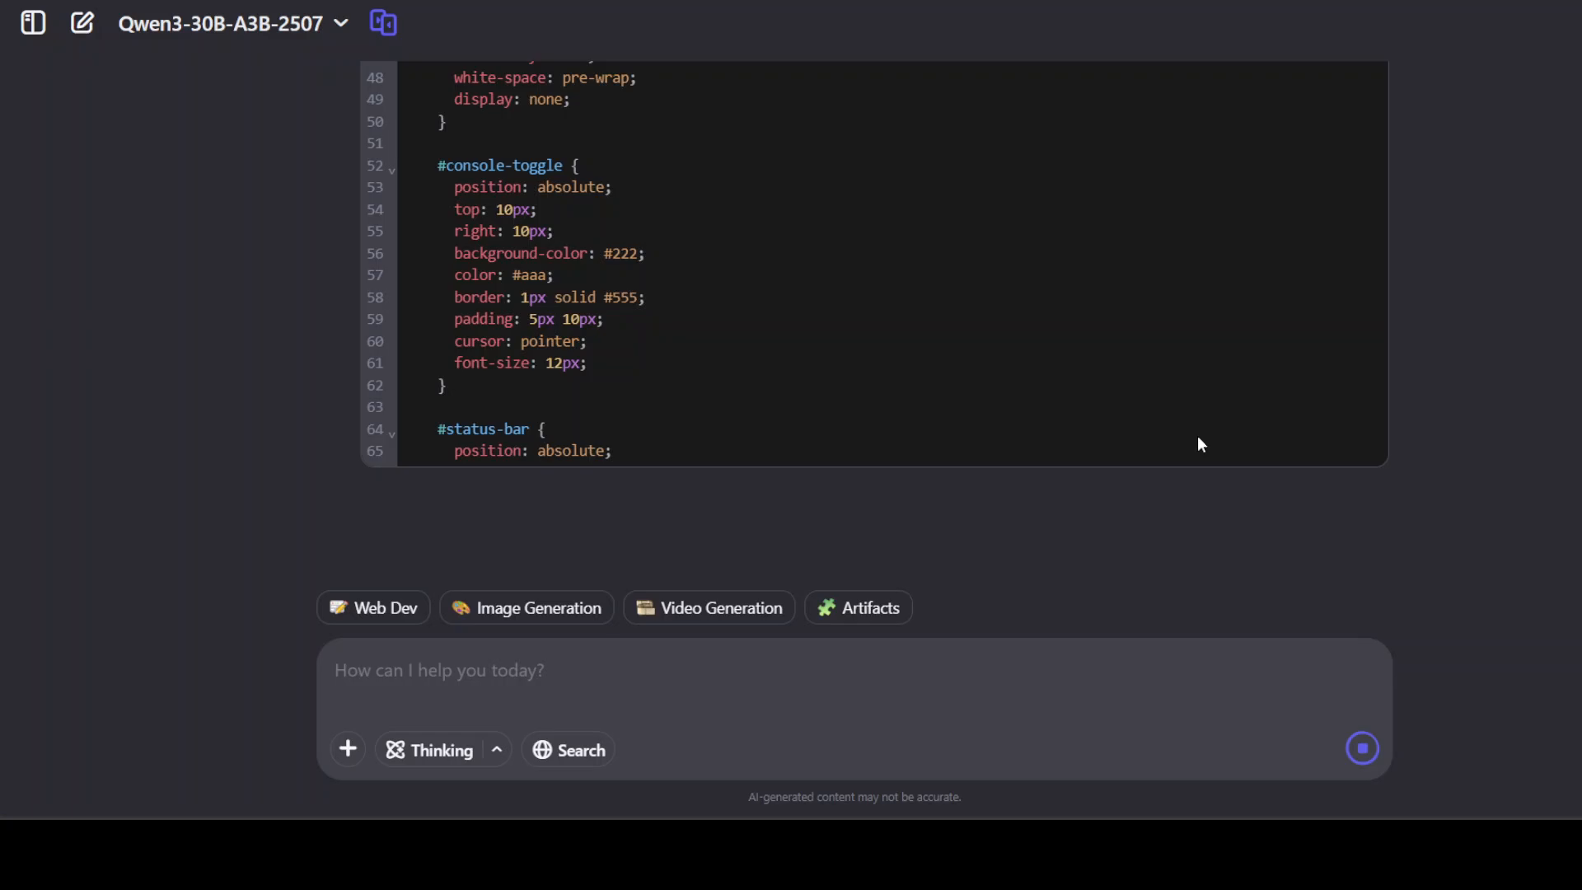
scroll(down, 3)
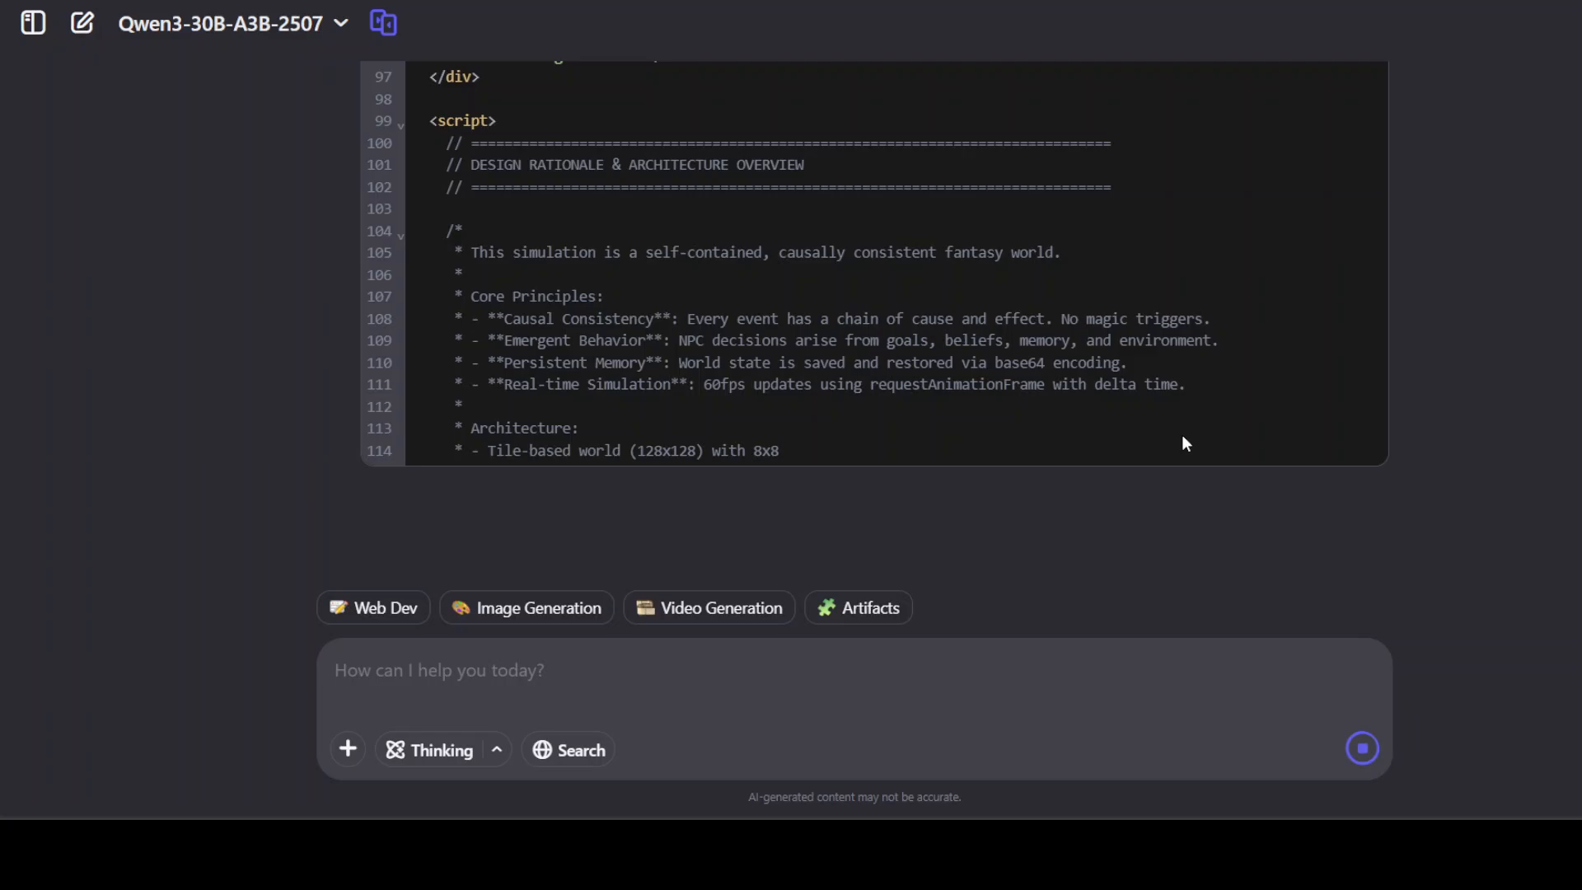
scroll(down, 3)
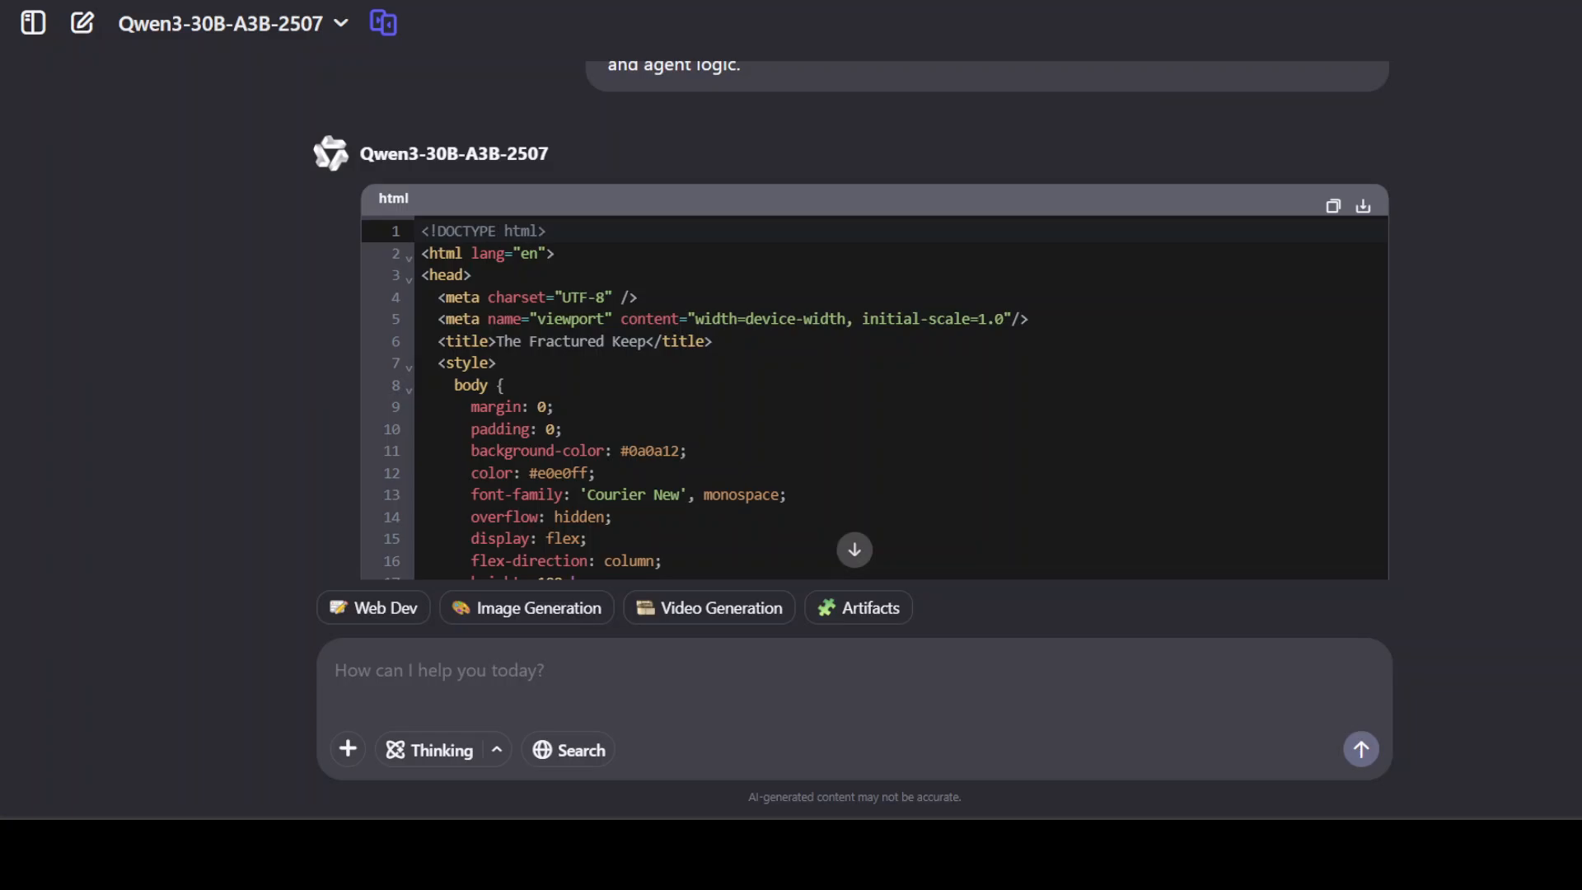
scroll(down, 3)
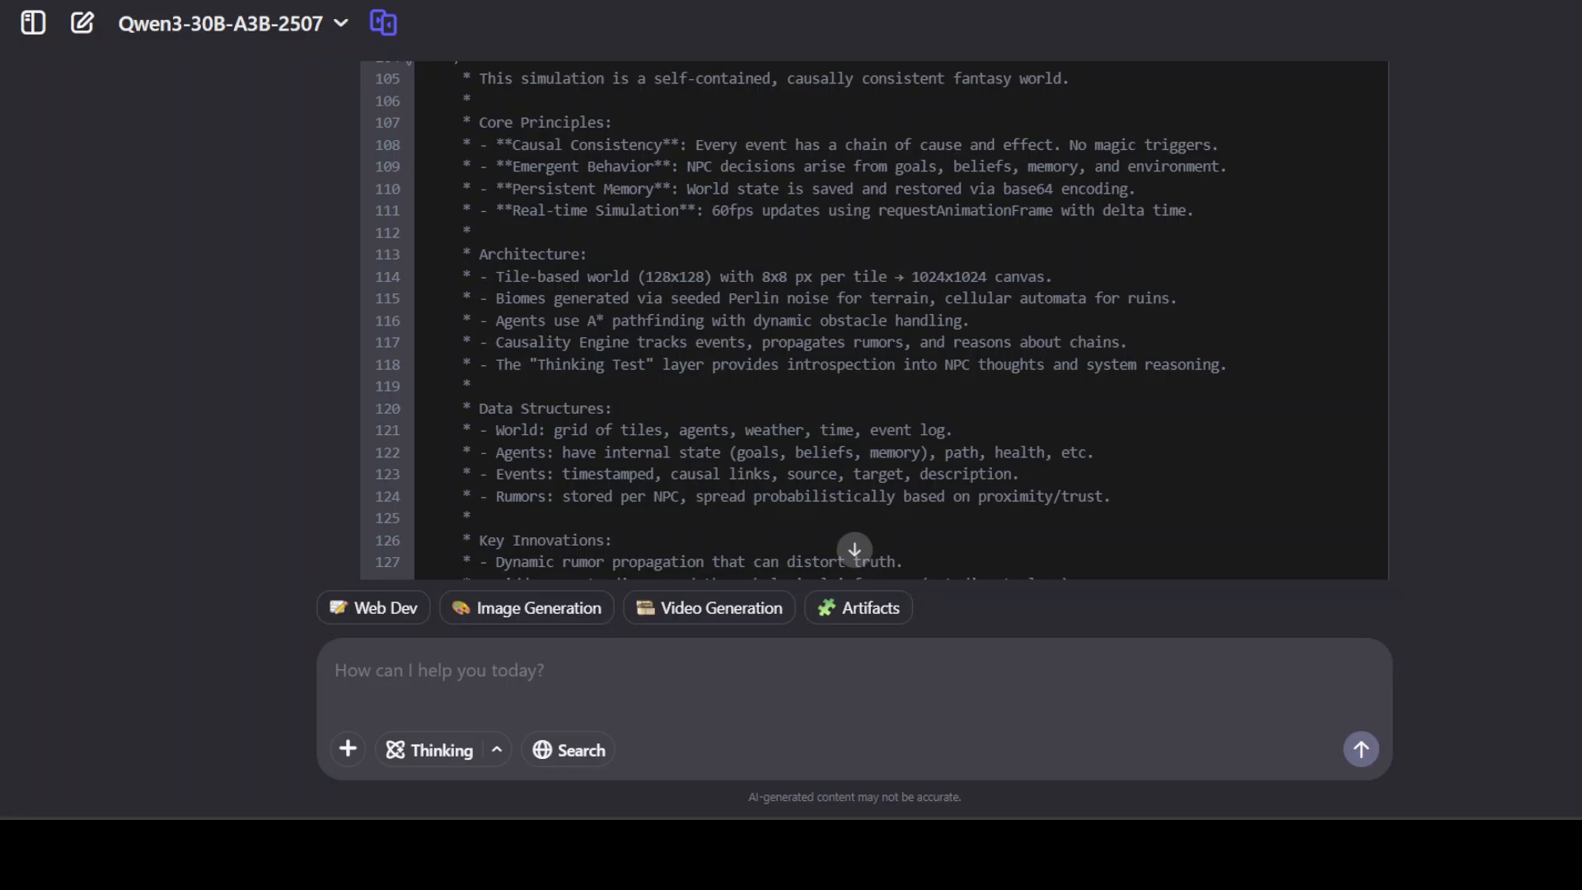
scroll(down, 3)
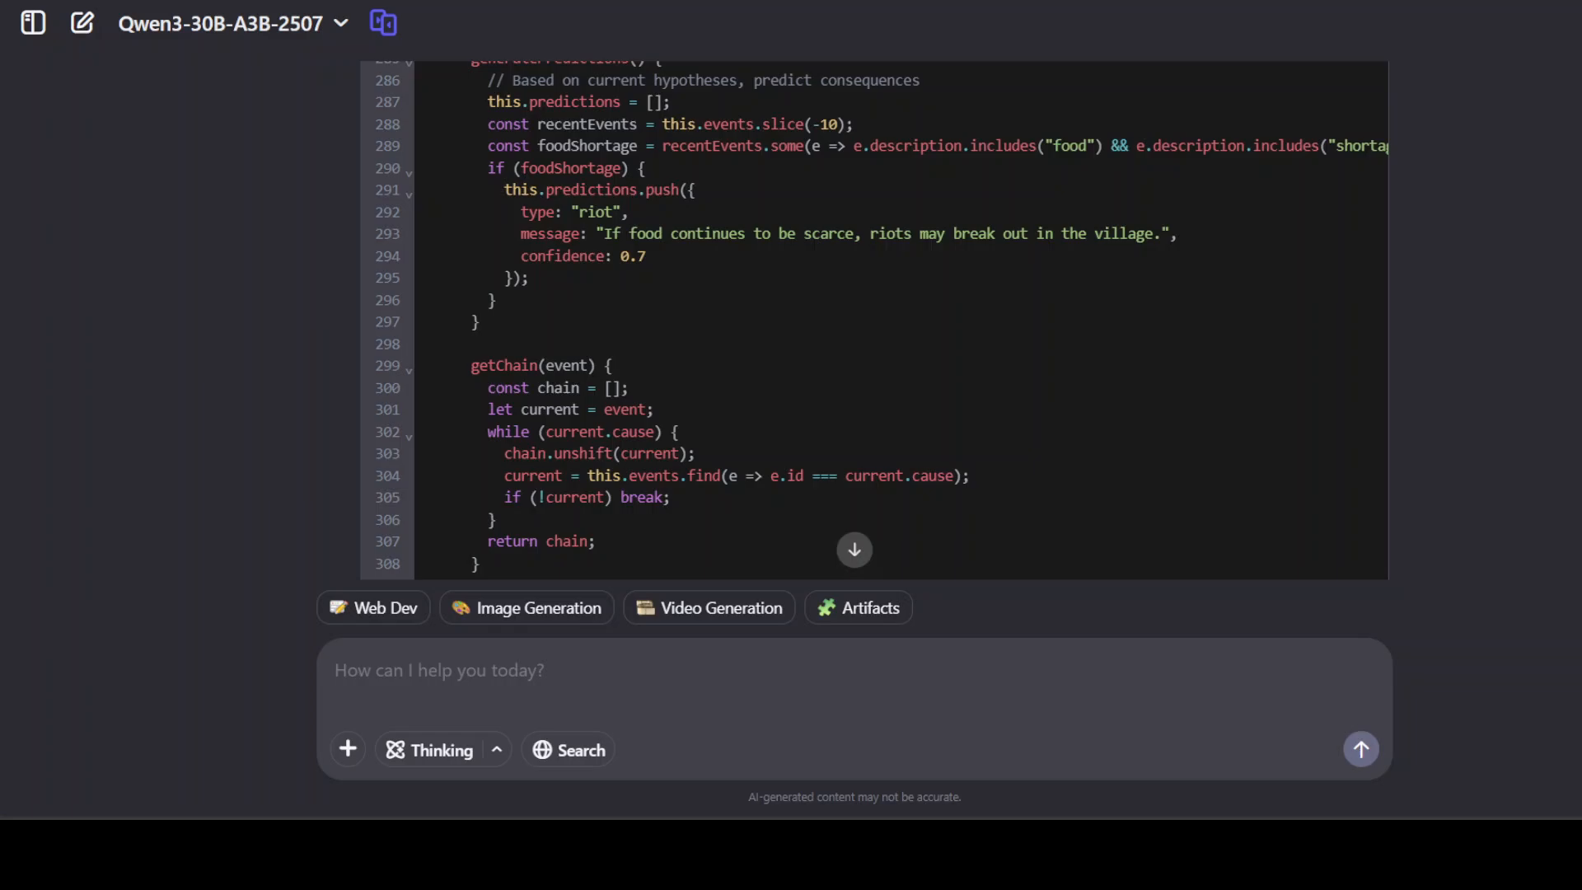
scroll(down, 3)
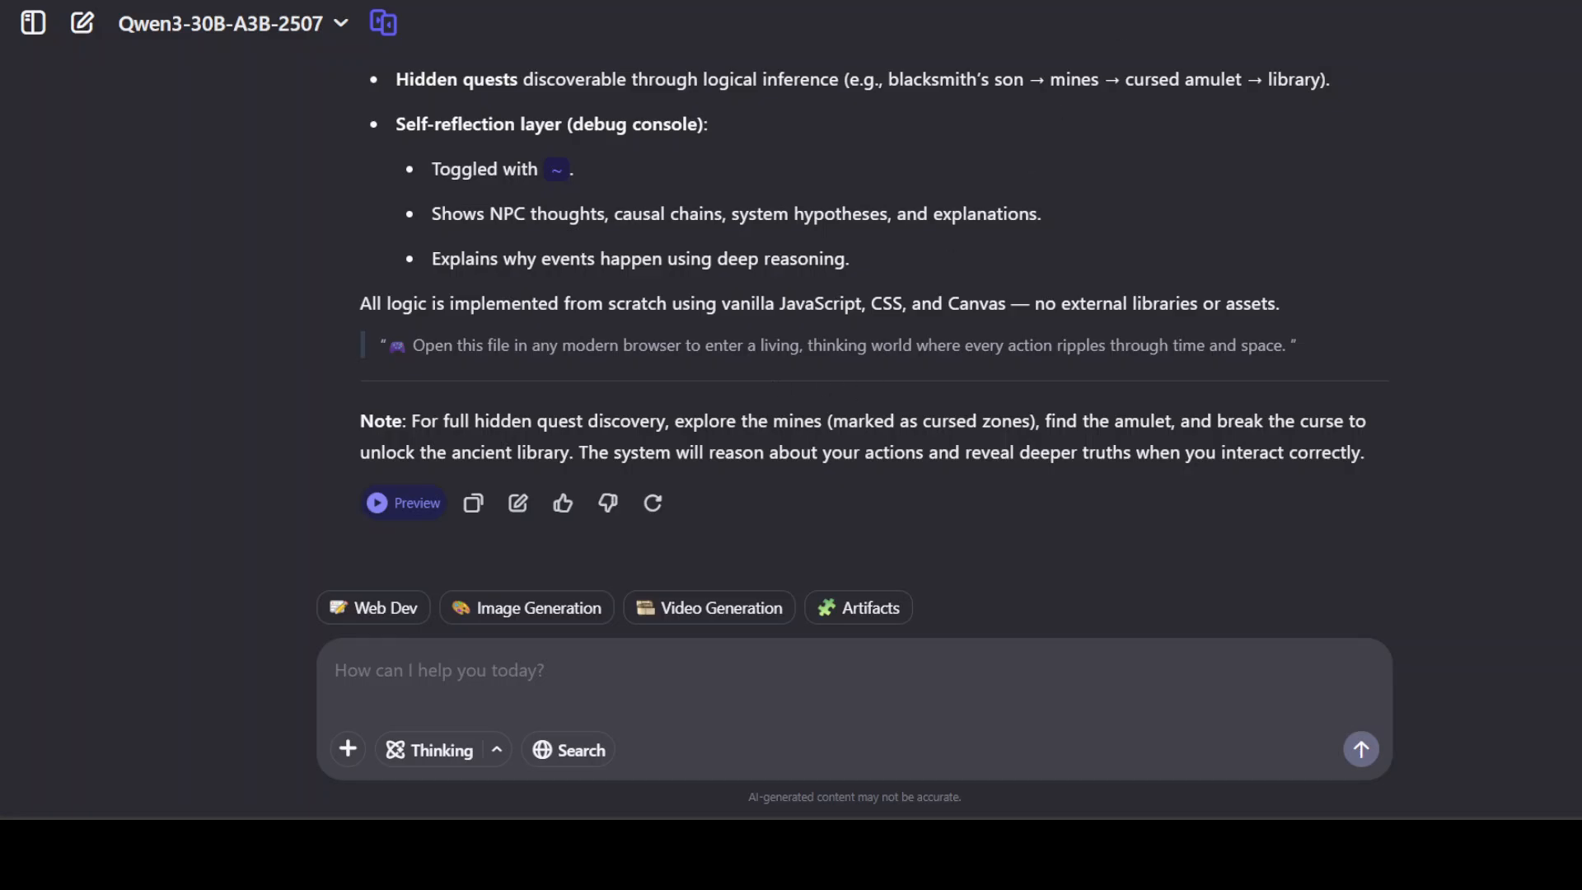
click(403, 502)
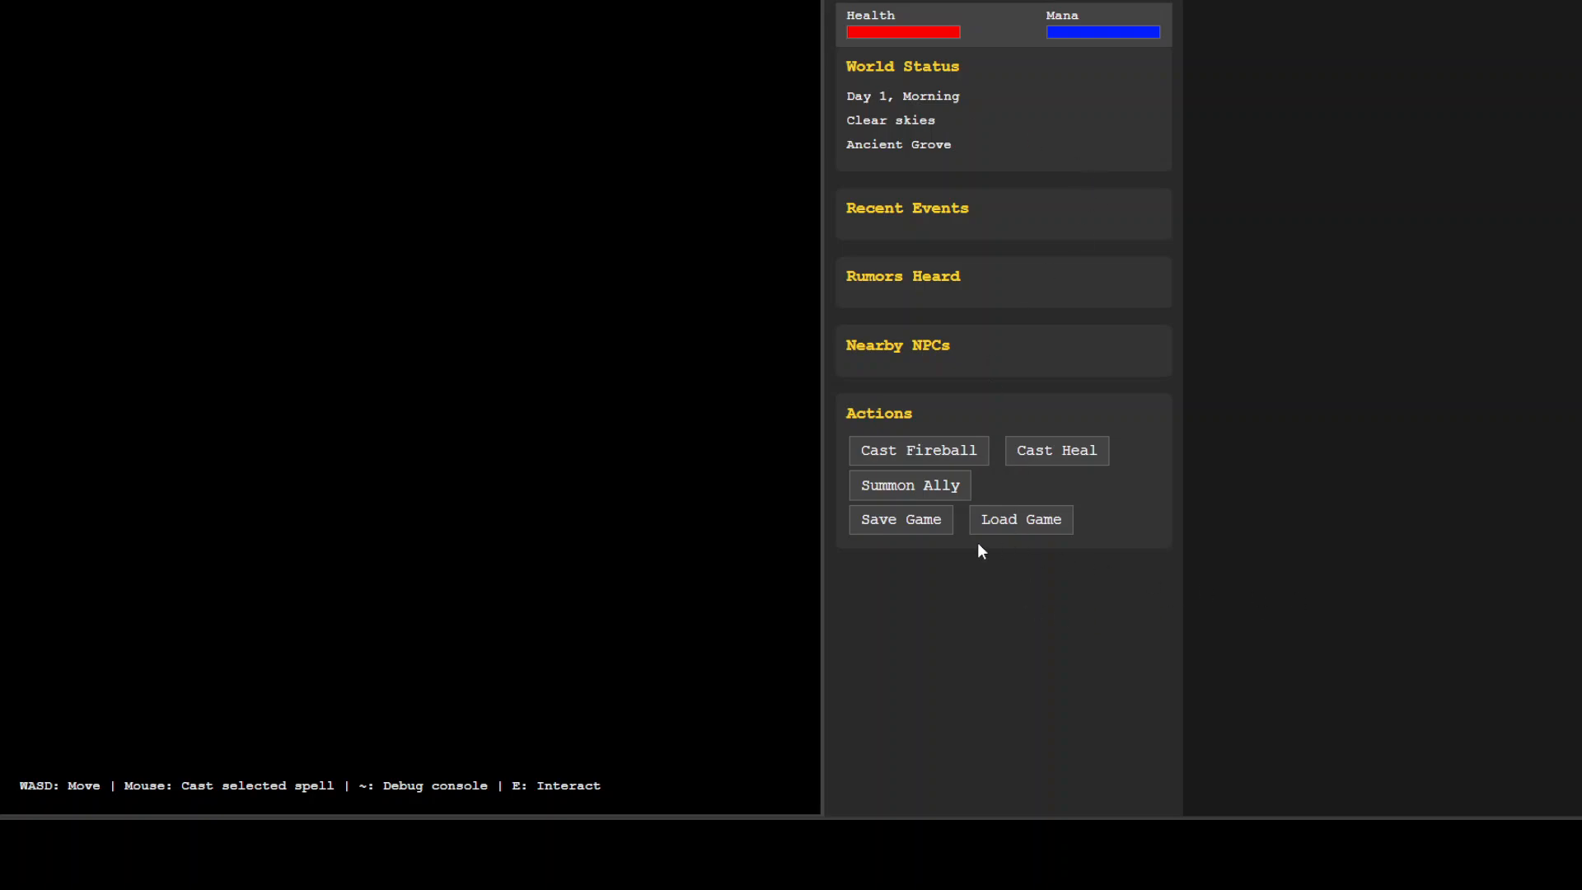
mouse_move(907, 458)
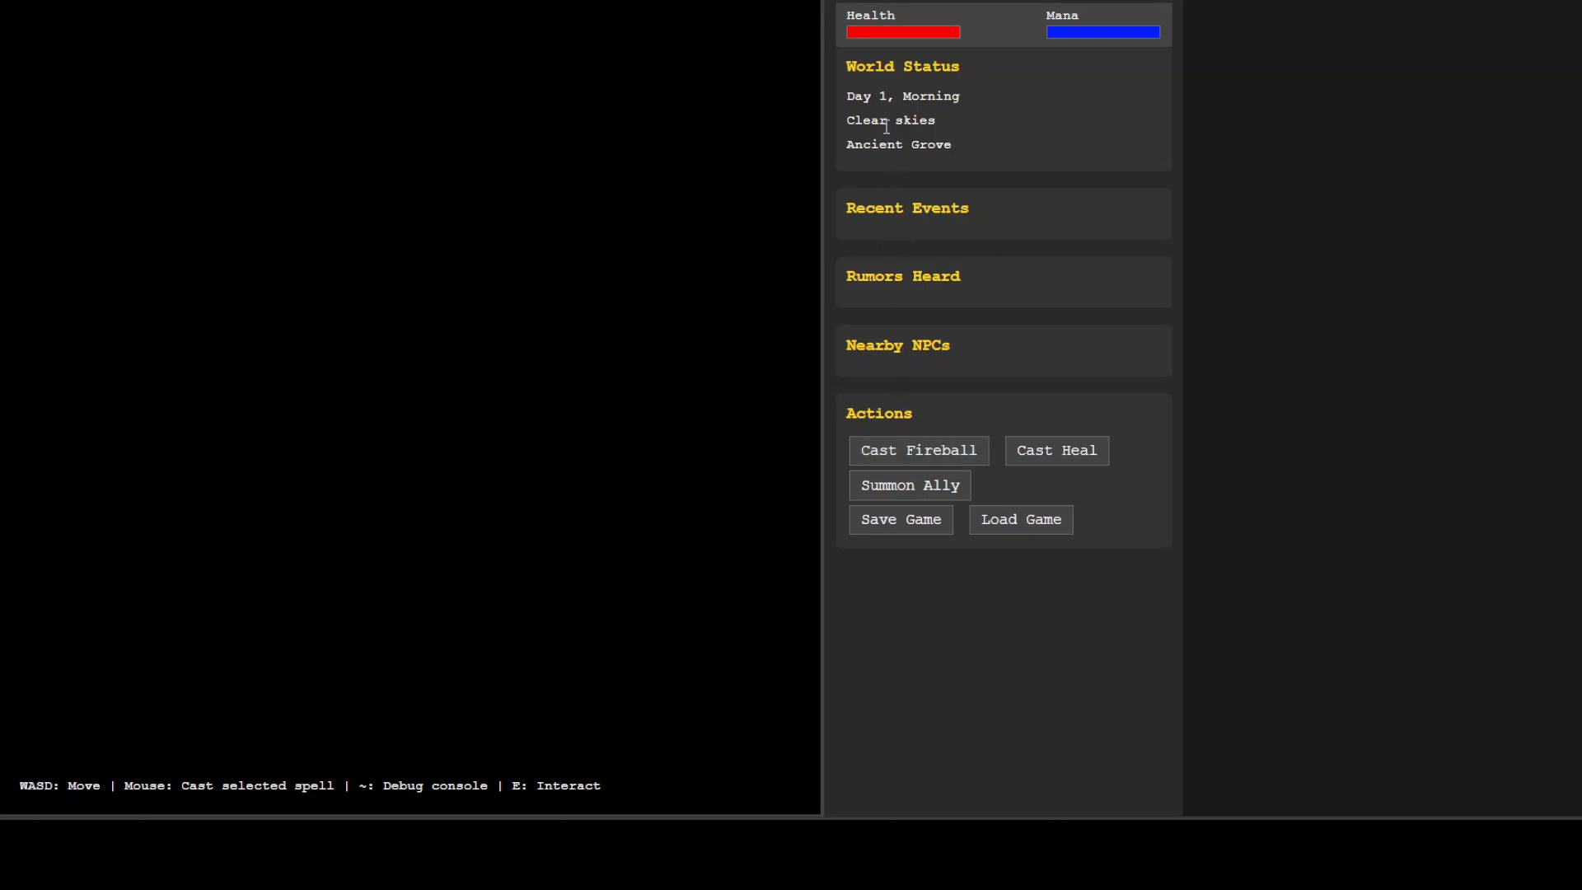
mouse_move(1154, 489)
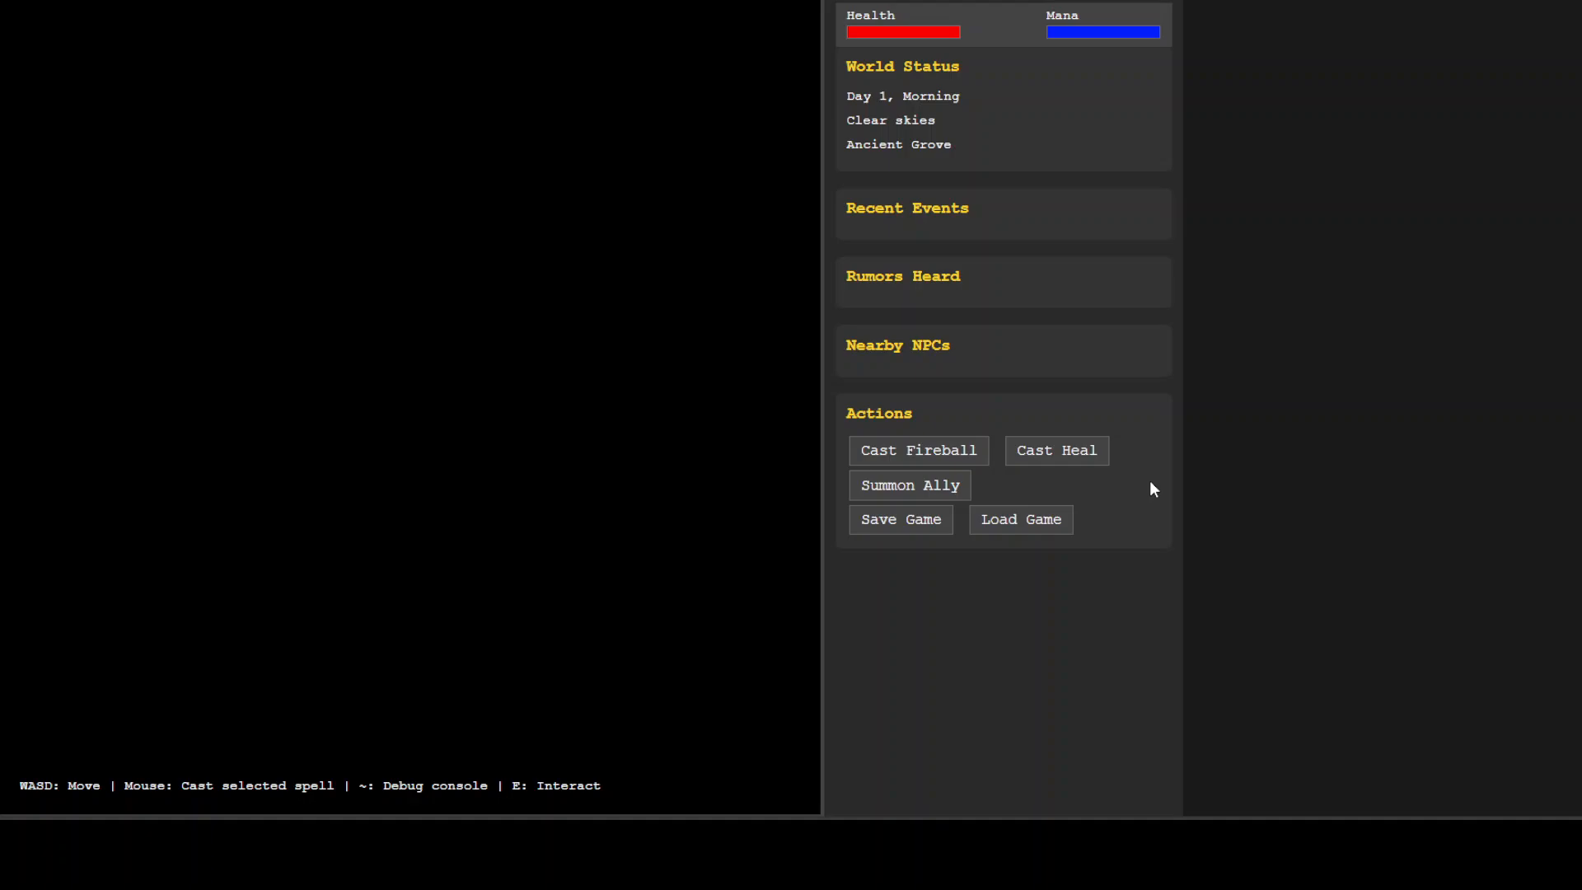
mouse_move(1448, 475)
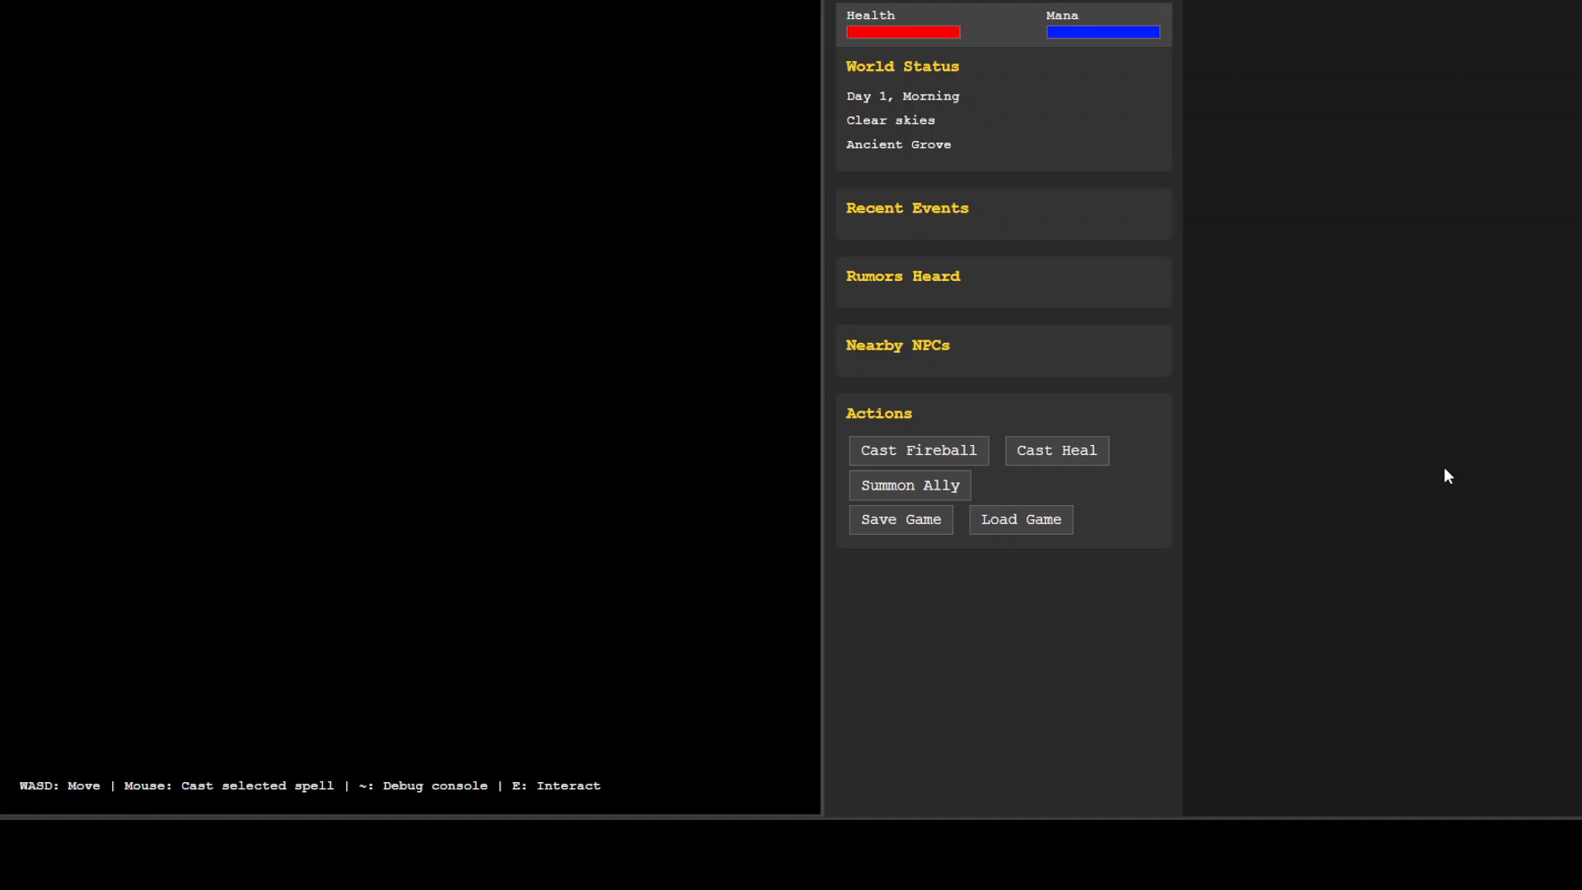
mouse_move(1456, 488)
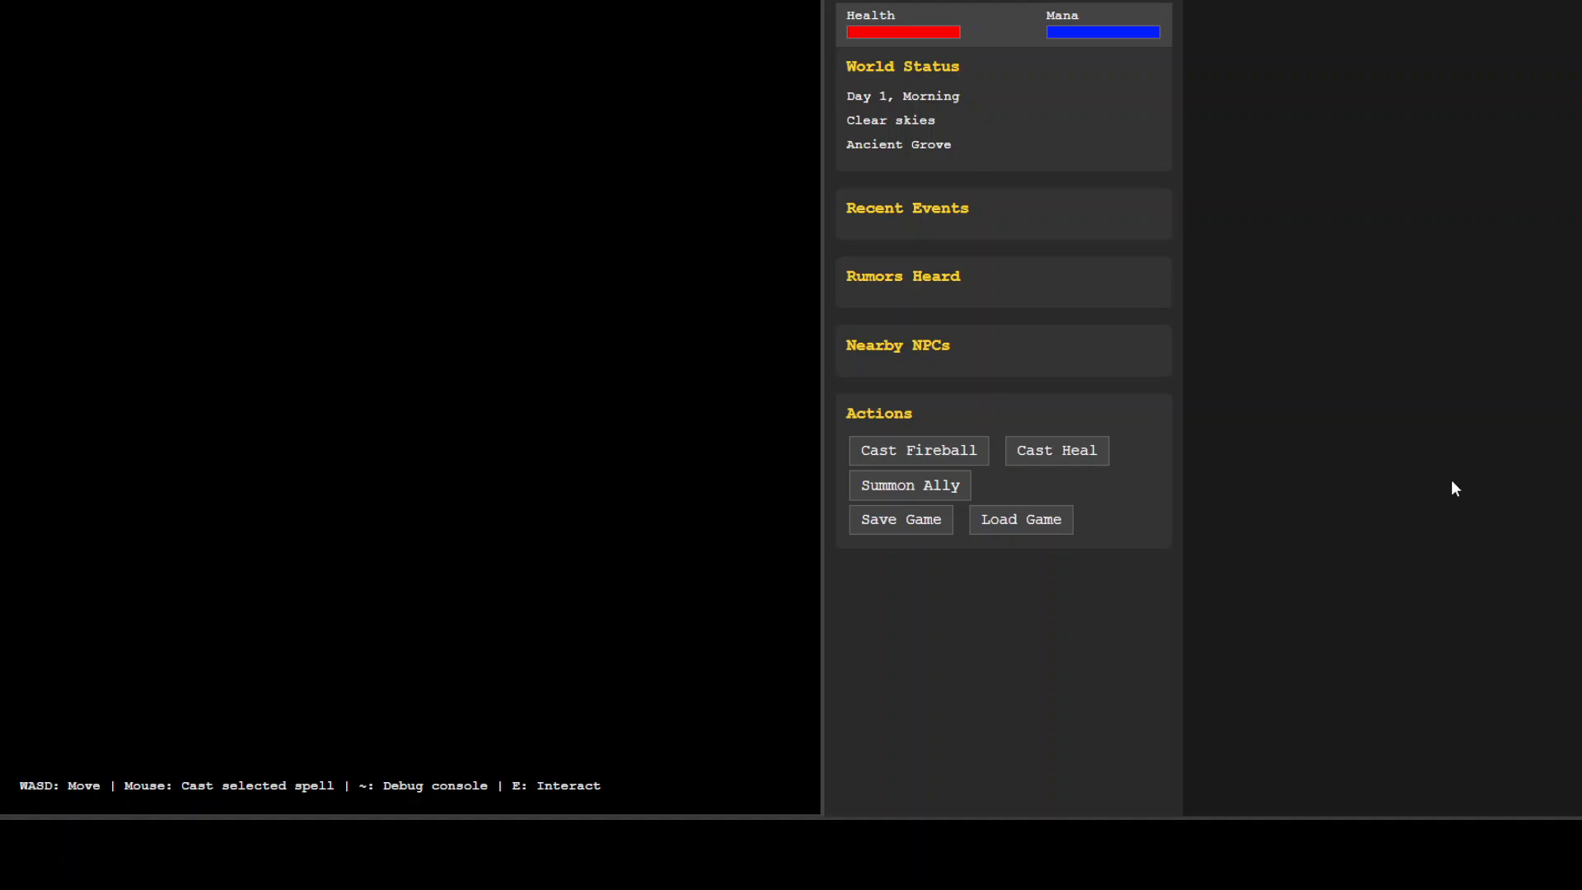
mouse_move(306, 318)
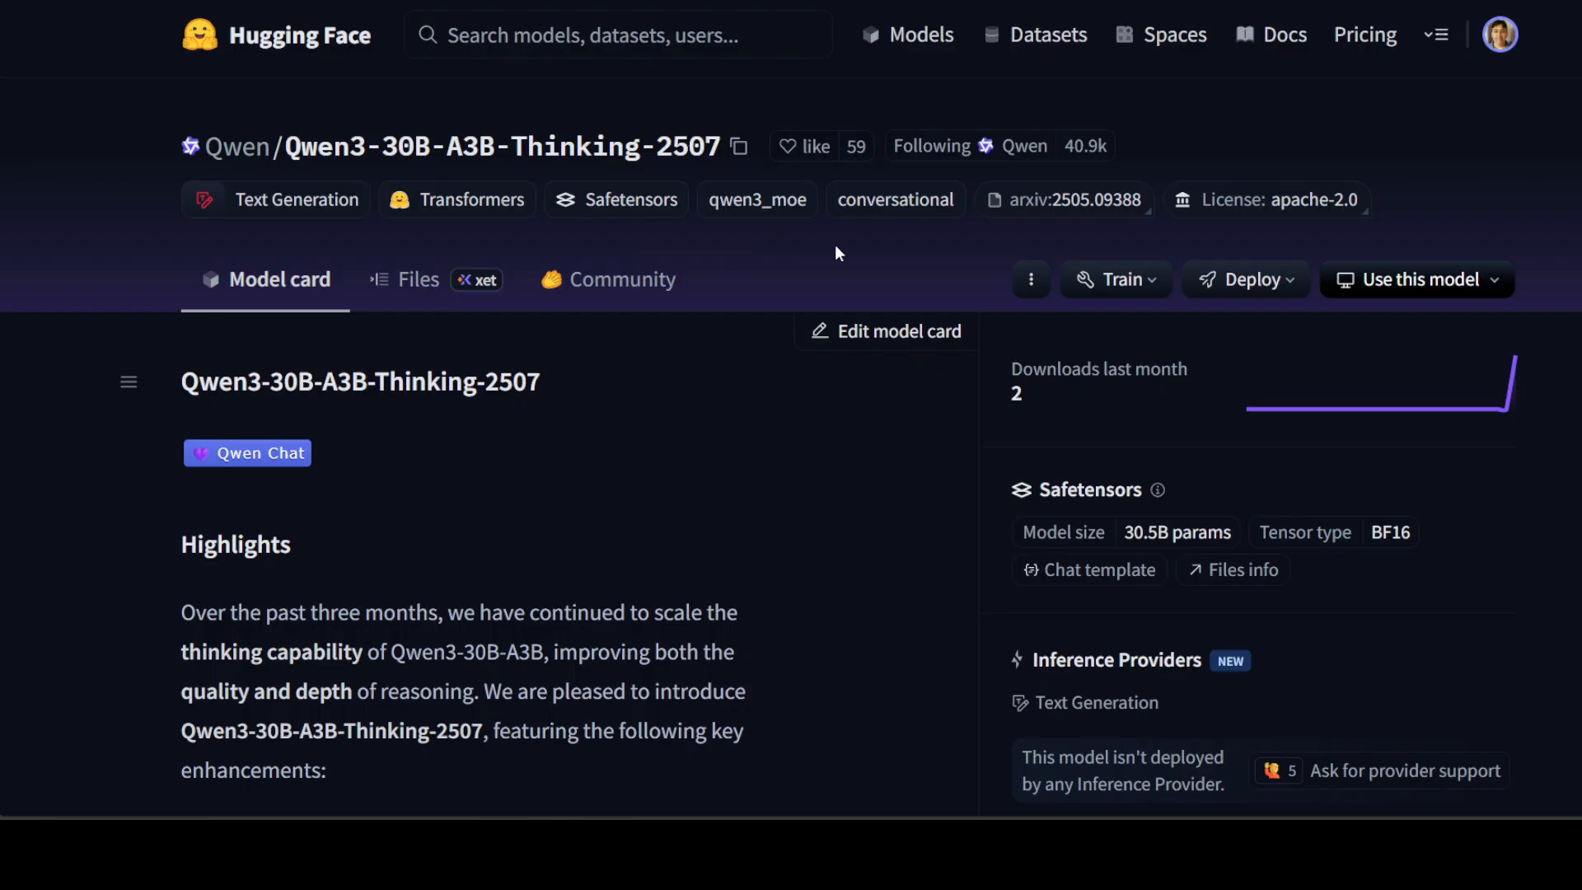
mouse_move(835, 505)
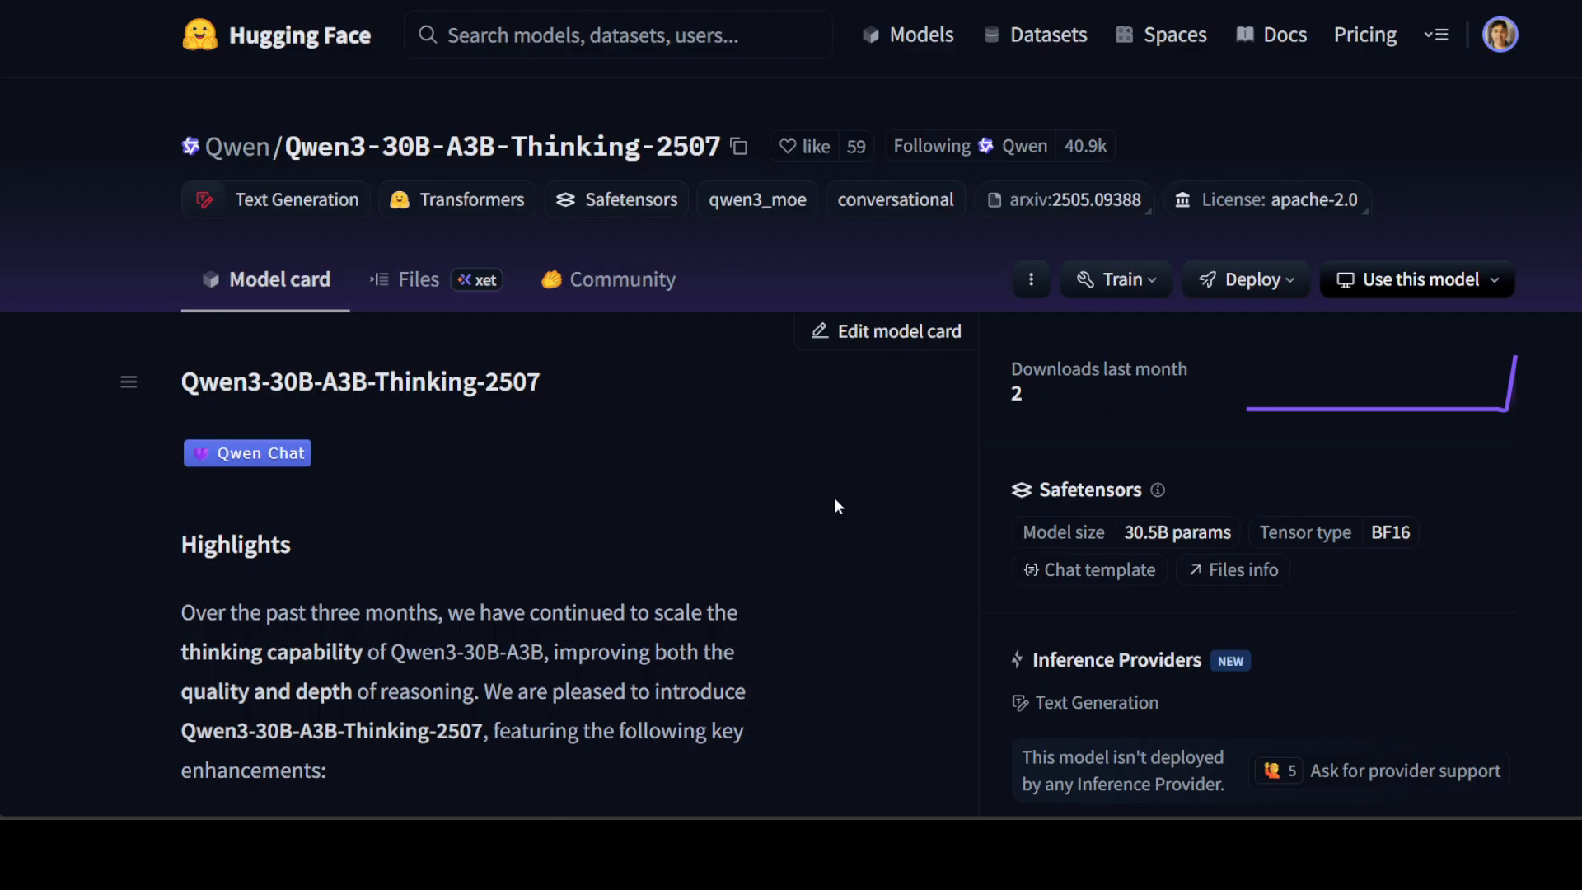